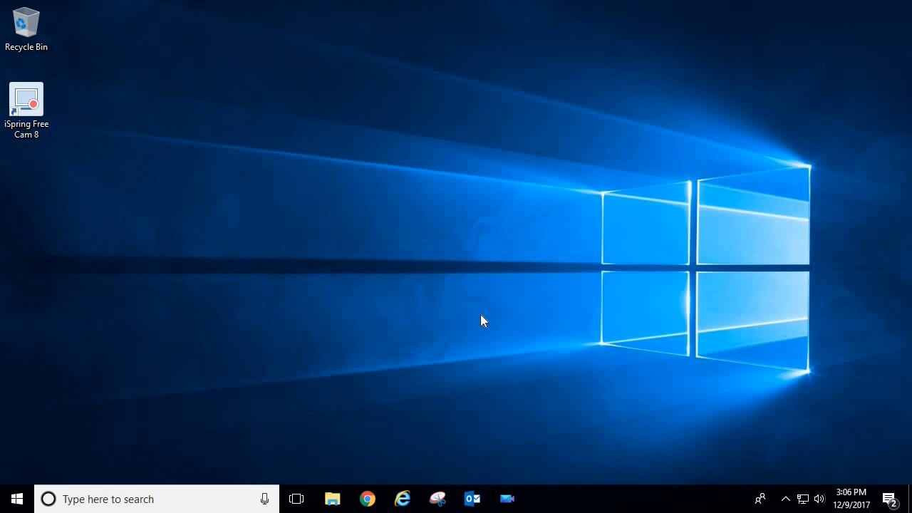
mouse_move(273, 257)
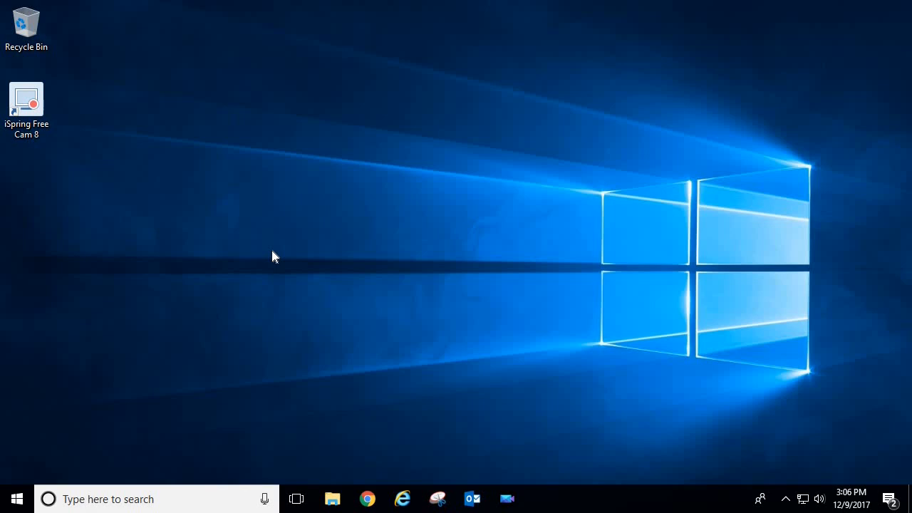
mouse_move(367, 438)
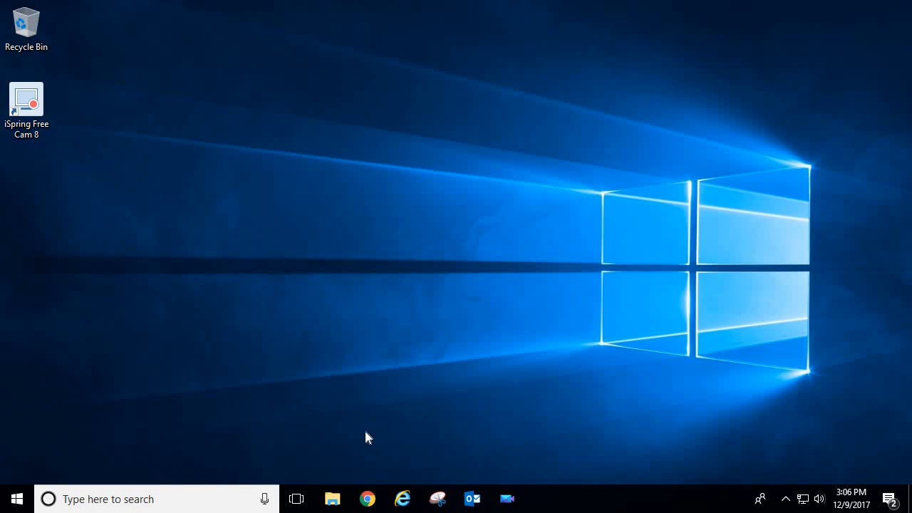
mouse_move(382, 353)
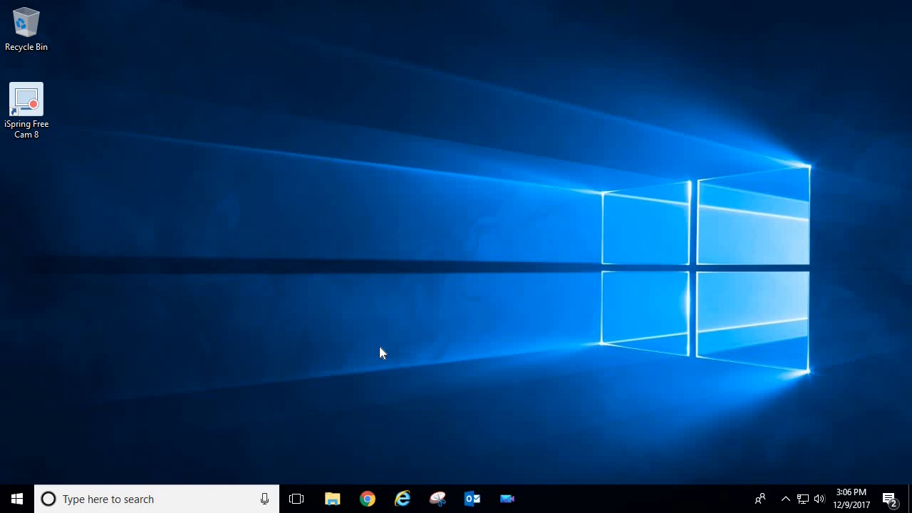
mouse_move(379, 419)
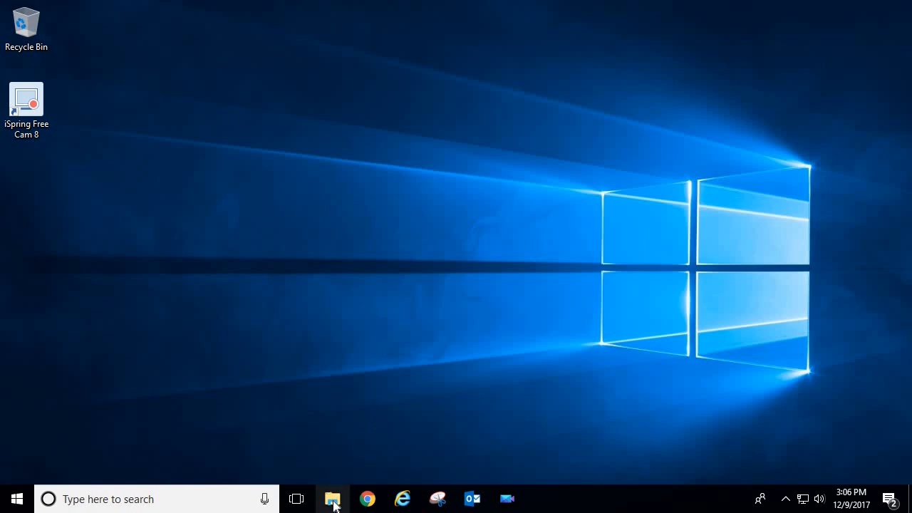
mouse_move(332, 499)
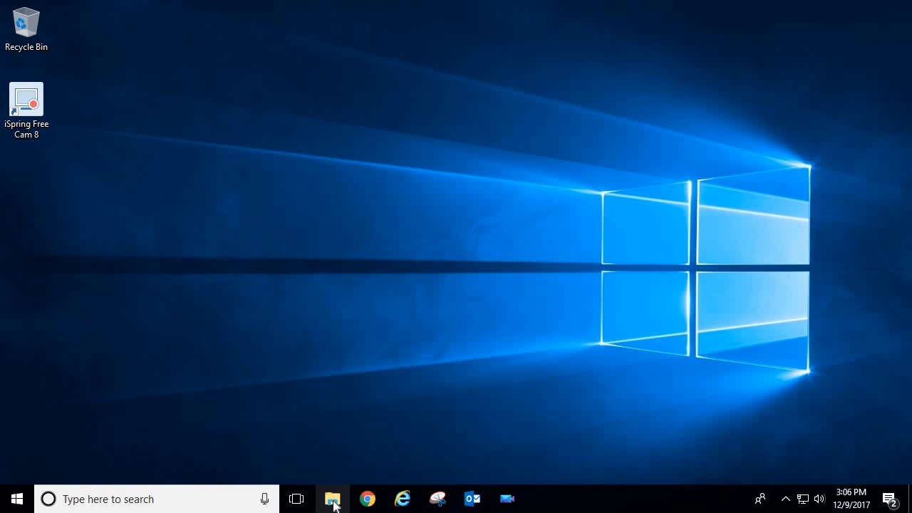
Step: Navigate File Explorer through Downloads and Controller Programming into the Install First folder
left_click(332, 498)
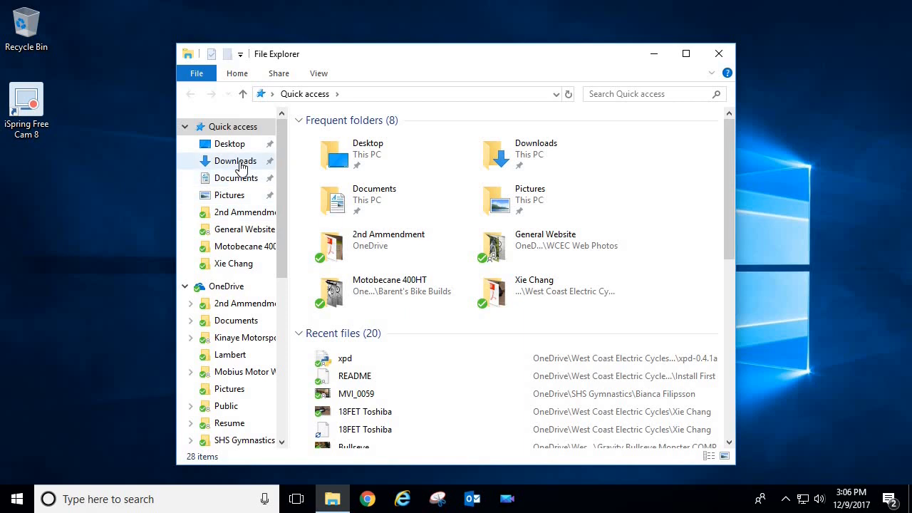
left_click(234, 160)
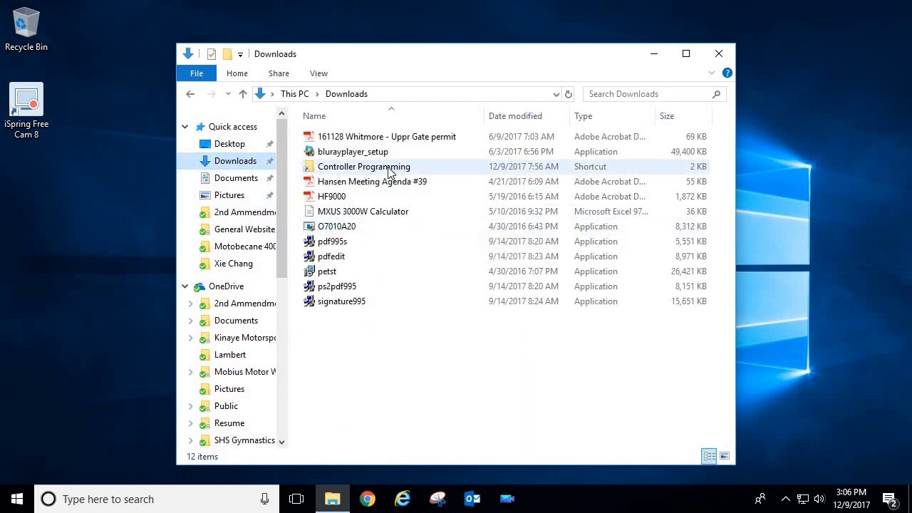
double_click(365, 165)
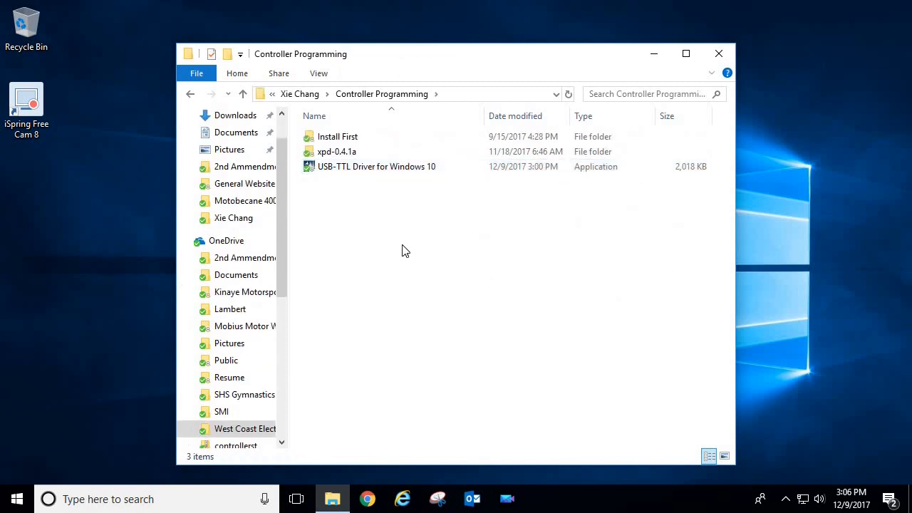
left_click(376, 166)
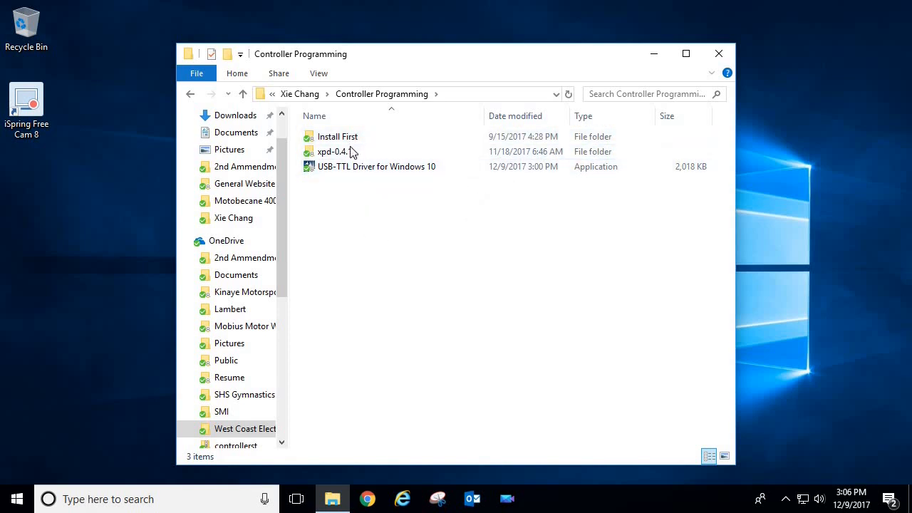
mouse_move(336, 136)
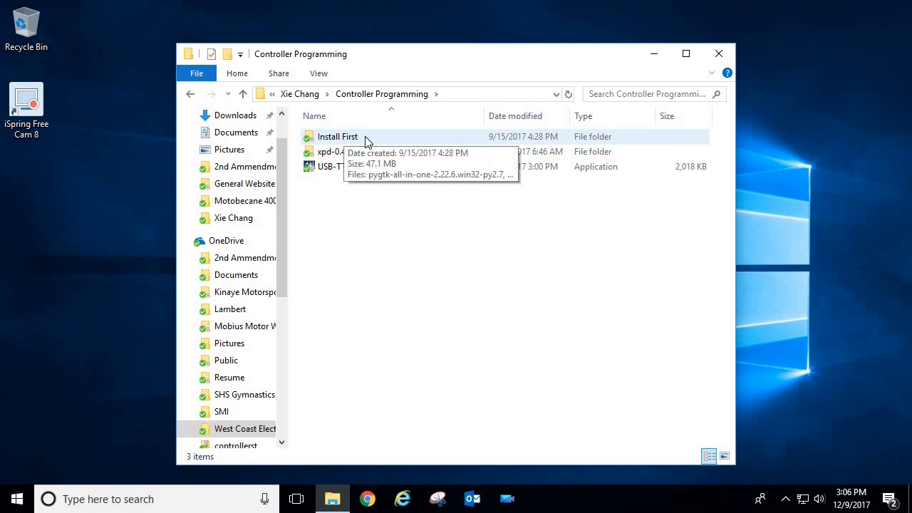
double_click(336, 136)
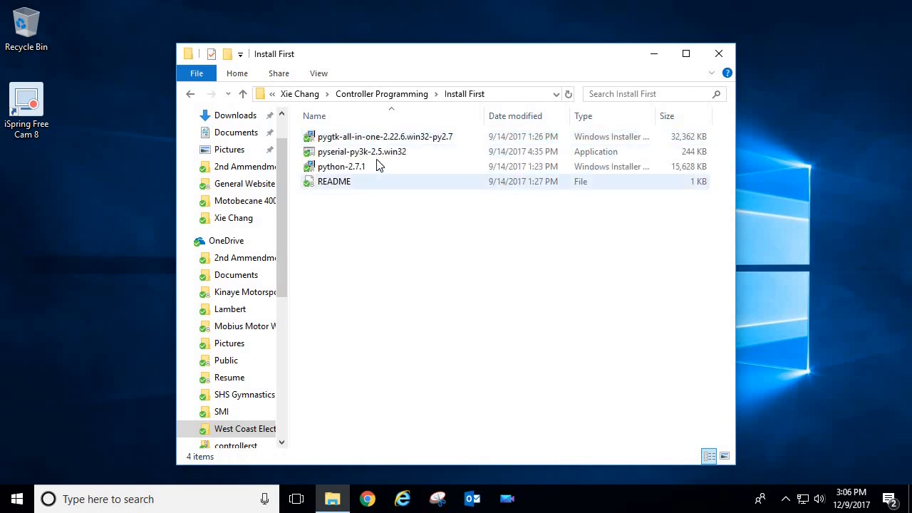
mouse_move(342, 165)
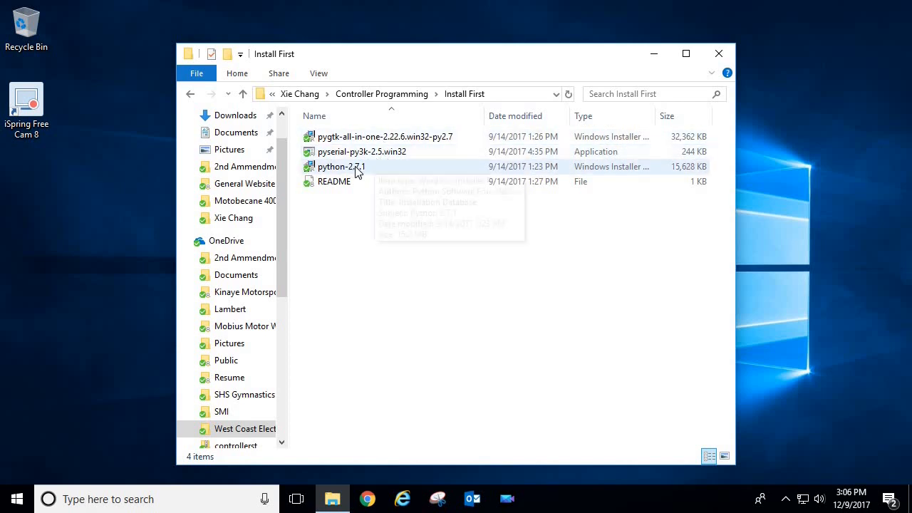
mouse_move(342, 165)
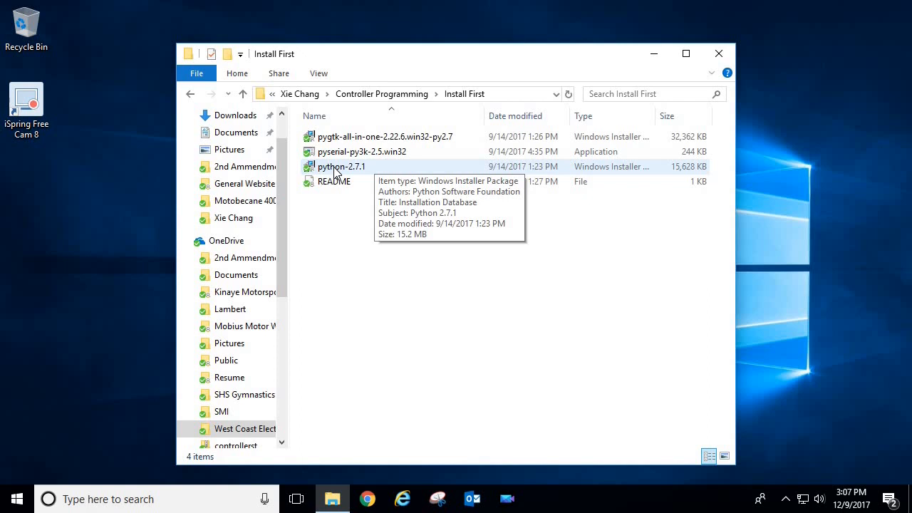
Step: Install Python 2.7.1 for all users into the default C:\Python27\ directory
double_click(342, 165)
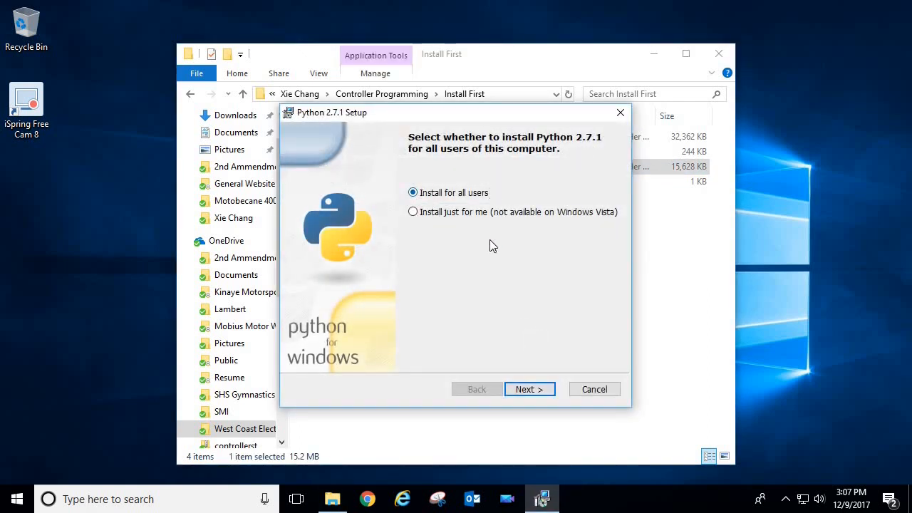
left_click(529, 389)
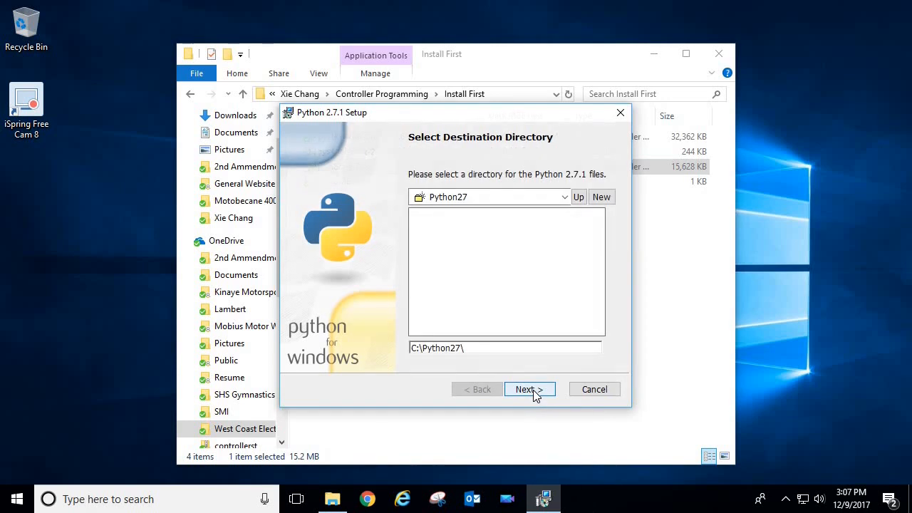
left_click(528, 389)
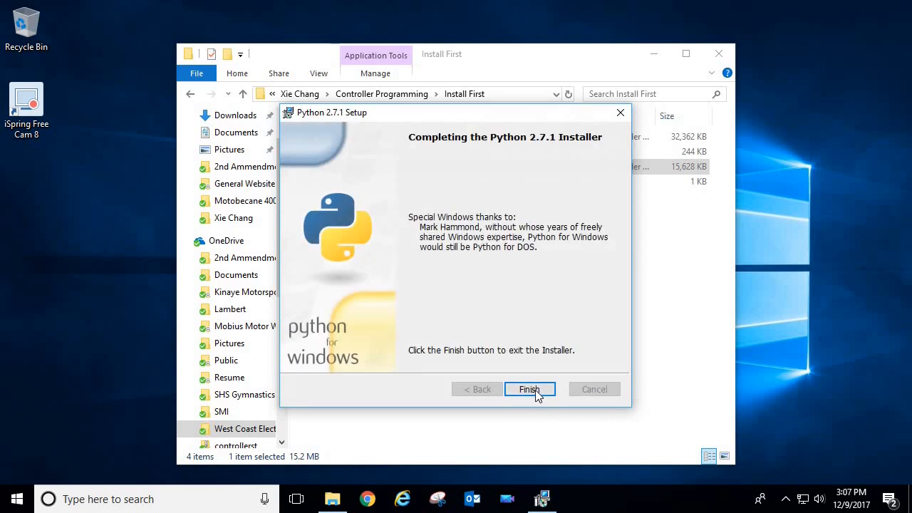
left_click(530, 389)
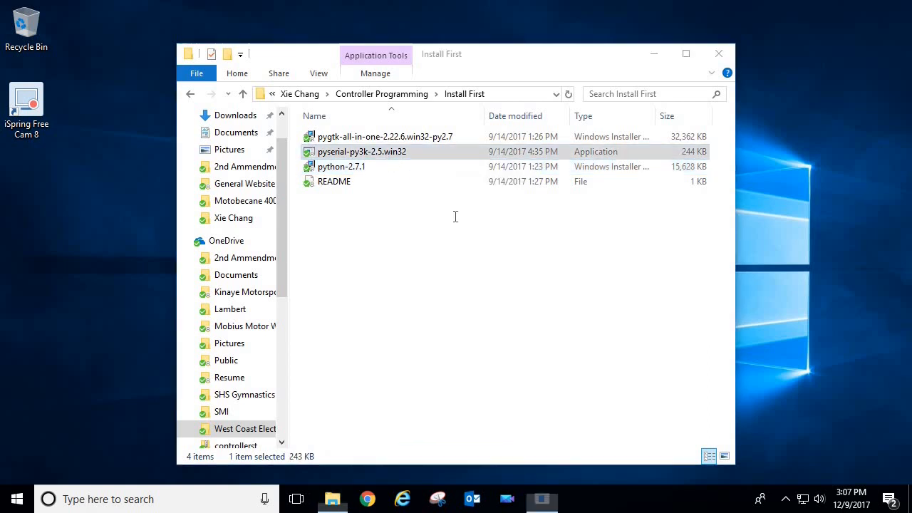
Step: Install pyserial-py3k-2.5 into the Python 2.7 installation
double_click(361, 151)
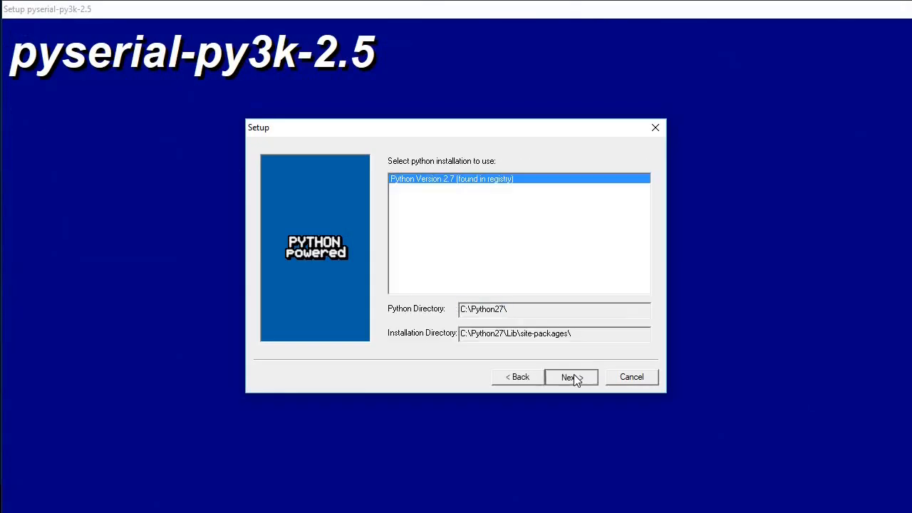
left_click(569, 376)
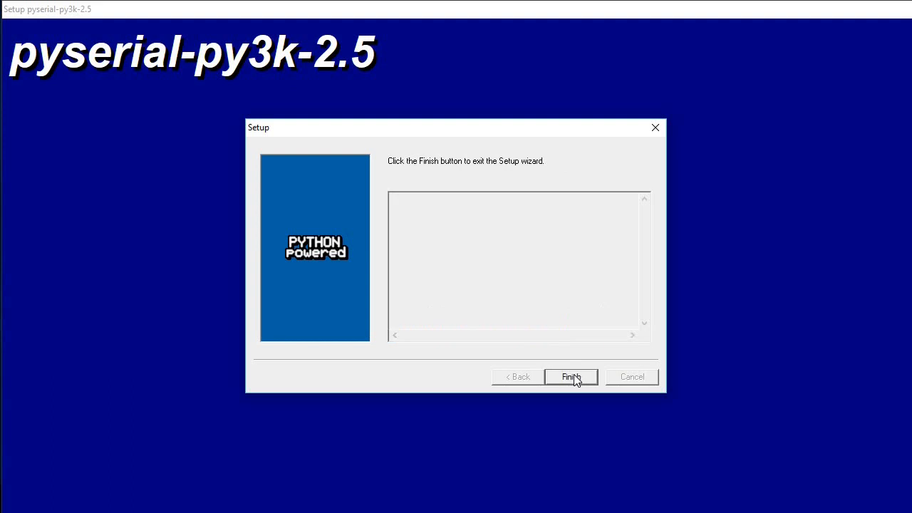
left_click(570, 376)
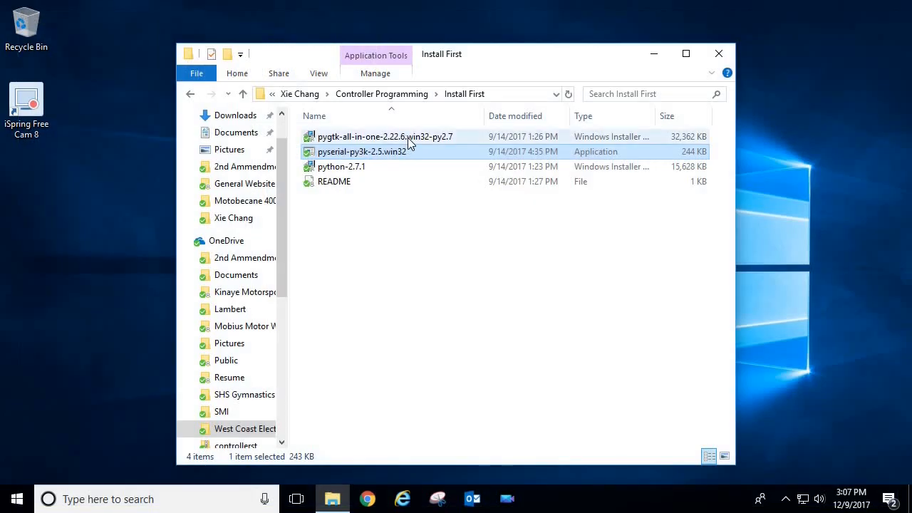
Step: Install PyGTK all-in-one 2.22.6 for Python 2.7 with the default features
double_click(384, 136)
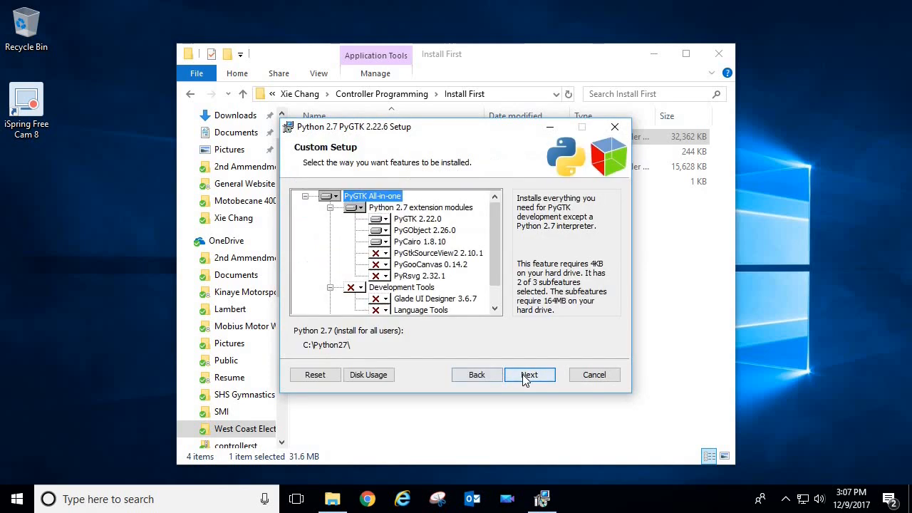
left_click(530, 374)
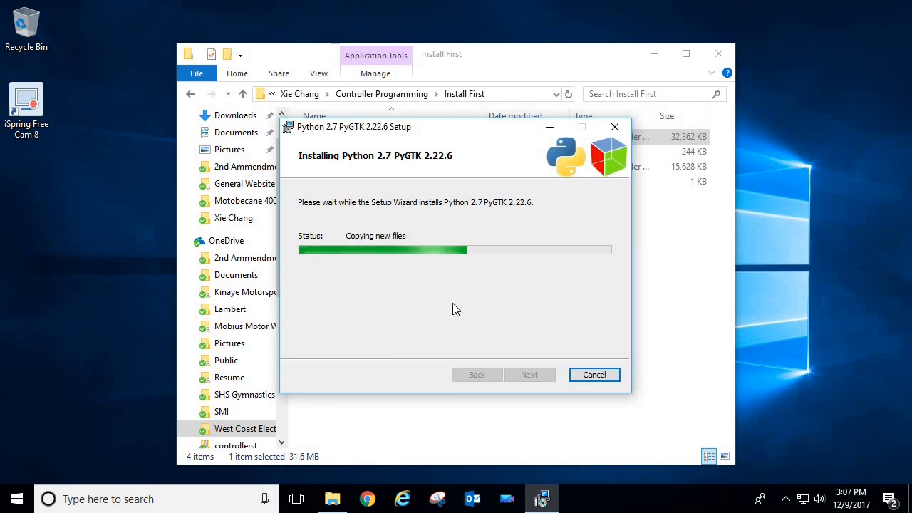
mouse_move(516, 319)
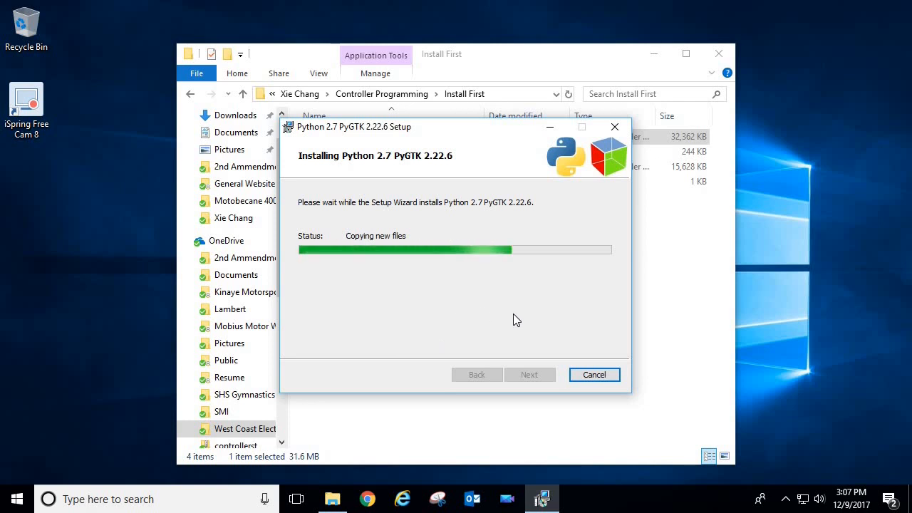
mouse_move(519, 317)
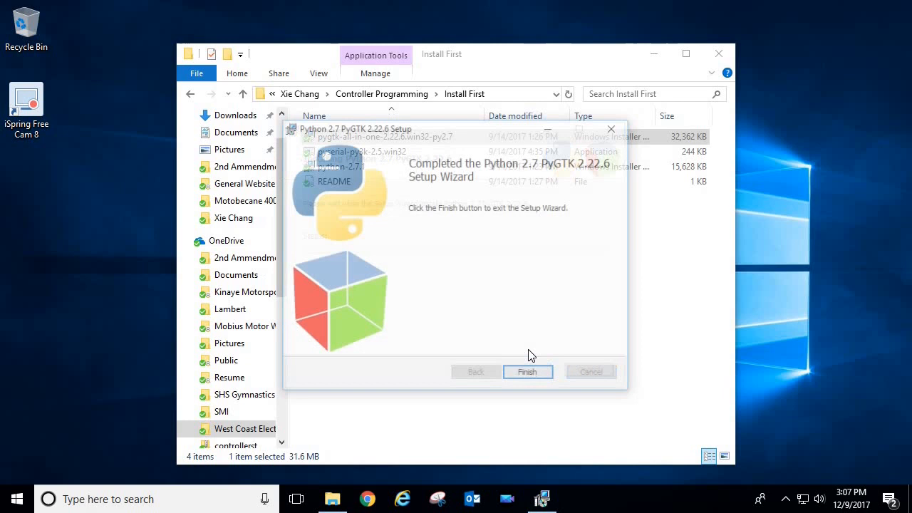
left_click(527, 371)
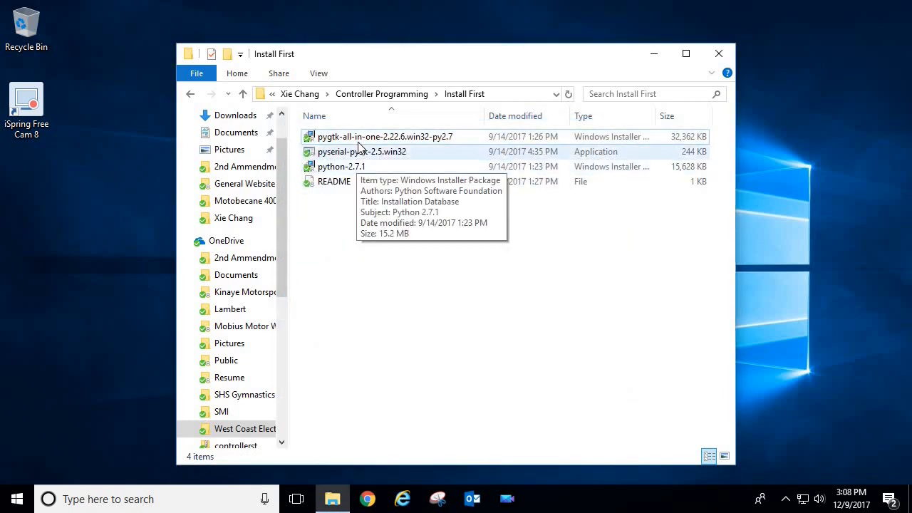
Step: Go back to Controller Programming, enter xpd-0.4.1a and pick out the xpd Python script
left_click(190, 94)
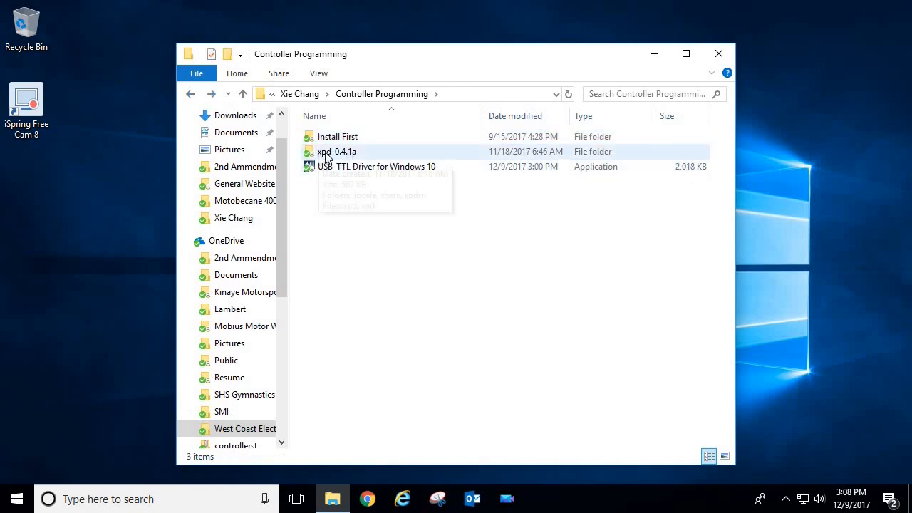
mouse_move(349, 154)
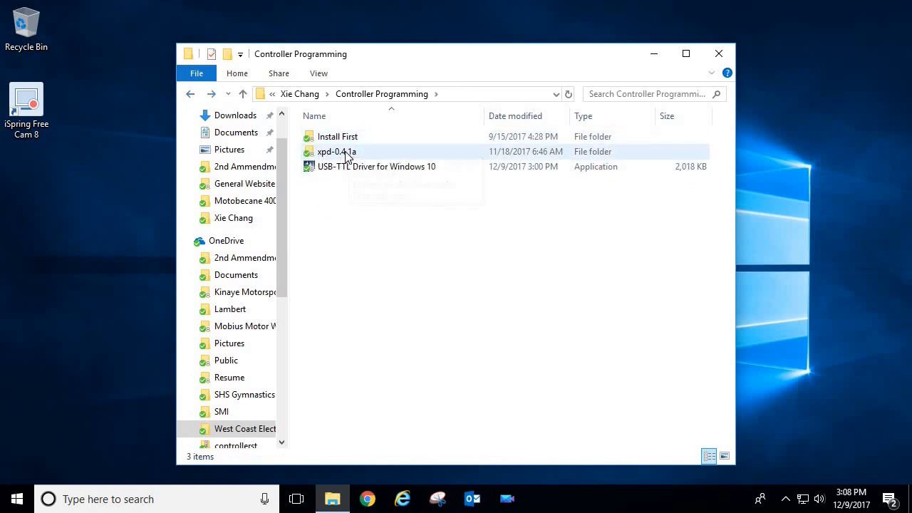
double_click(336, 151)
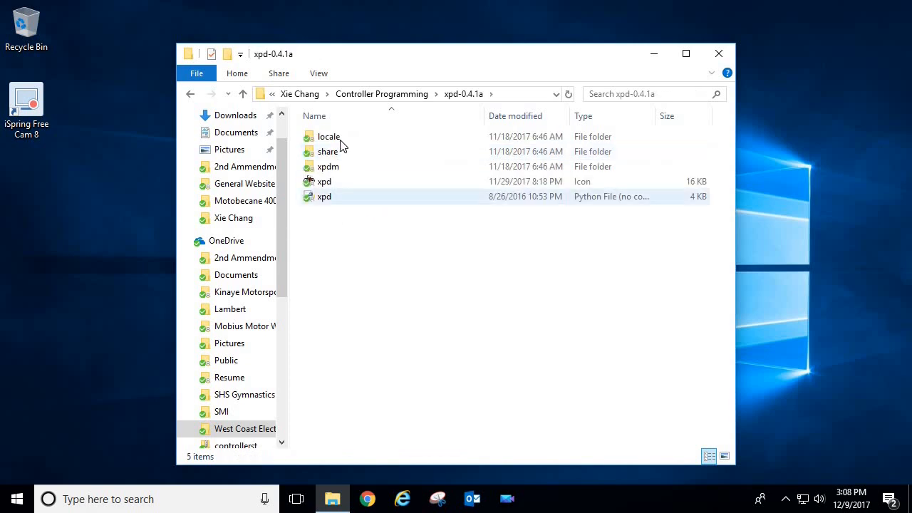
left_click(327, 165)
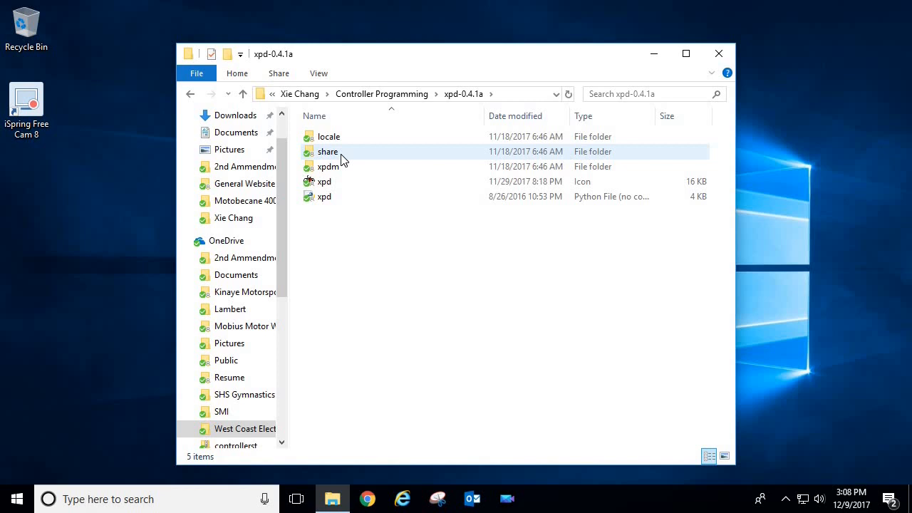
mouse_move(342, 151)
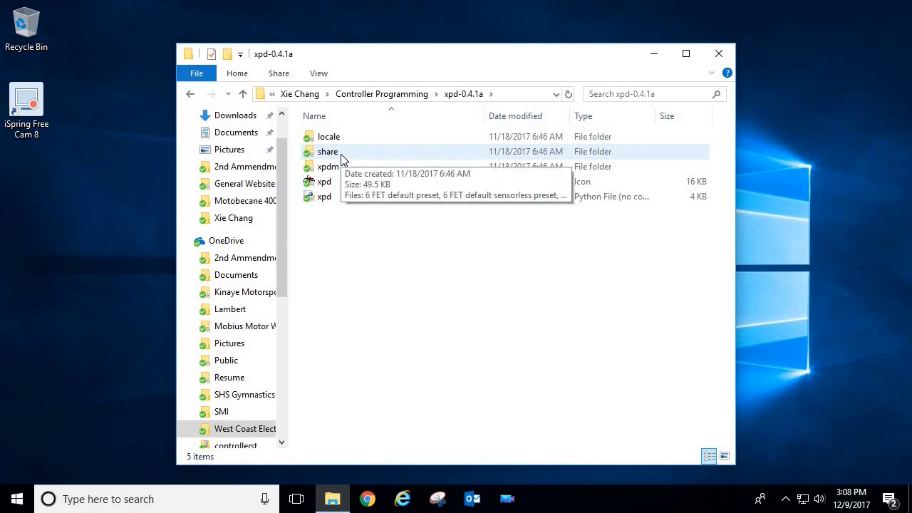
mouse_move(348, 170)
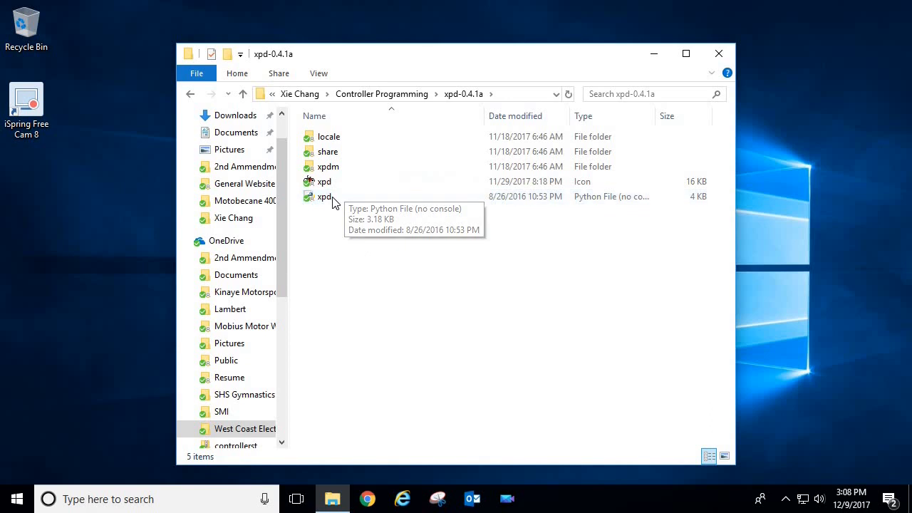
left_click(325, 197)
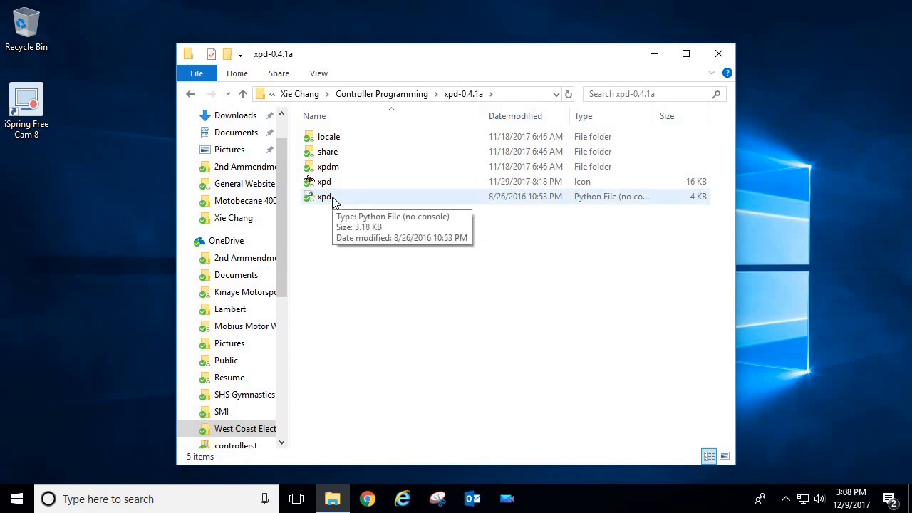
mouse_move(325, 203)
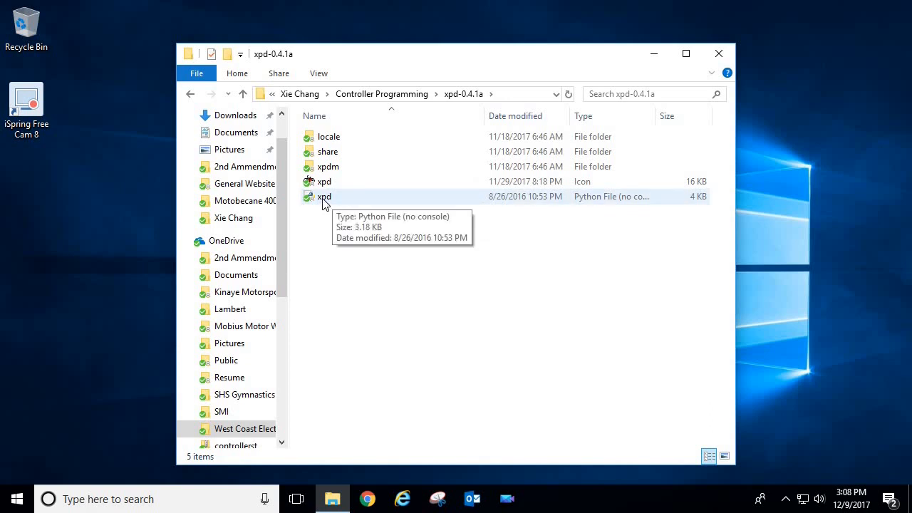
mouse_move(603, 207)
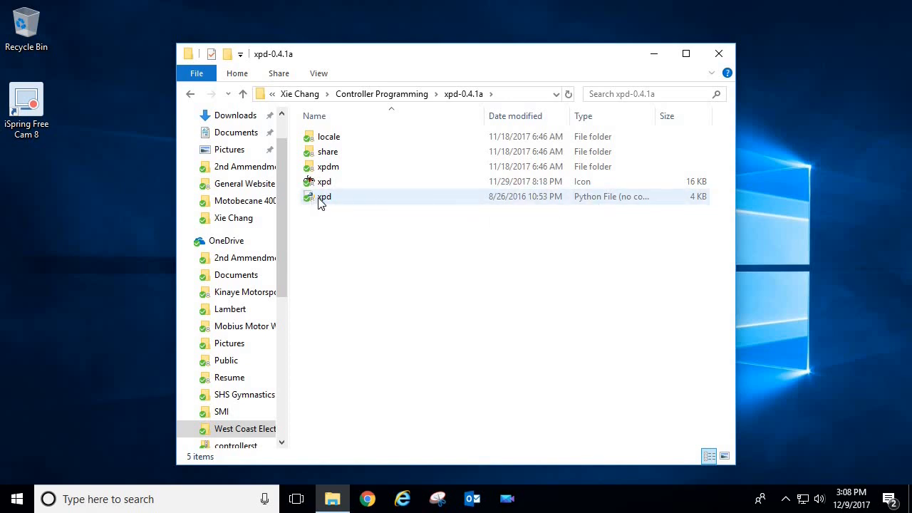
double_click(325, 197)
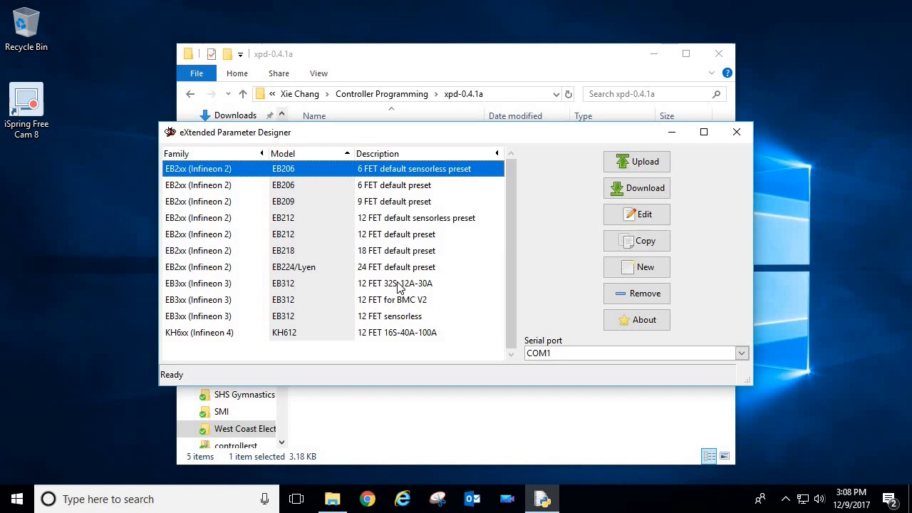
mouse_move(577, 303)
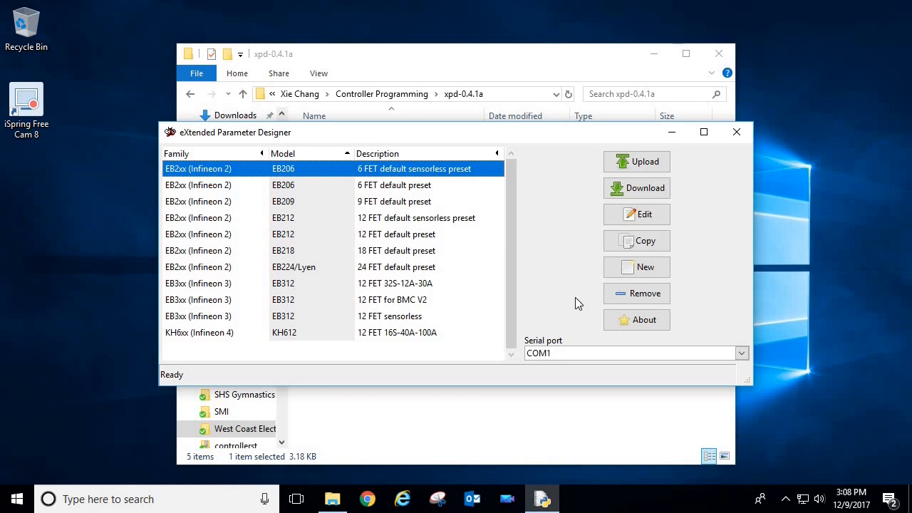
mouse_move(326, 279)
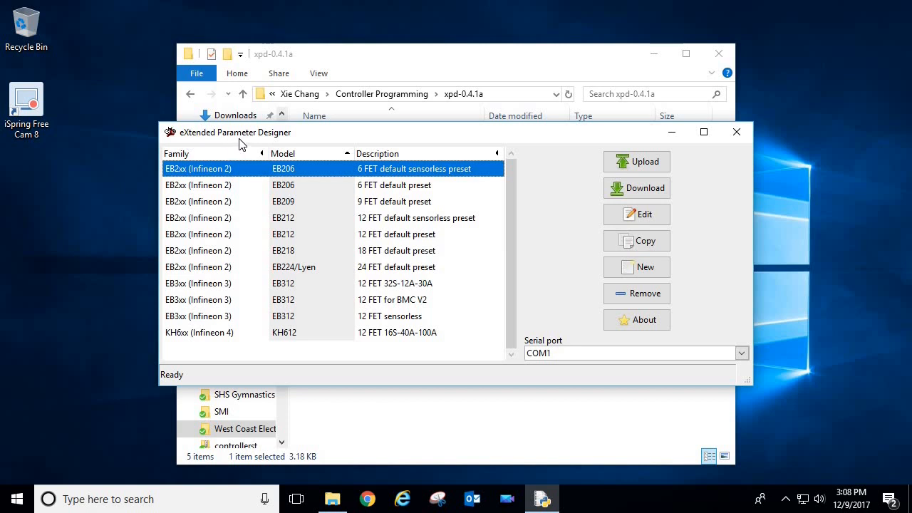
mouse_move(379, 322)
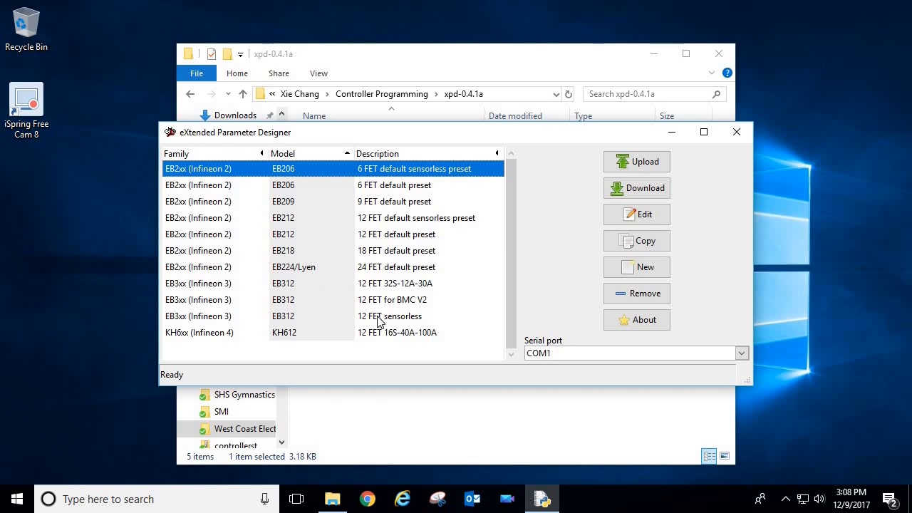
left_click(396, 233)
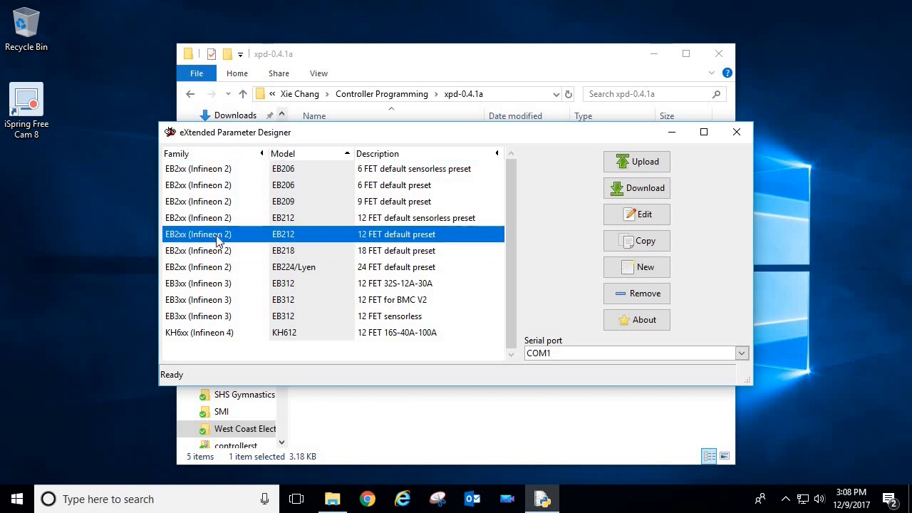
left_click(396, 266)
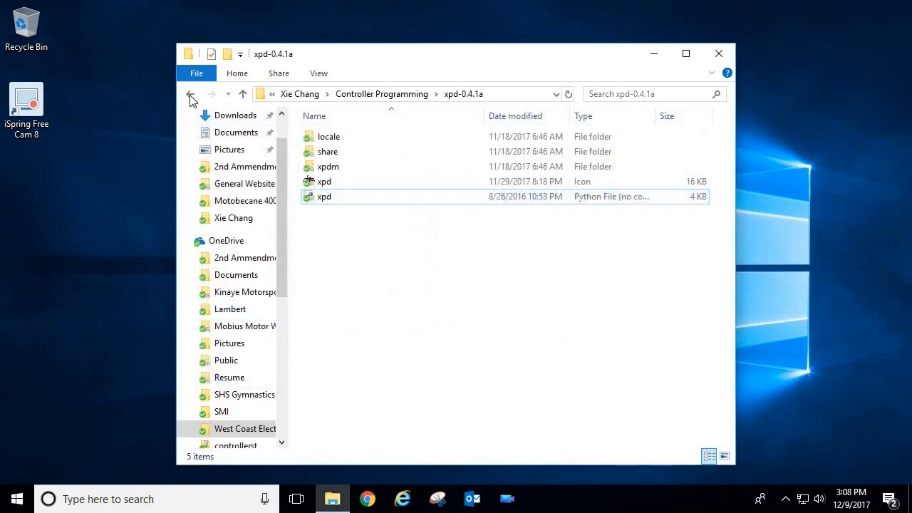
Step: Return to Controller Programming and run the USB-TTL Driver for Windows 10 installer
left_click(191, 94)
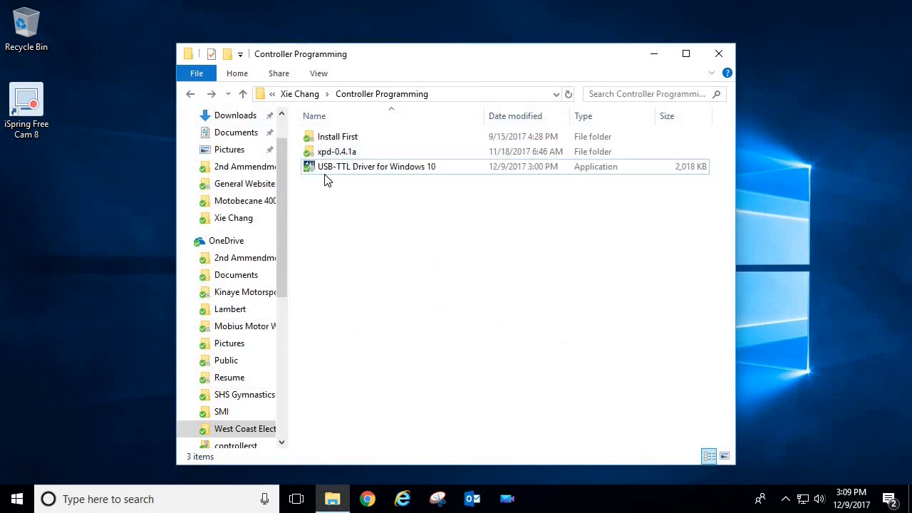
left_click(376, 166)
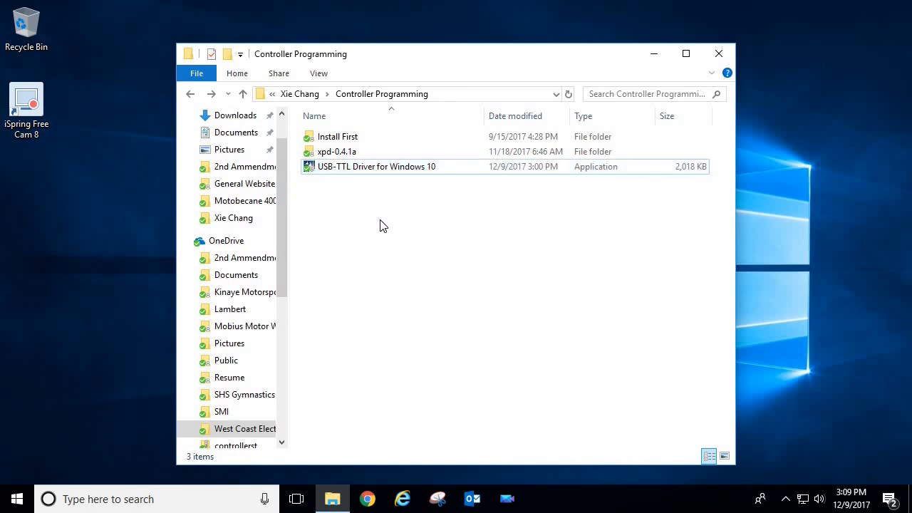
left_click(376, 165)
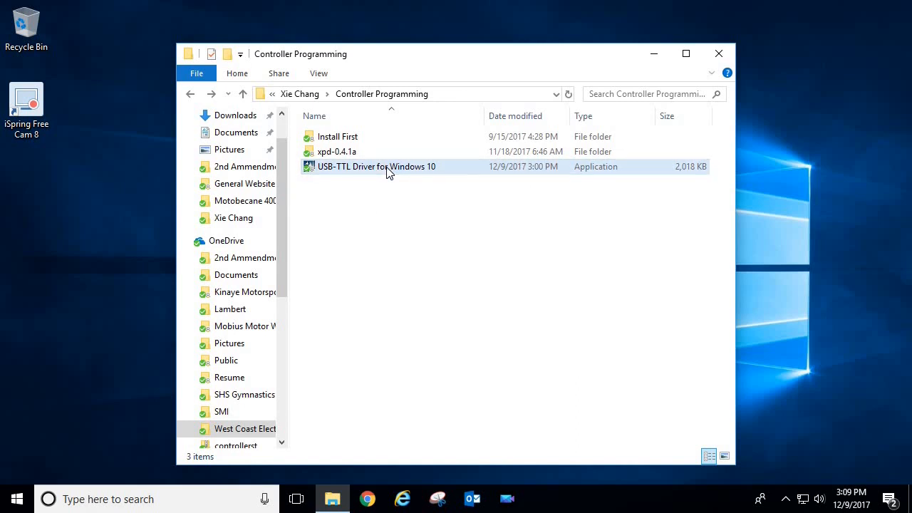
left_click(376, 165)
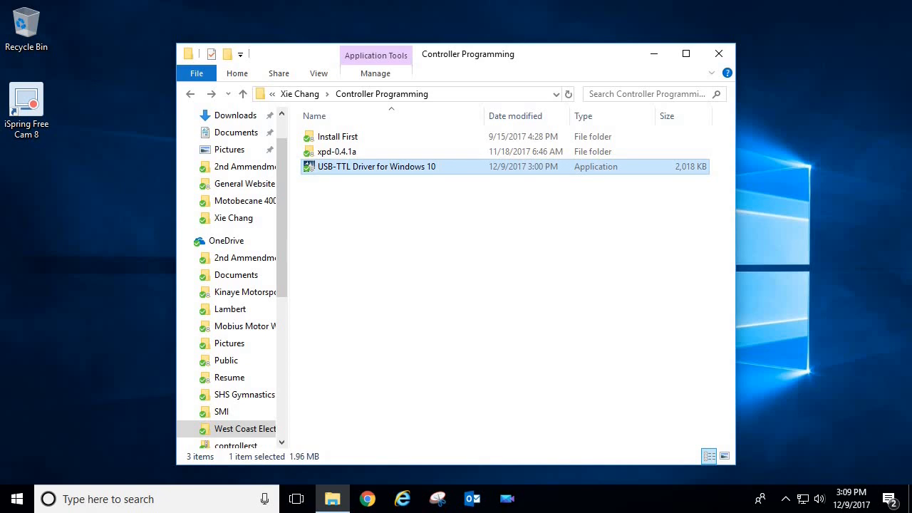
double_click(376, 166)
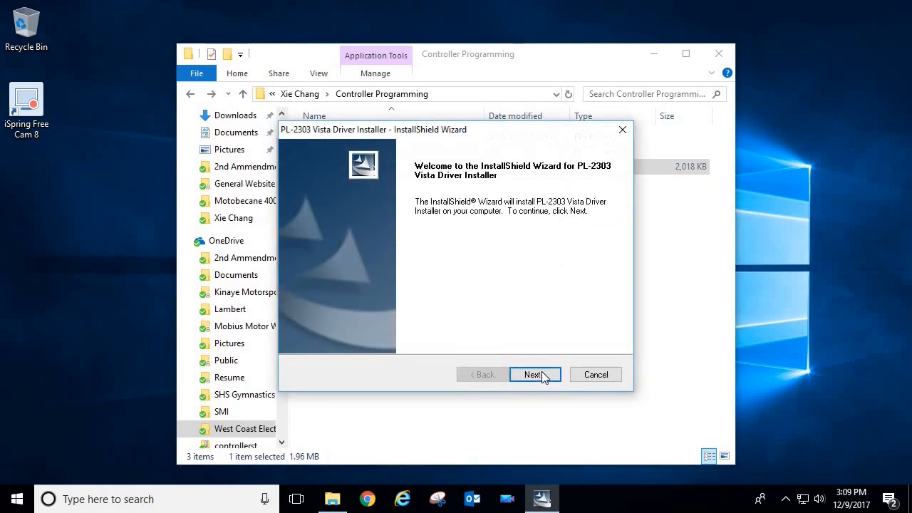
Step: Accept the license and install the PL-2303 driver, closing the finished wizard
left_click(533, 373)
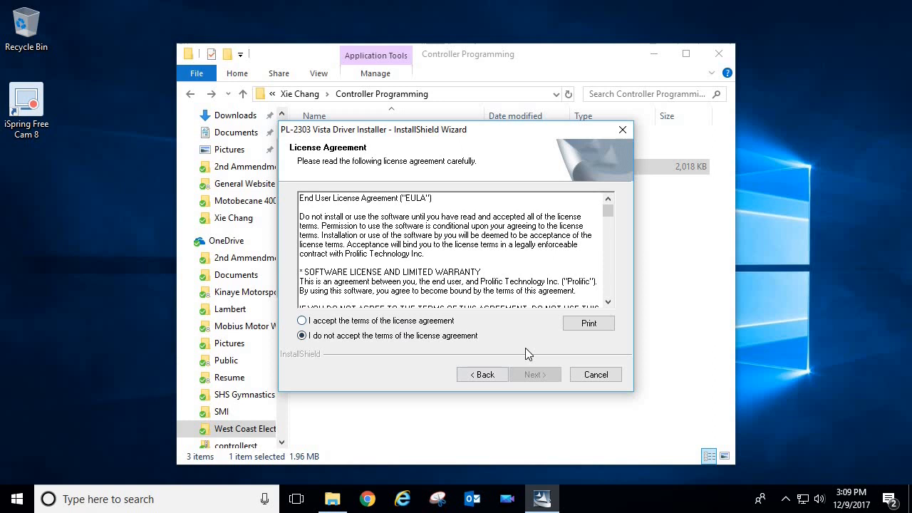
left_click(302, 319)
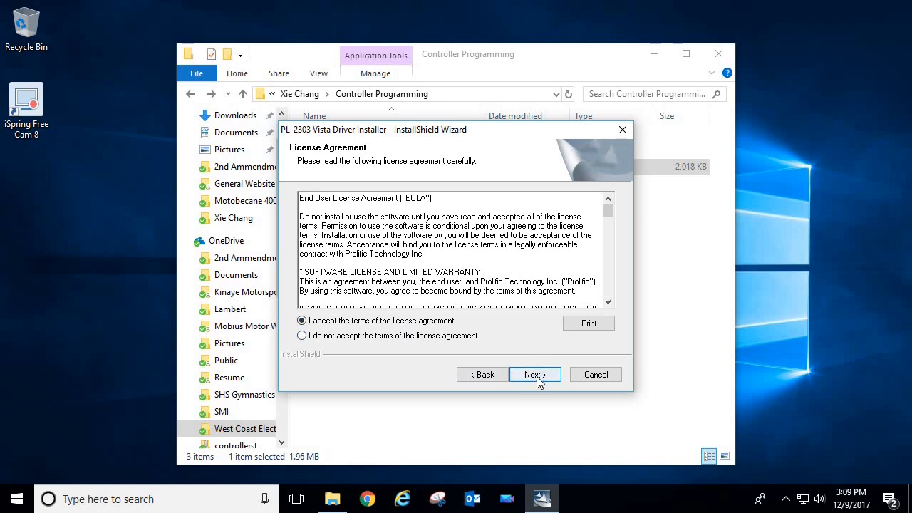
left_click(534, 373)
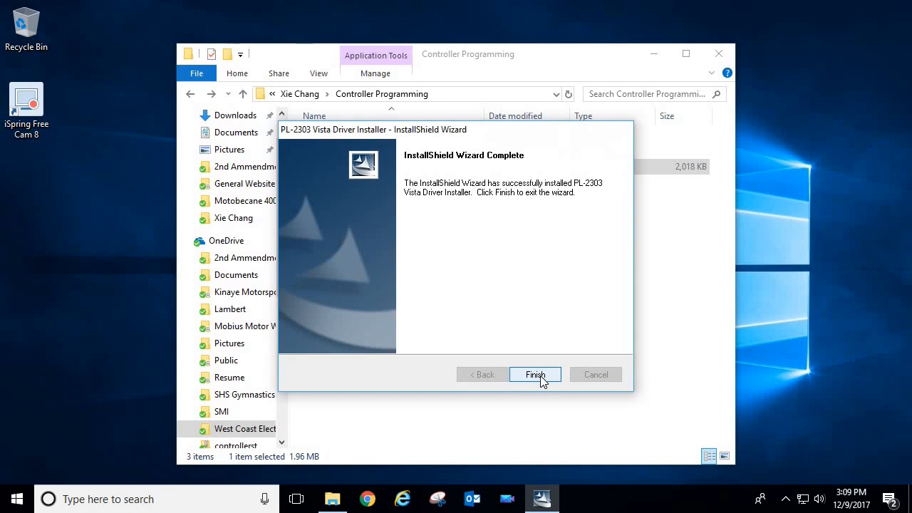
left_click(535, 374)
type("device")
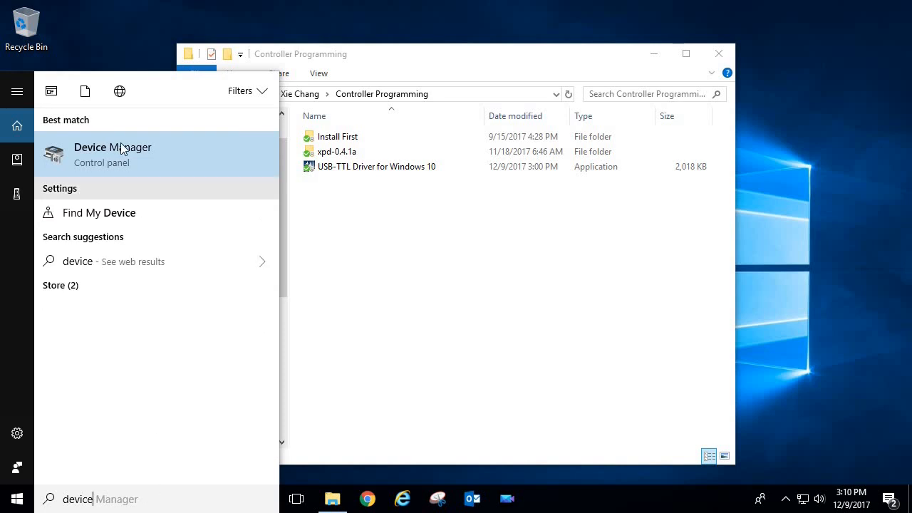
left_click(112, 146)
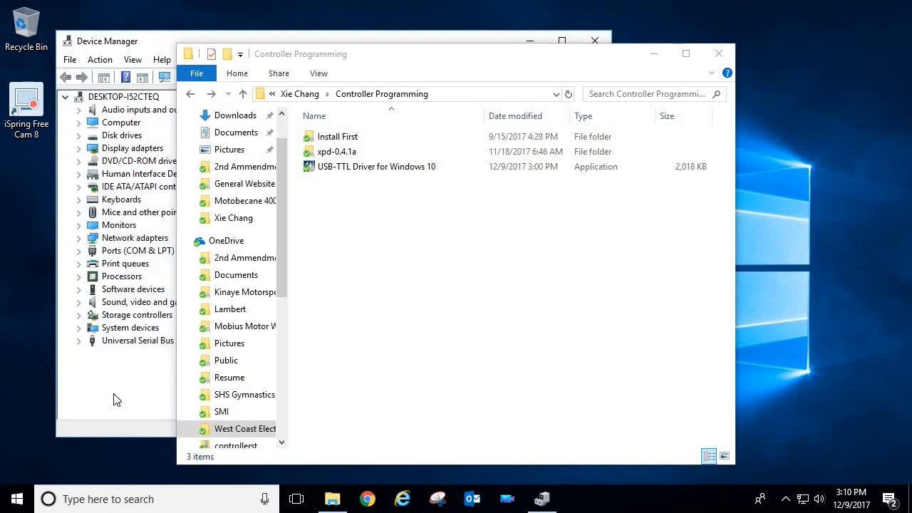
left_click(107, 40)
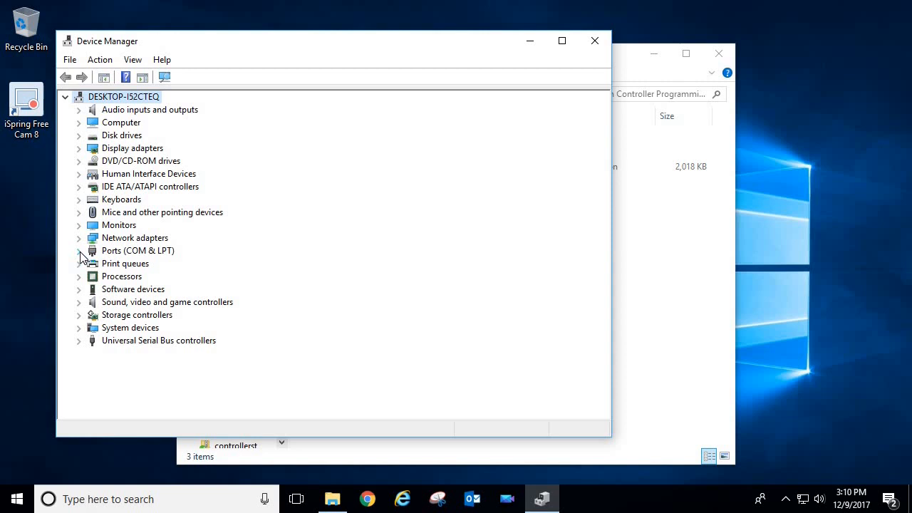
left_click(79, 251)
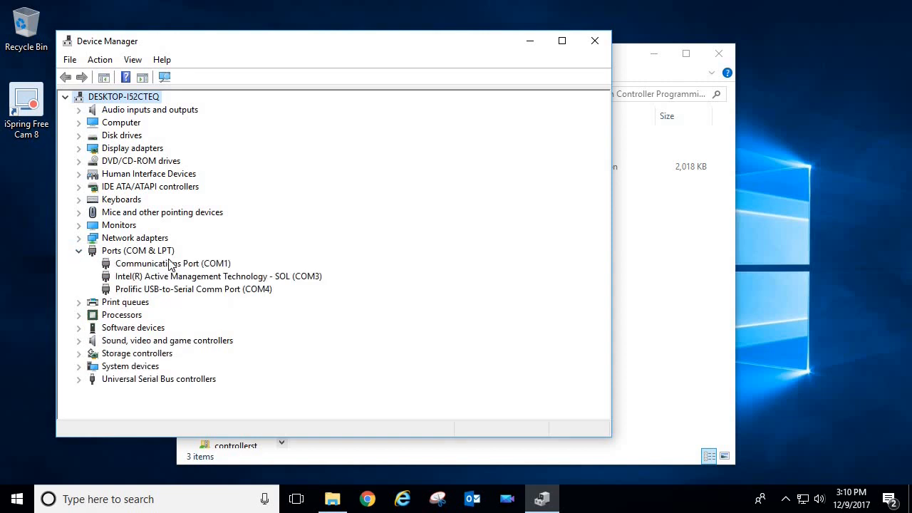
left_click(194, 288)
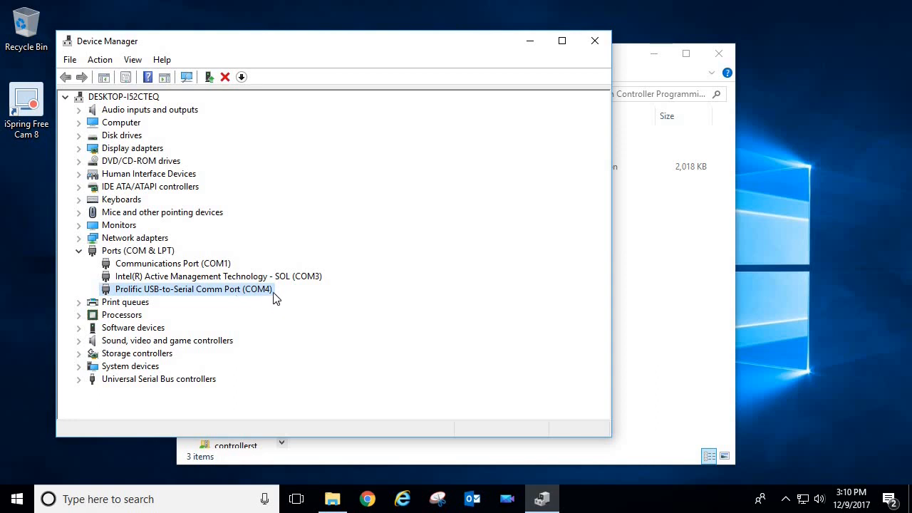
mouse_move(265, 299)
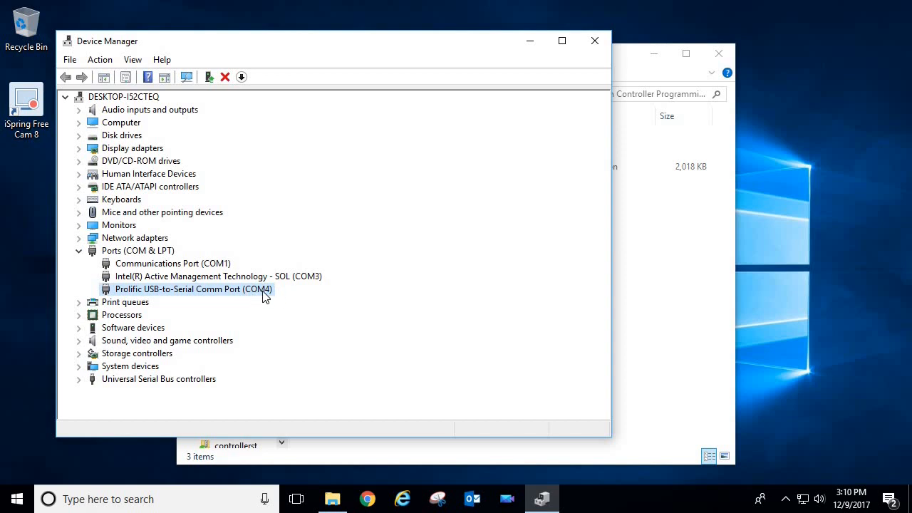
mouse_move(262, 294)
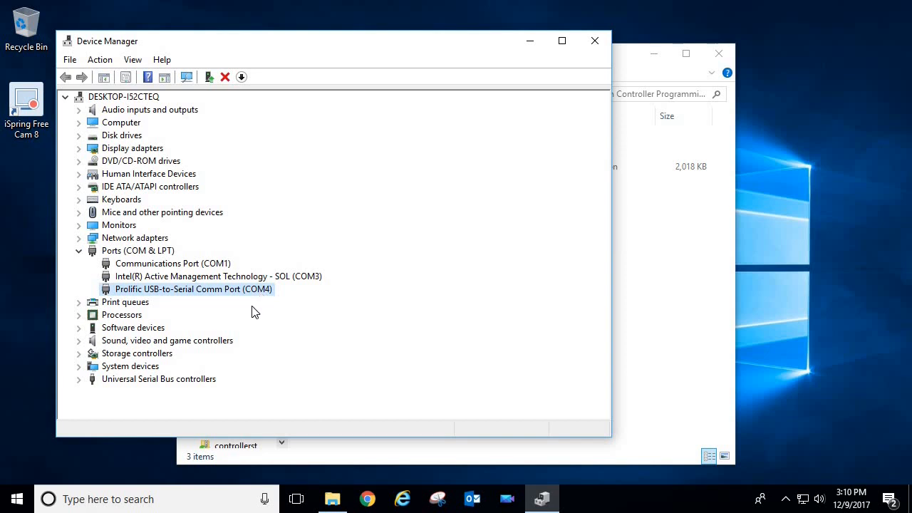
mouse_move(265, 293)
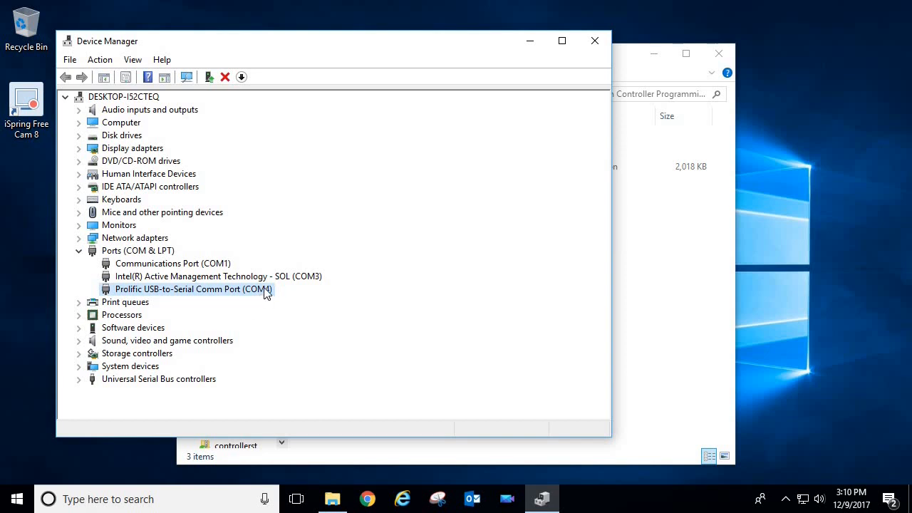
mouse_move(205, 299)
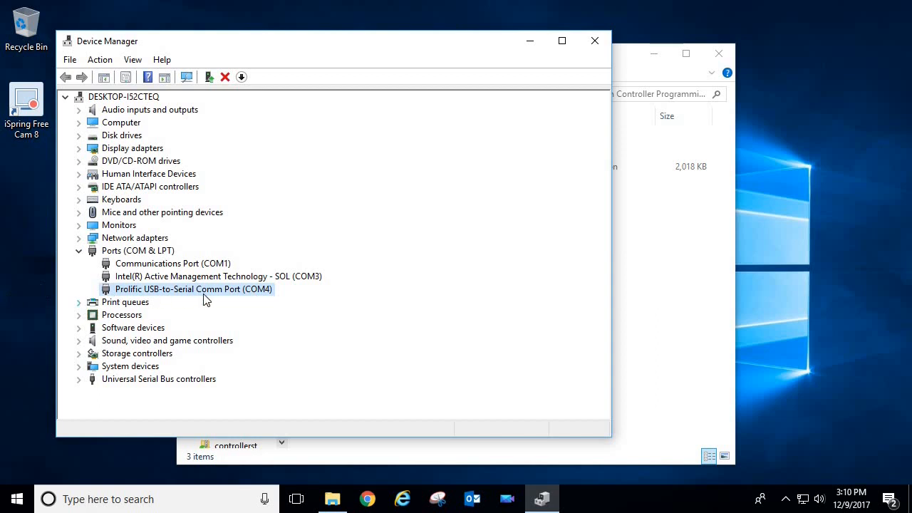
mouse_move(269, 297)
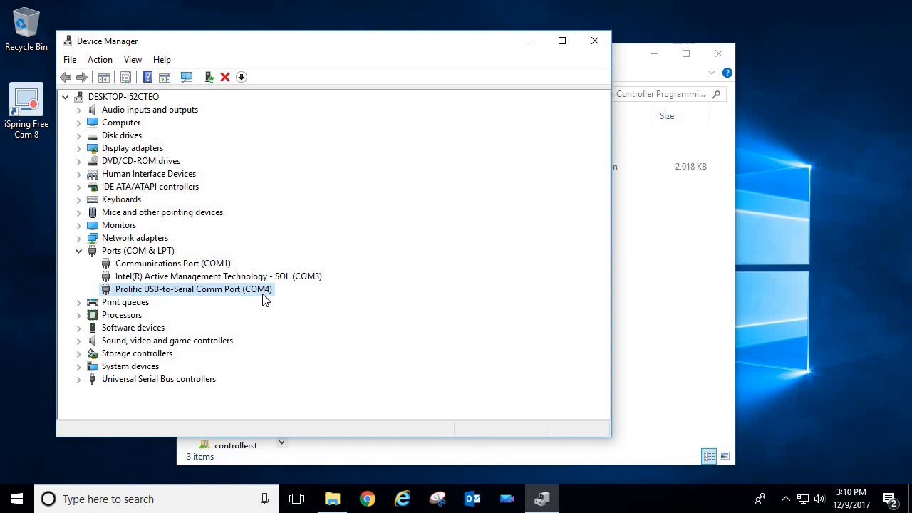
mouse_move(602, 54)
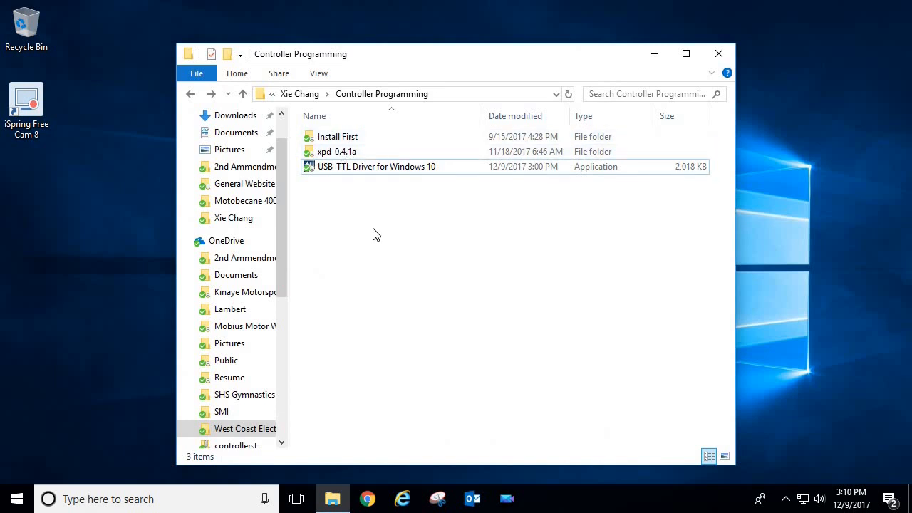
Step: Relaunch XPD and choose COM4 as the serial port
double_click(336, 151)
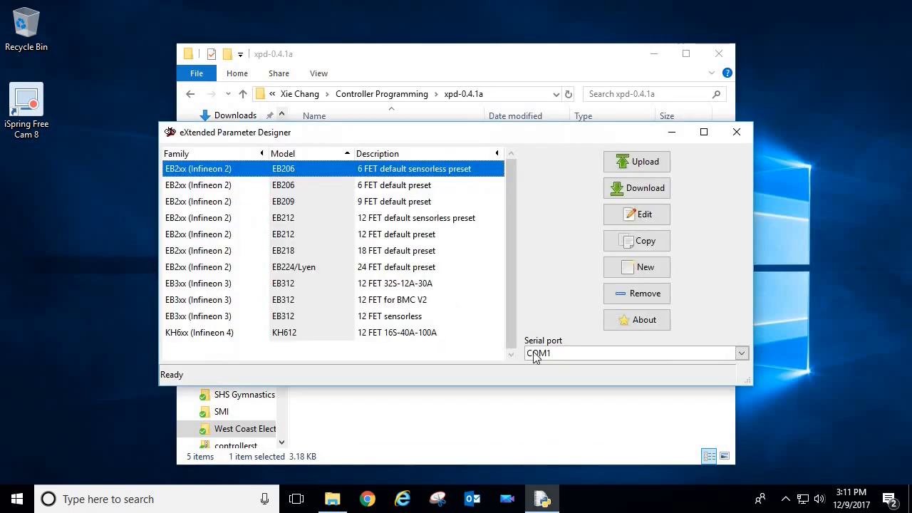
mouse_move(555, 367)
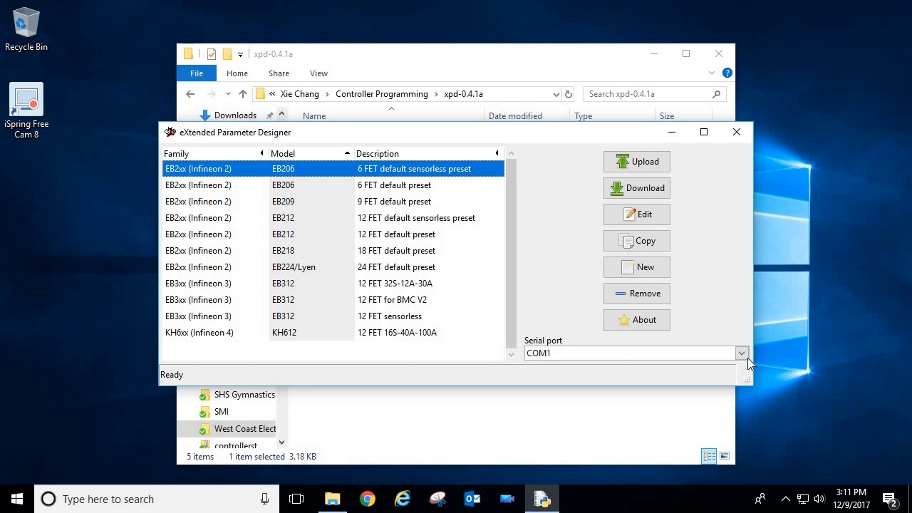
left_click(741, 353)
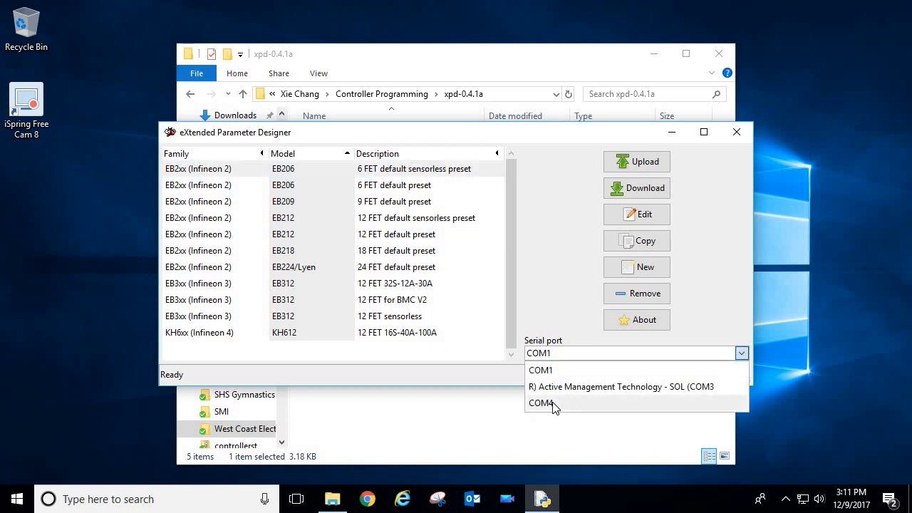
left_click(543, 402)
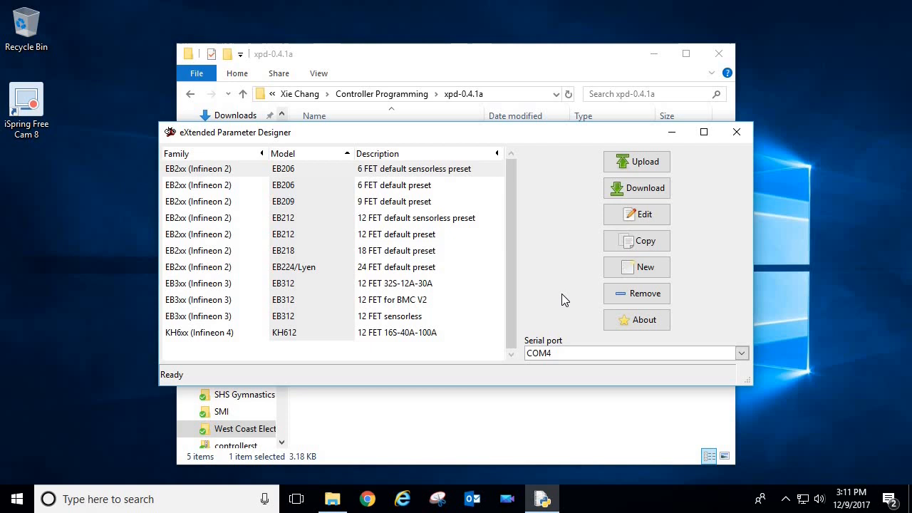
mouse_move(559, 299)
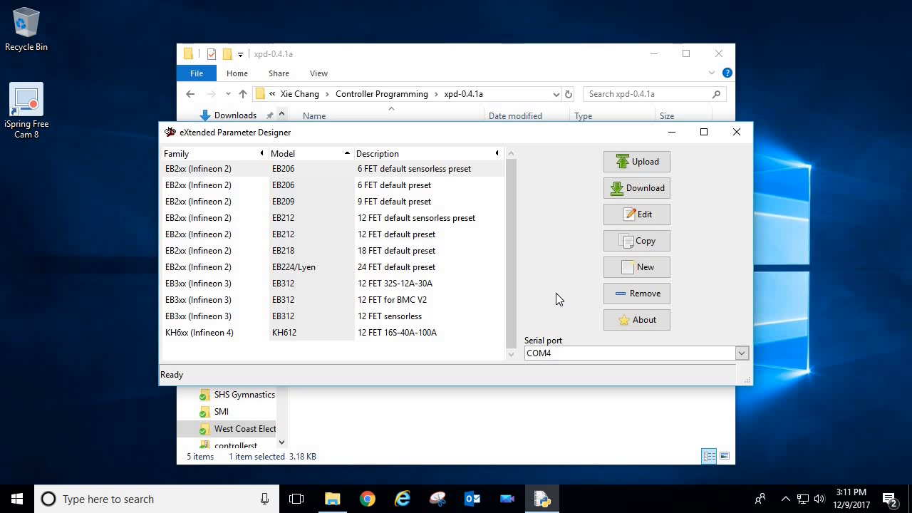
mouse_move(570, 291)
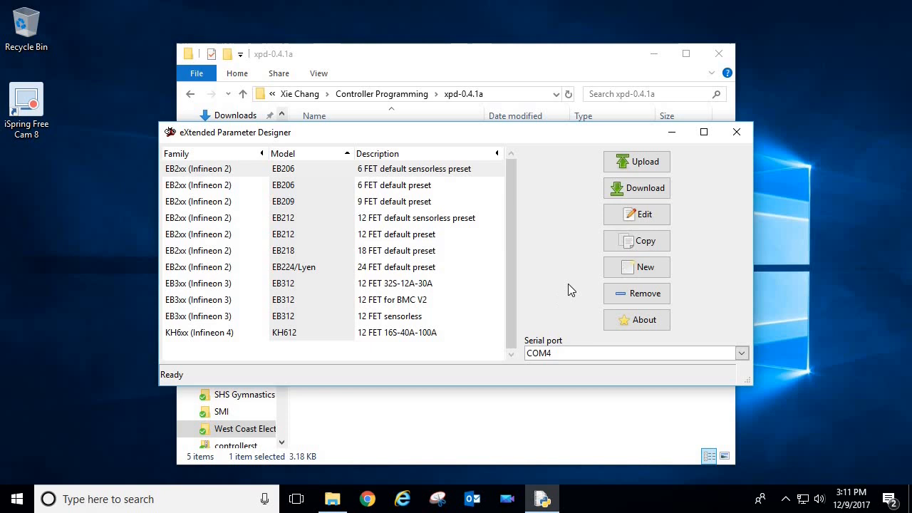
mouse_move(444, 262)
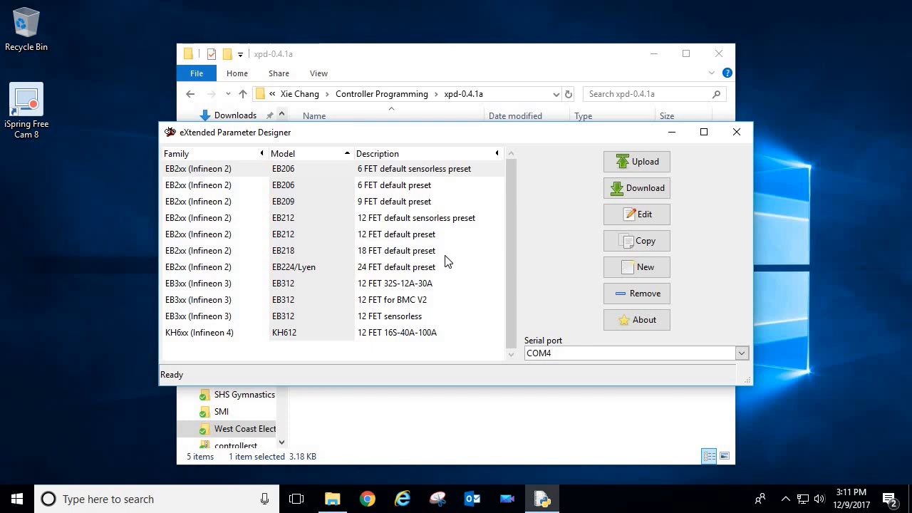
mouse_move(452, 256)
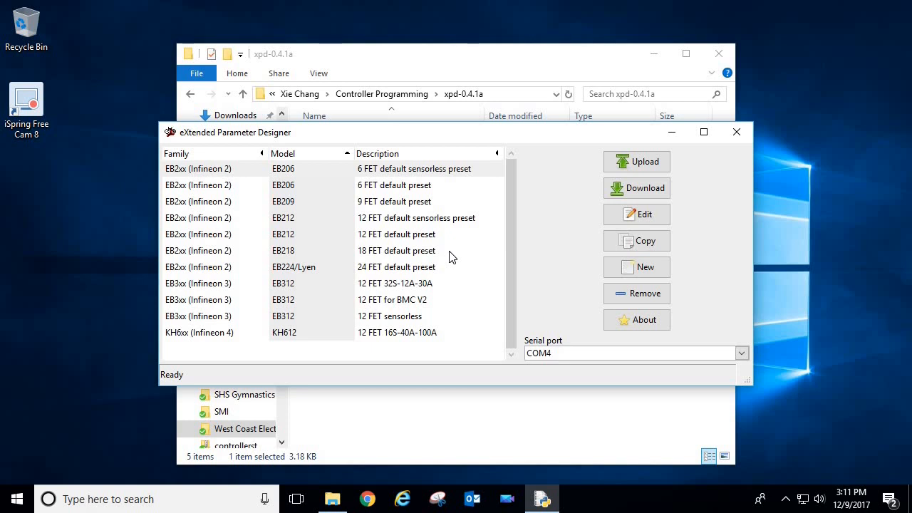
mouse_move(521, 254)
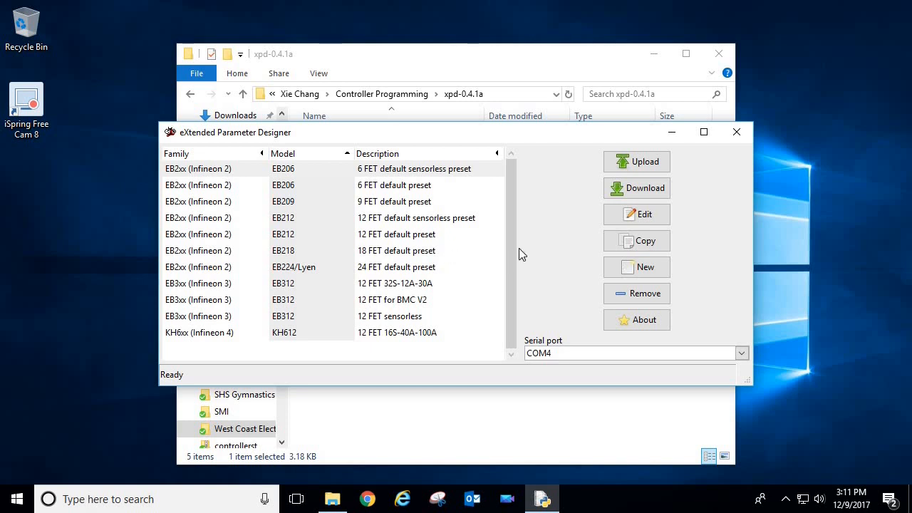
mouse_move(644, 188)
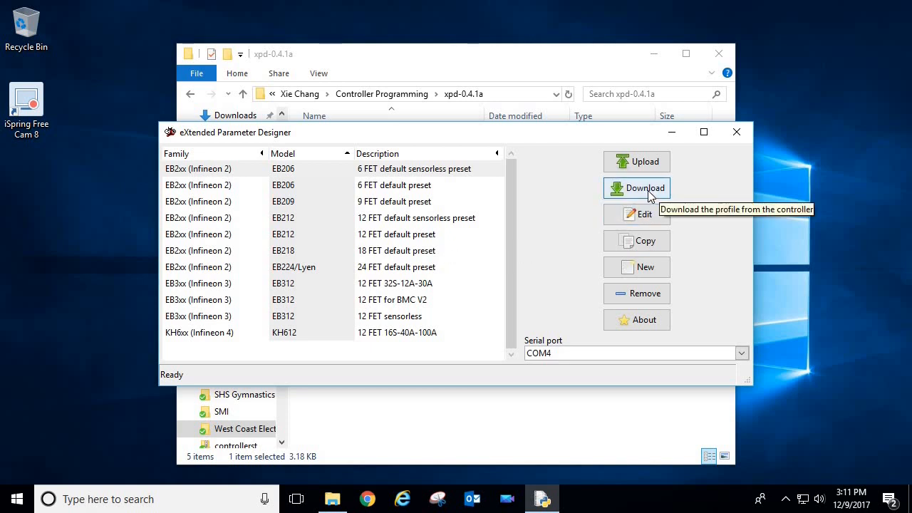
Step: Download the controller settings into new KH6xx (Infineon 4) profile '6x3077 Factory Stock Settings'
left_click(643, 188)
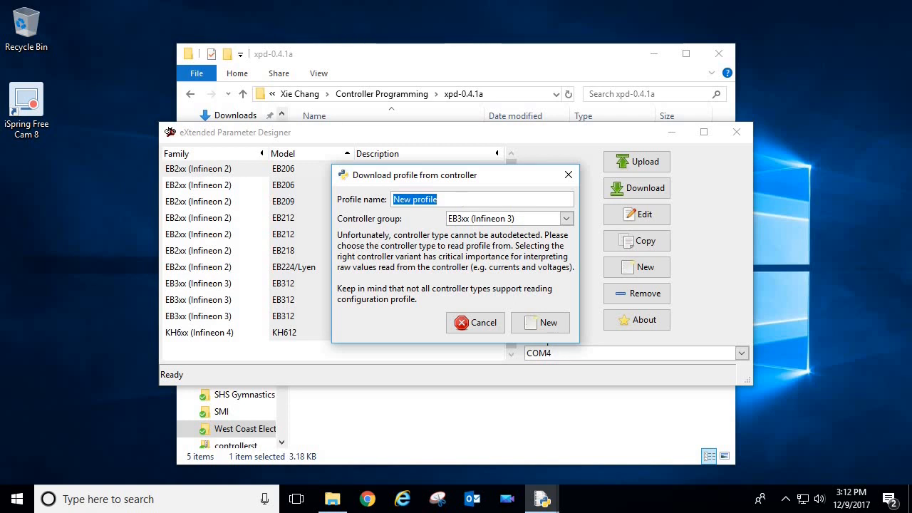
type("6x3077 Fact")
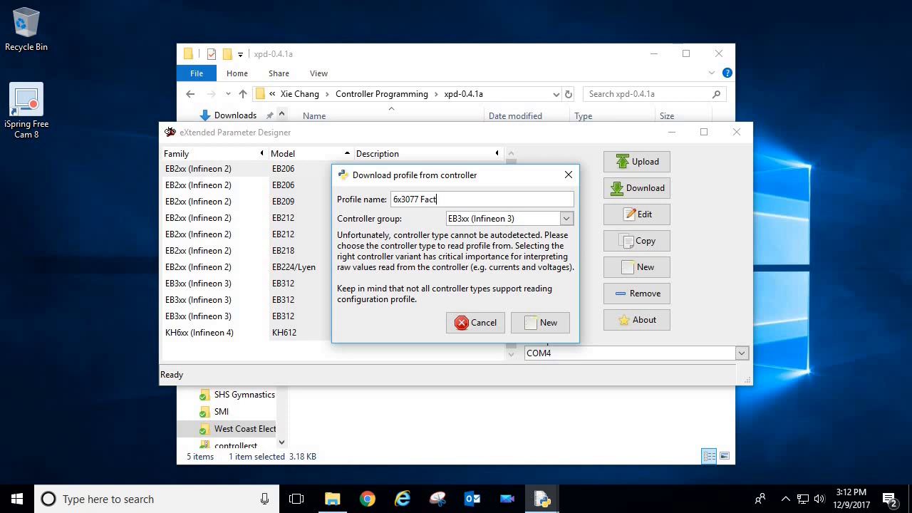
type("ory Stock Settings")
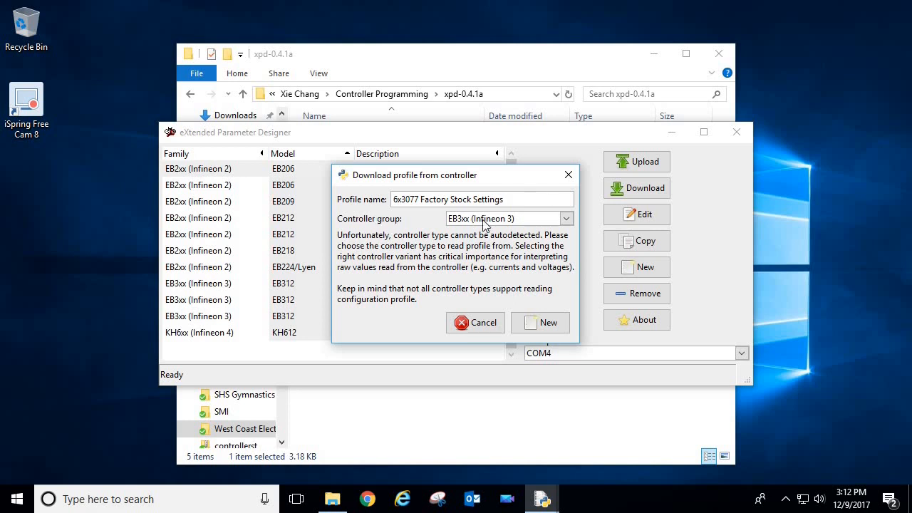
left_click(567, 219)
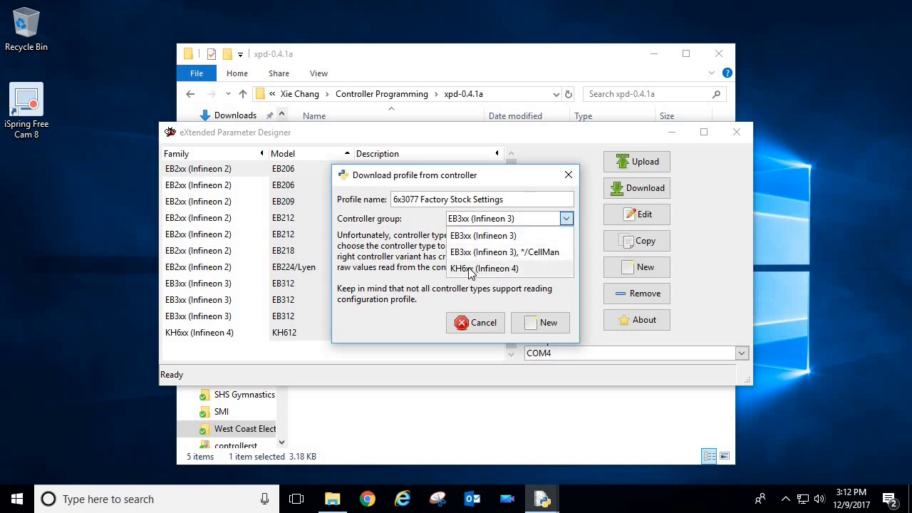
left_click(484, 268)
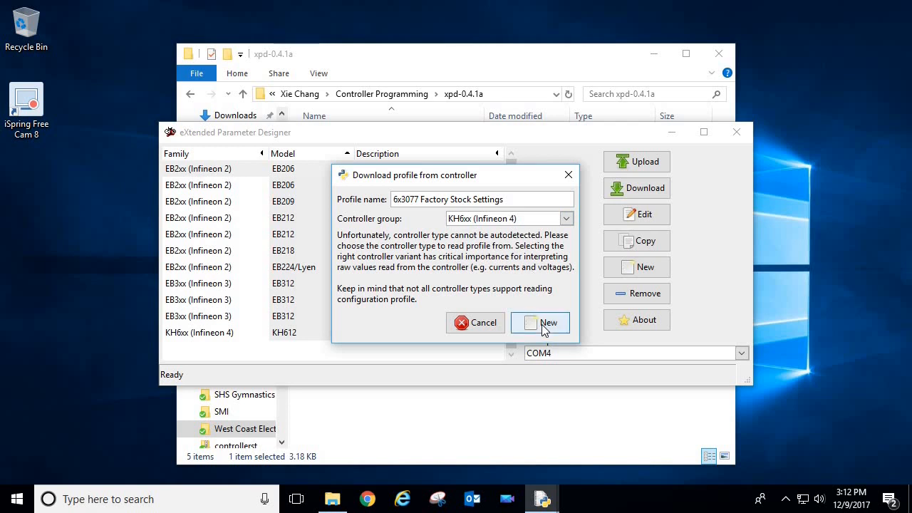
left_click(540, 322)
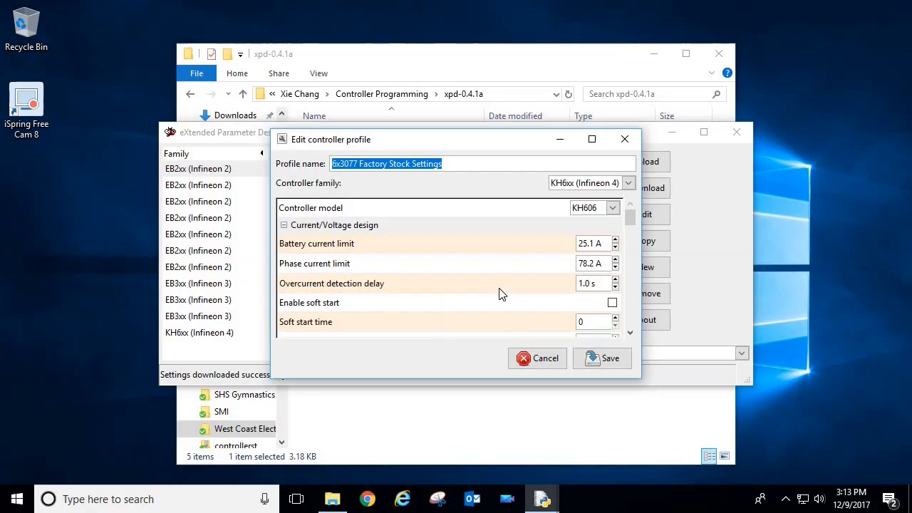
mouse_move(499, 292)
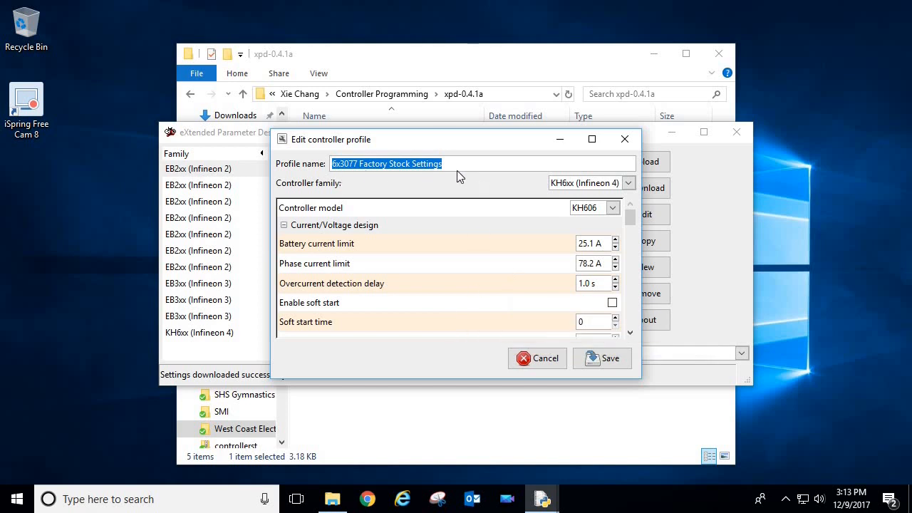
mouse_move(462, 267)
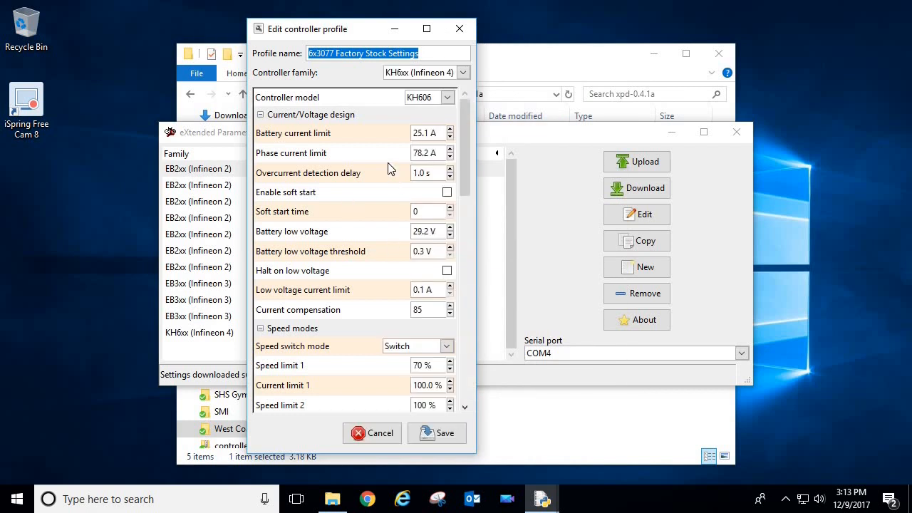
mouse_move(322, 103)
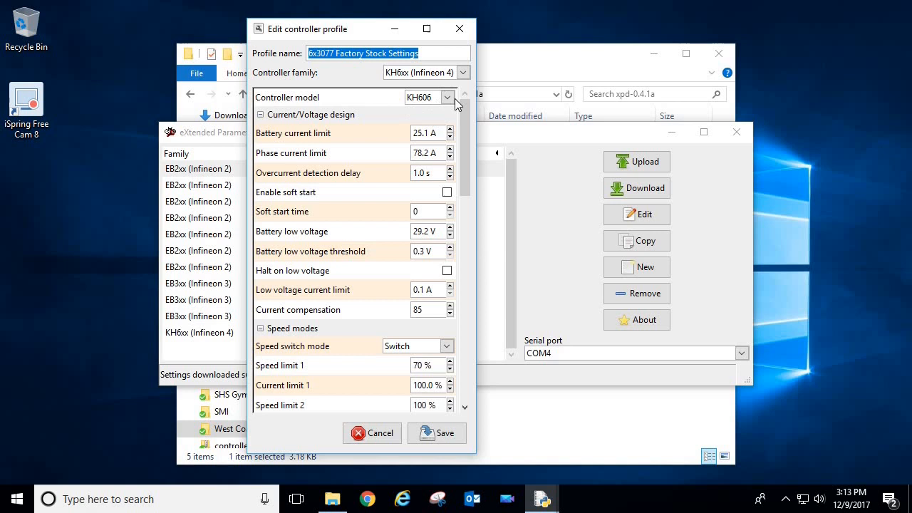
mouse_move(422, 108)
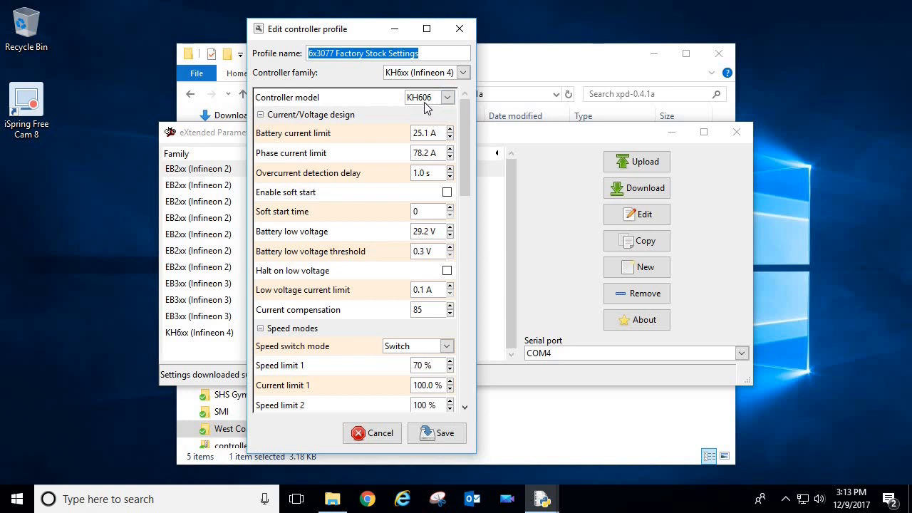
mouse_move(428, 99)
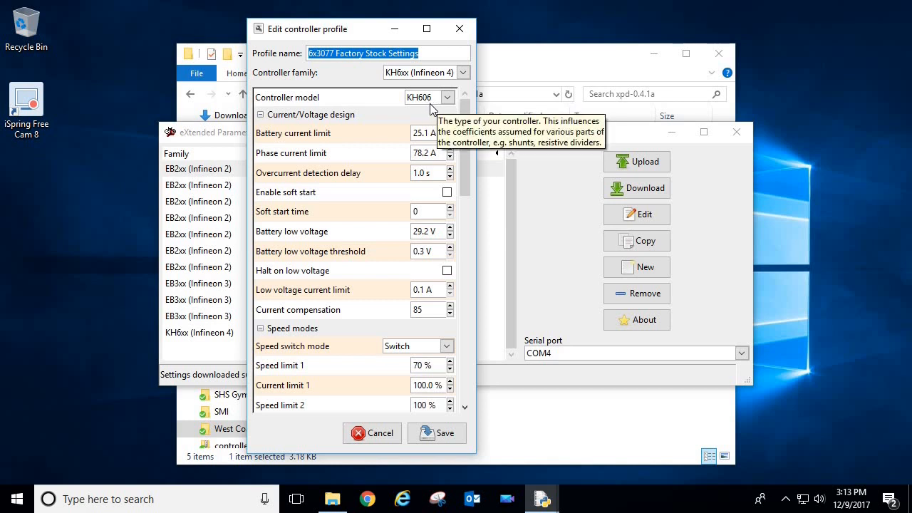
left_click(448, 97)
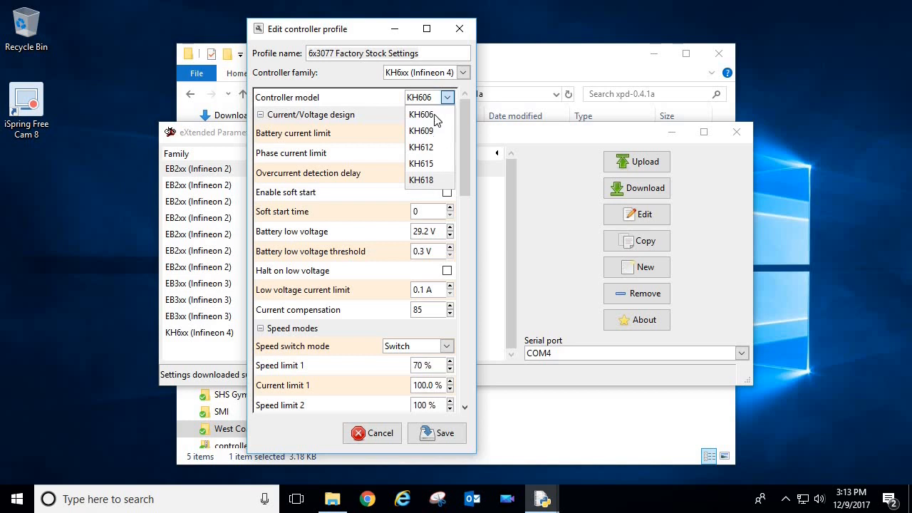
mouse_move(425, 193)
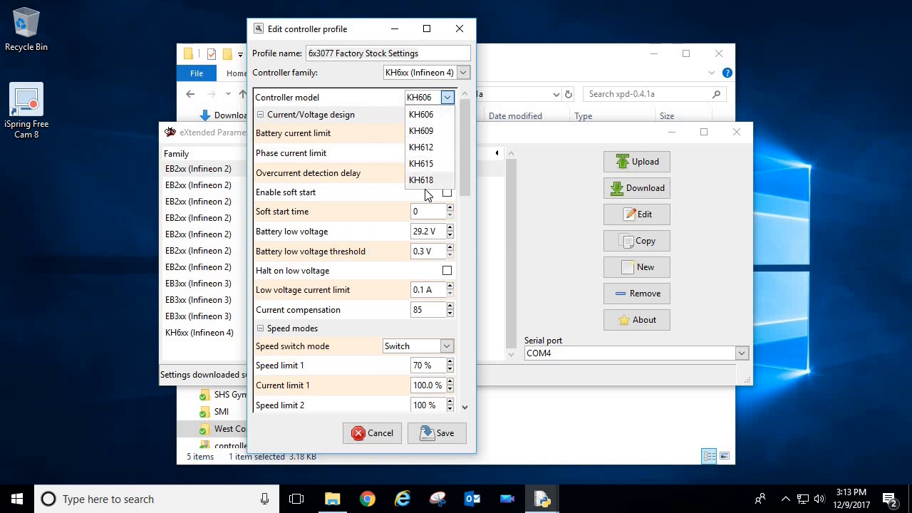
mouse_move(436, 188)
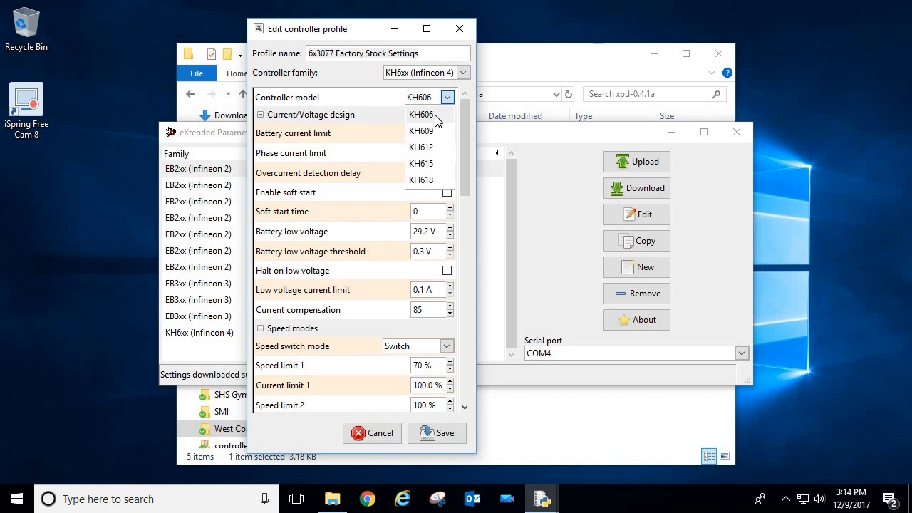
mouse_move(438, 120)
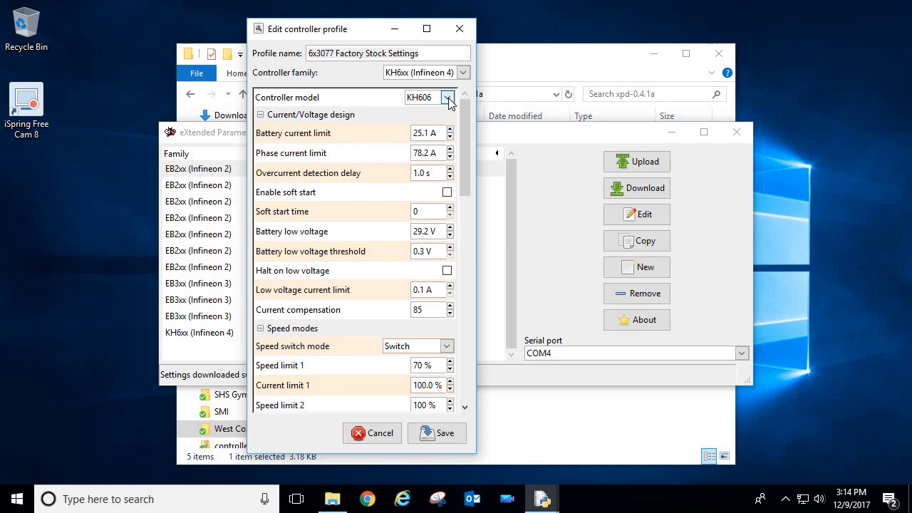
left_click(449, 97)
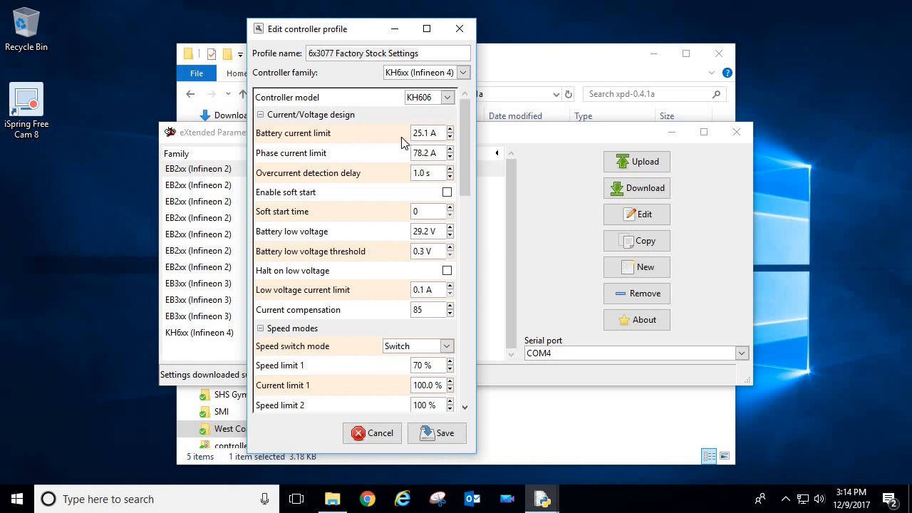
mouse_move(443, 129)
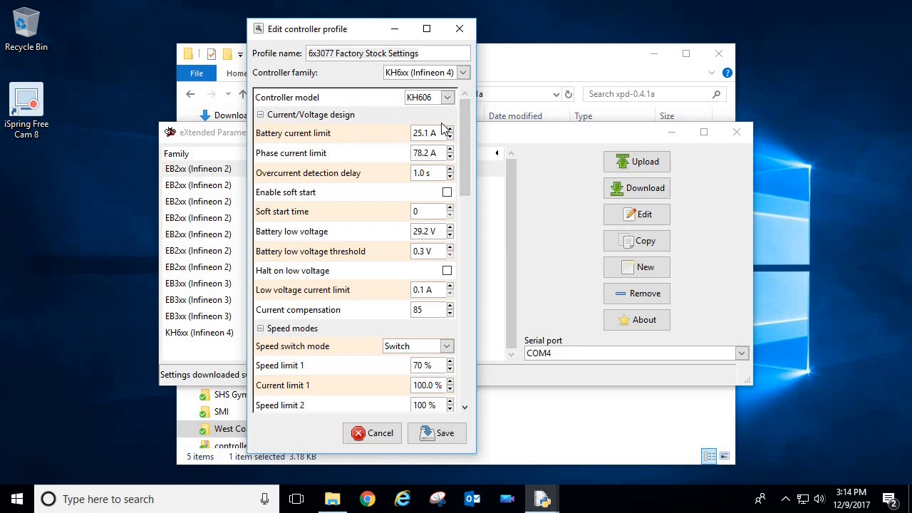
mouse_move(411, 139)
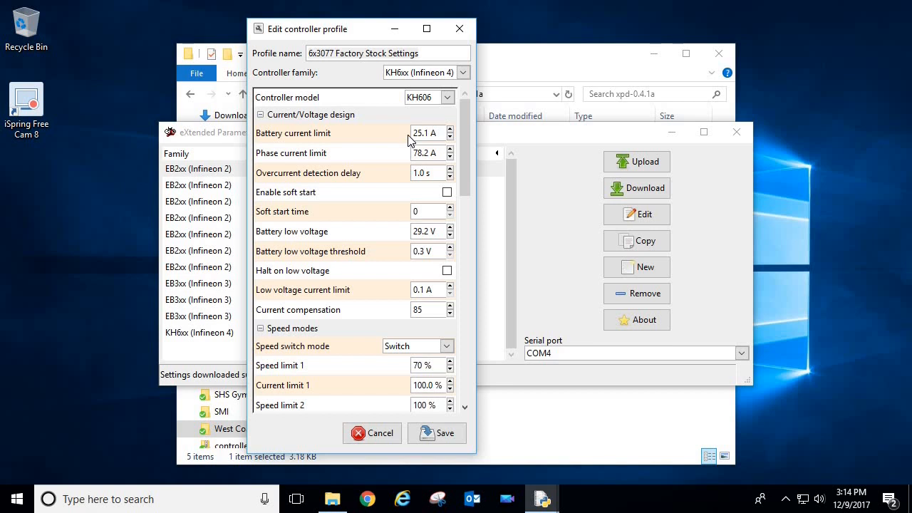
mouse_move(401, 140)
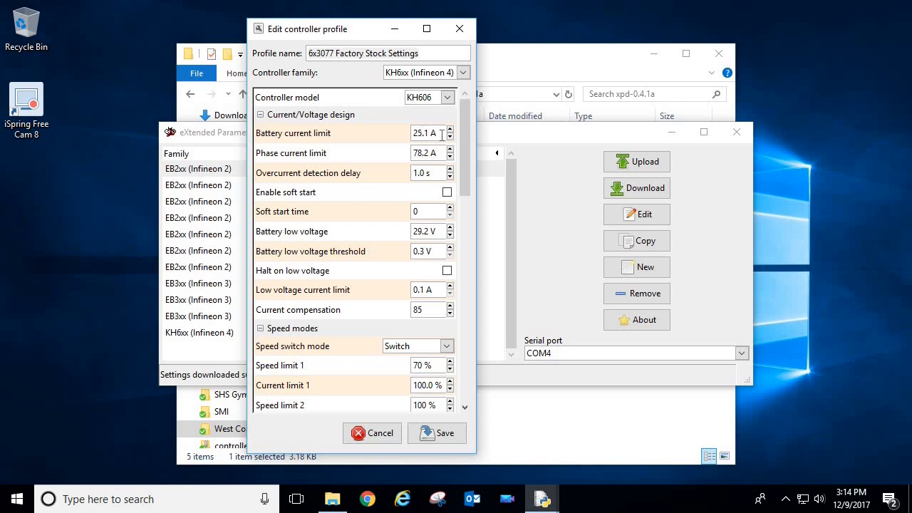
mouse_move(438, 134)
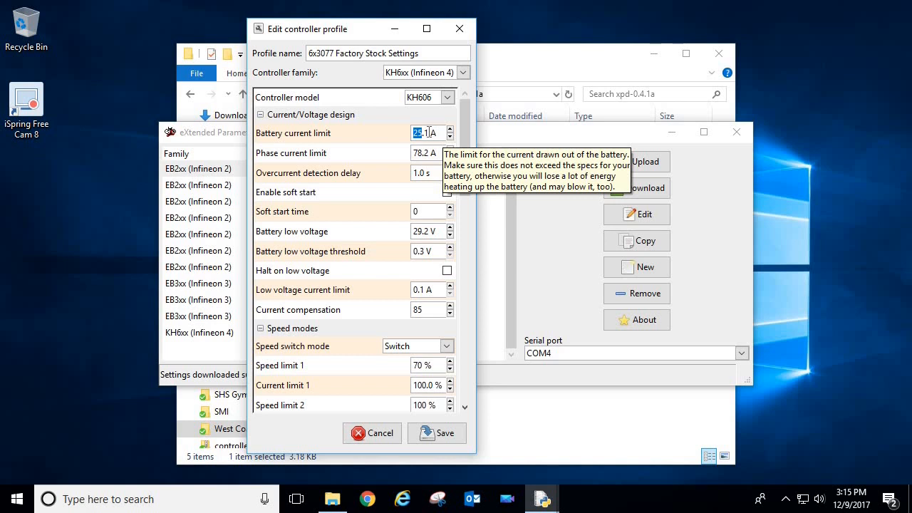
mouse_move(427, 152)
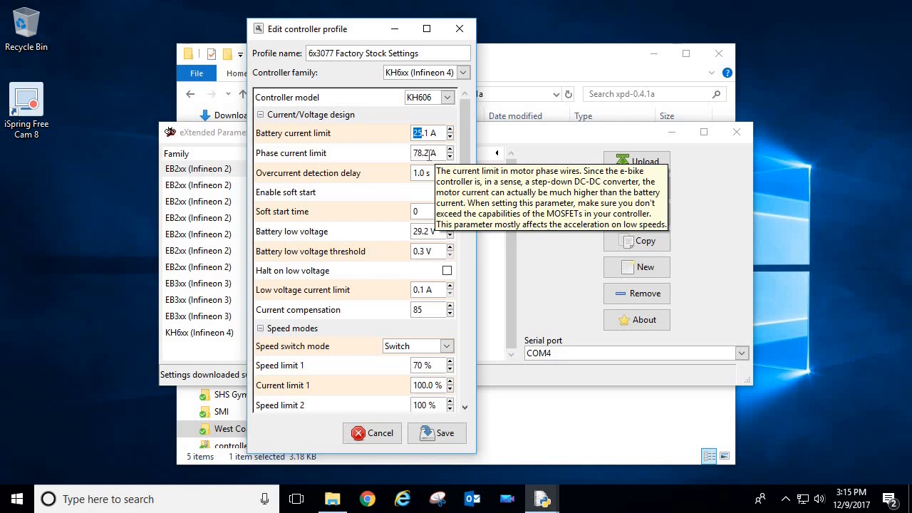
mouse_move(382, 160)
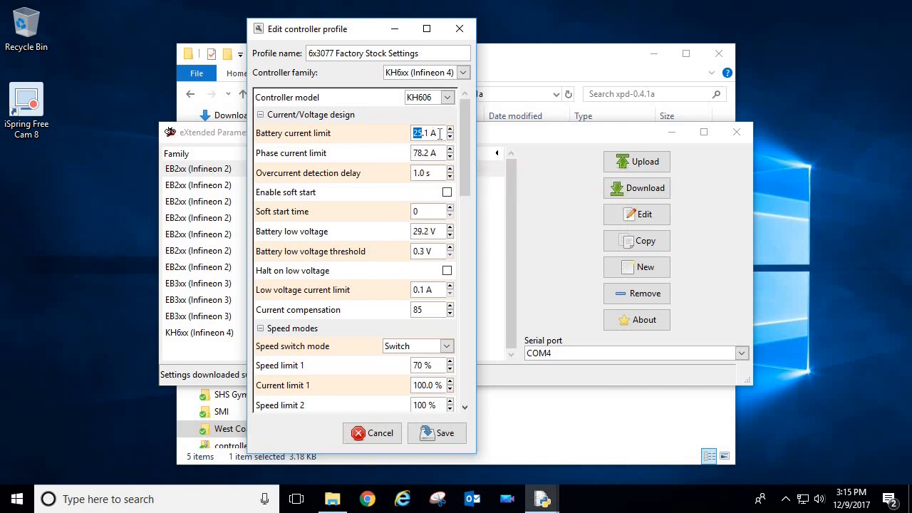
mouse_move(427, 134)
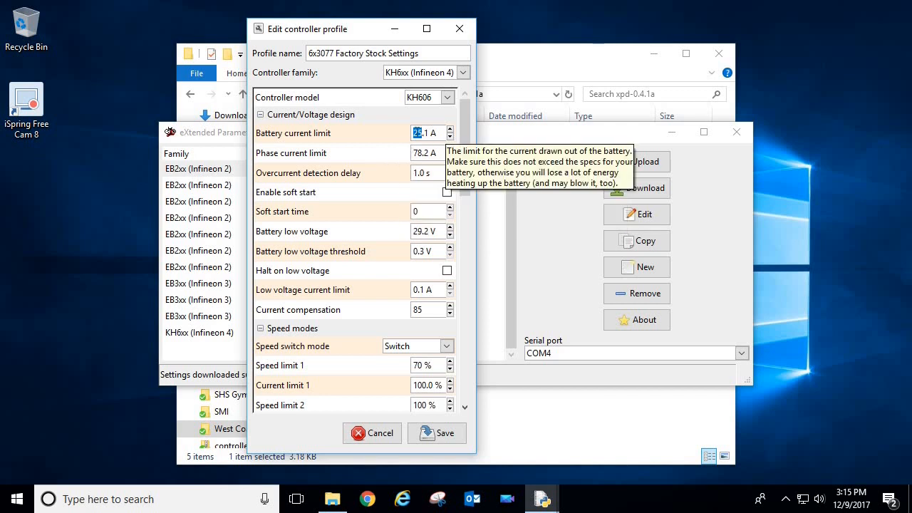
mouse_move(424, 152)
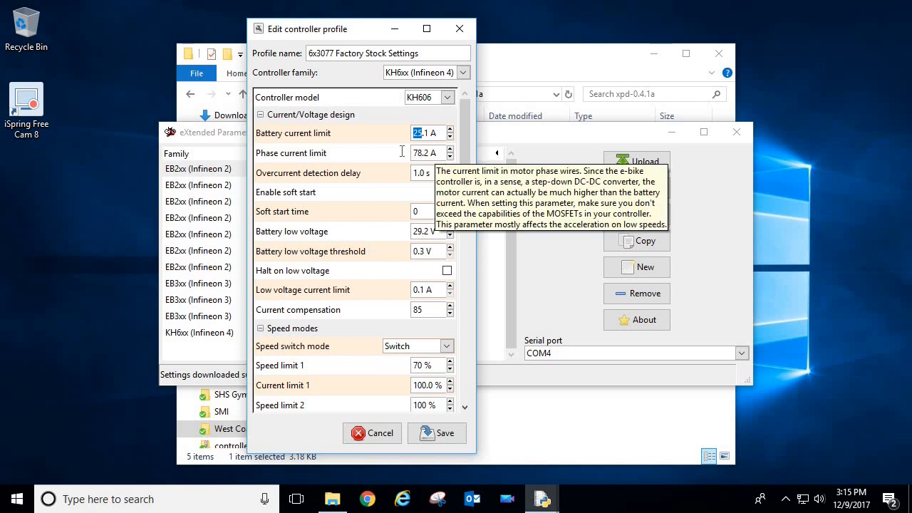
Step: Replace the phase current limit value with 75
left_click(424, 152)
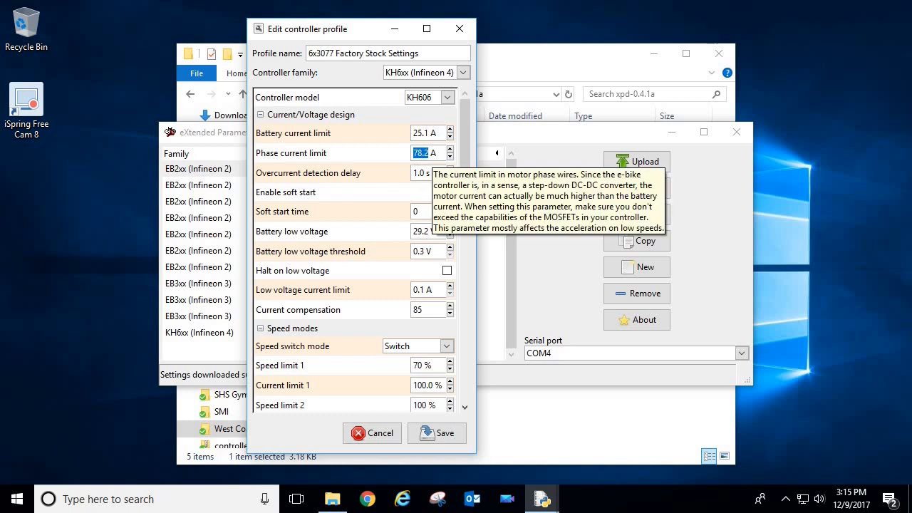
type("75")
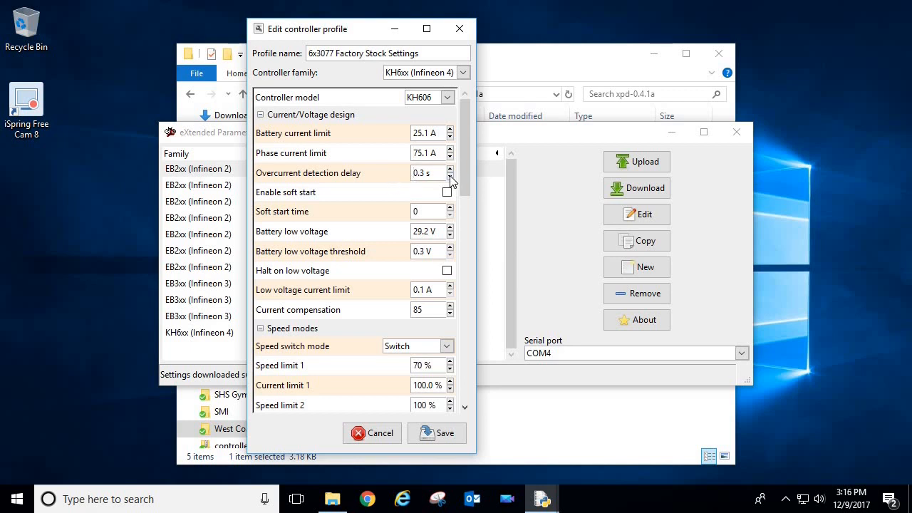
mouse_move(451, 182)
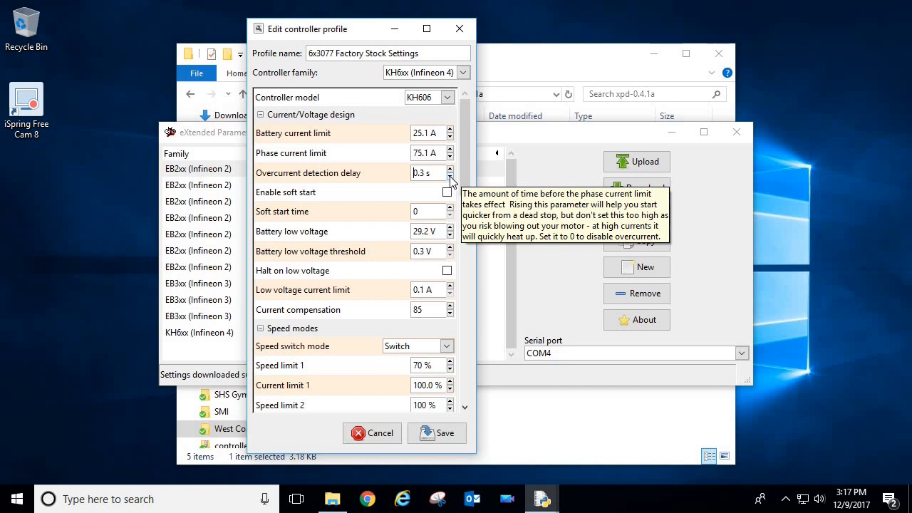
mouse_move(339, 199)
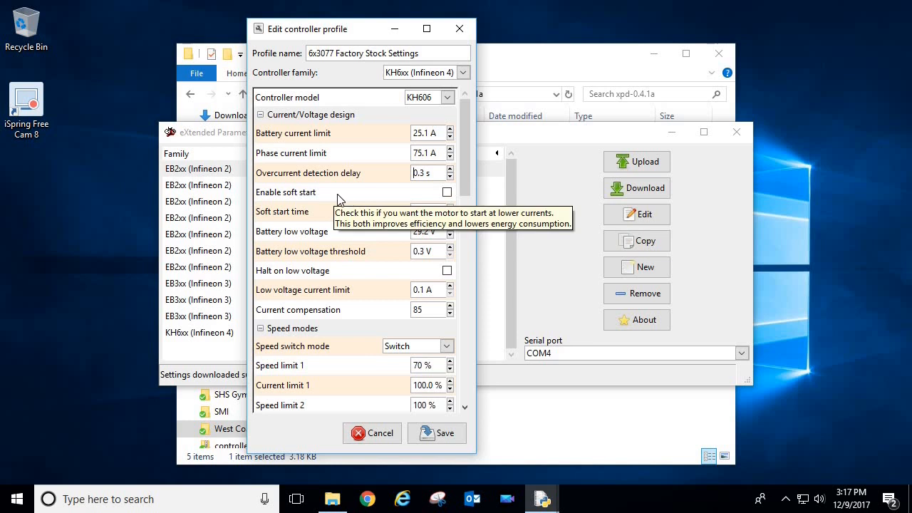
Step: Enable soft start, raise its time to 4 and adjust the battery low voltage value
left_click(447, 191)
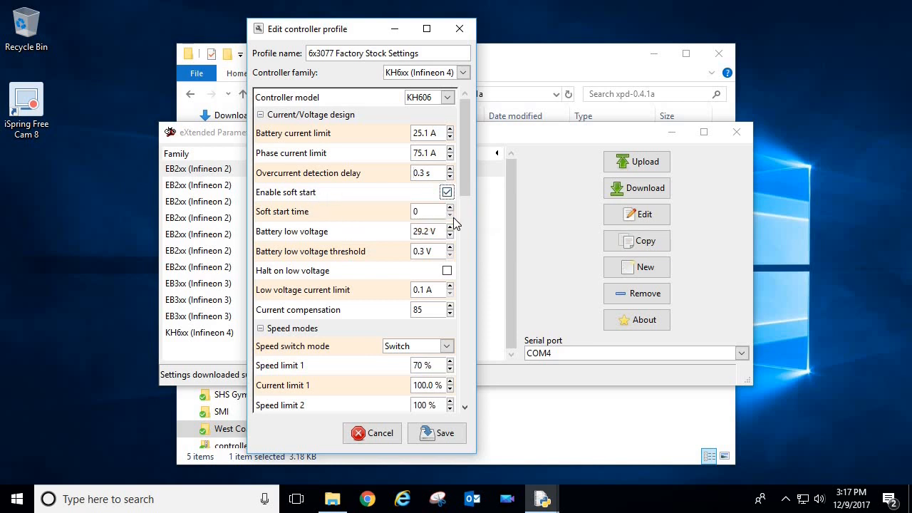
left_click(450, 208)
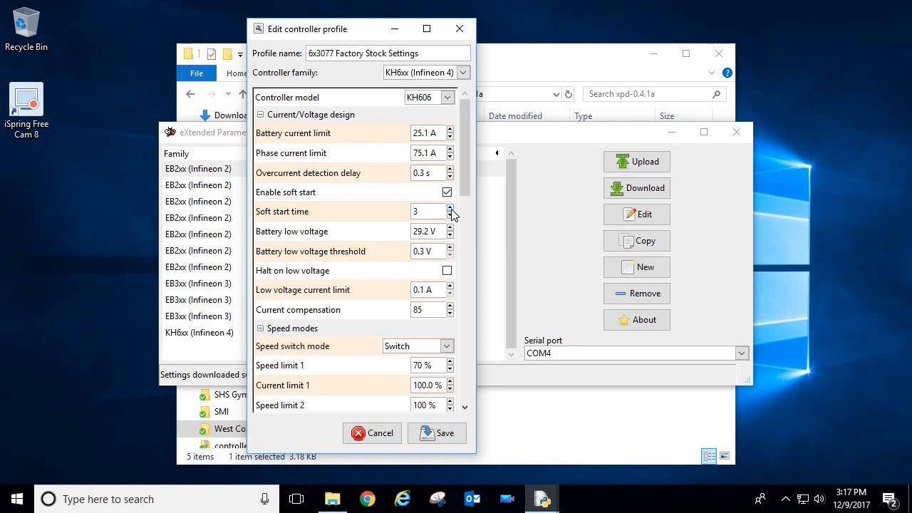
mouse_move(450, 211)
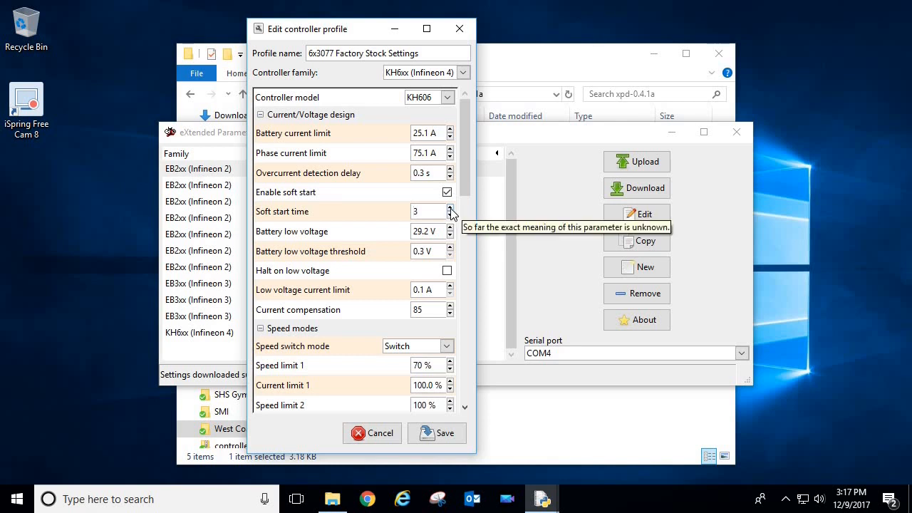
left_click(450, 208)
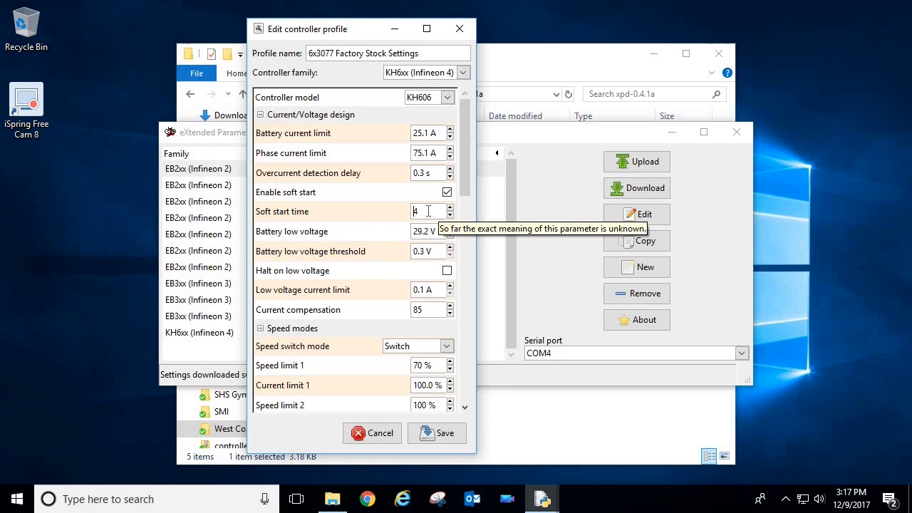
mouse_move(382, 251)
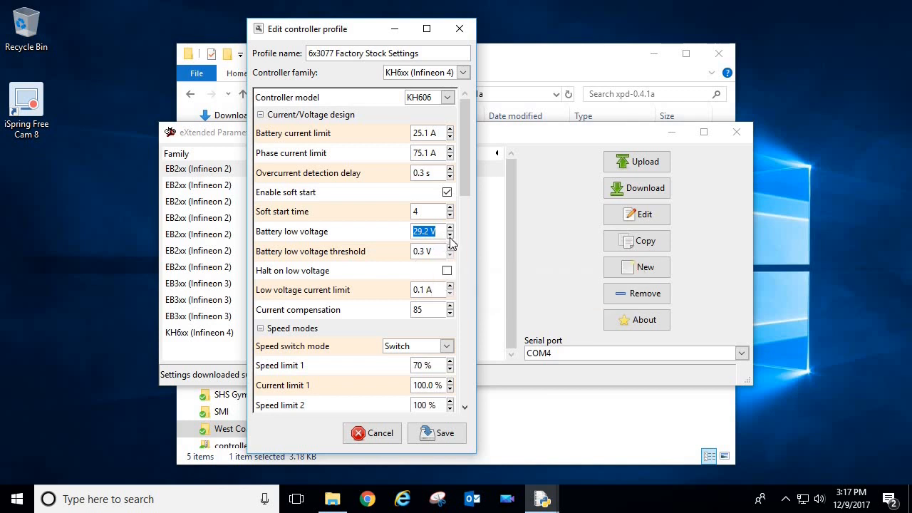
left_click(450, 234)
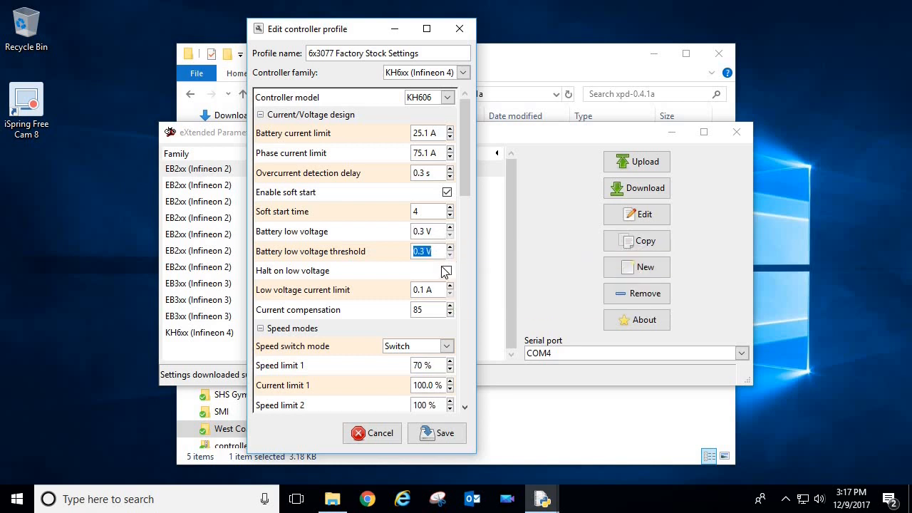
mouse_move(428, 251)
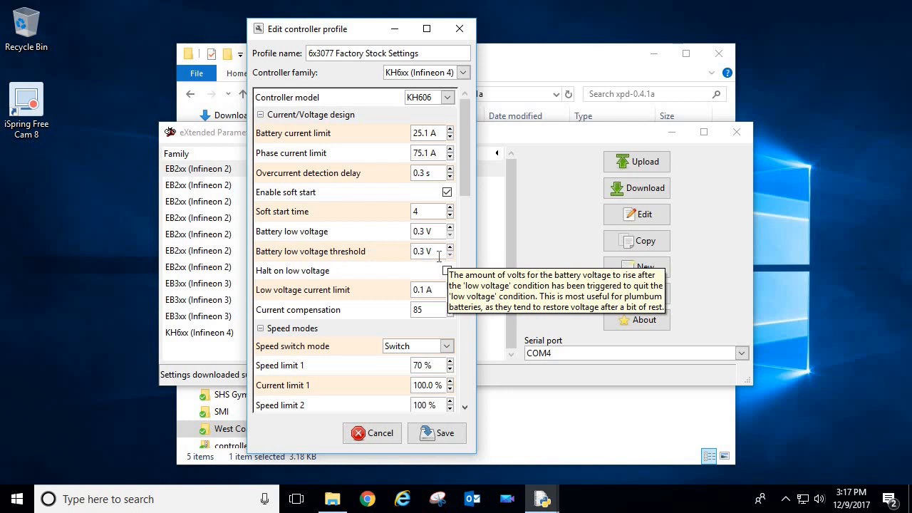
mouse_move(398, 259)
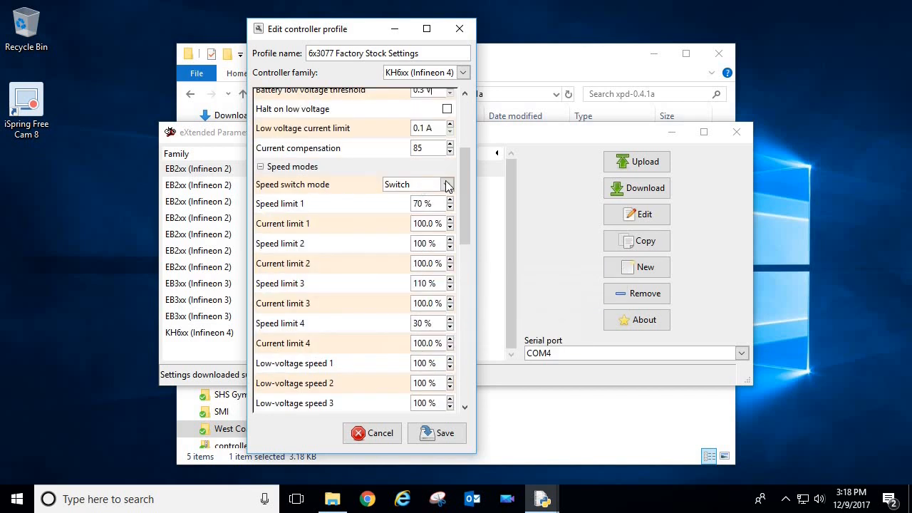
Step: Set current limit 1 to 50% and current limit 2 to 75%, keeping Switch speed switch mode
left_click(447, 184)
type("50")
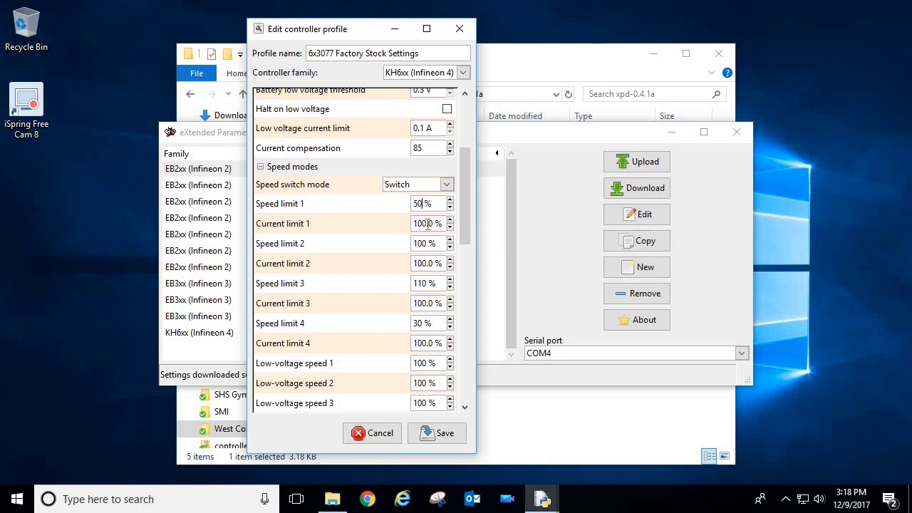
triple_click(425, 223)
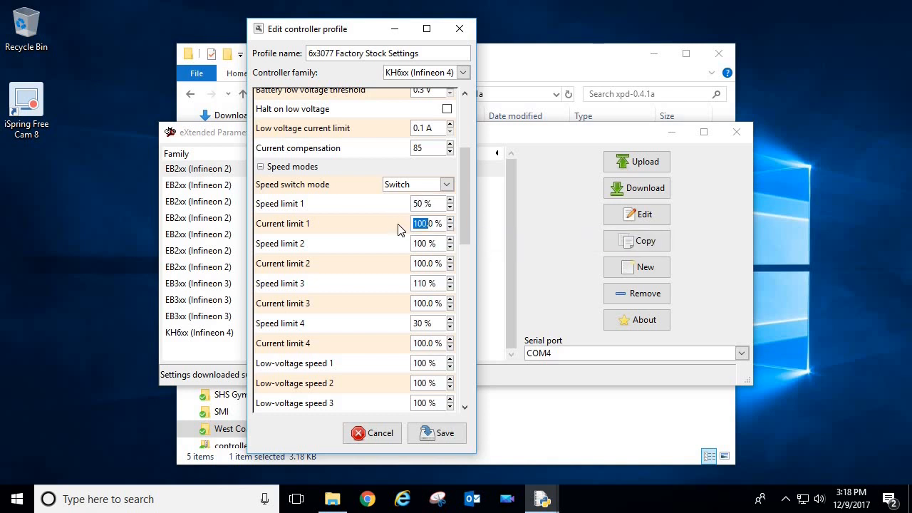
type("50.0")
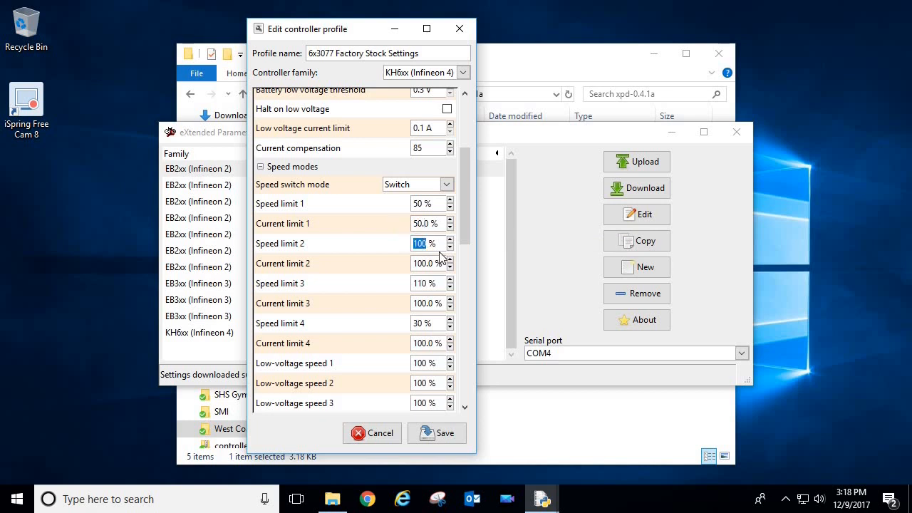
type("75")
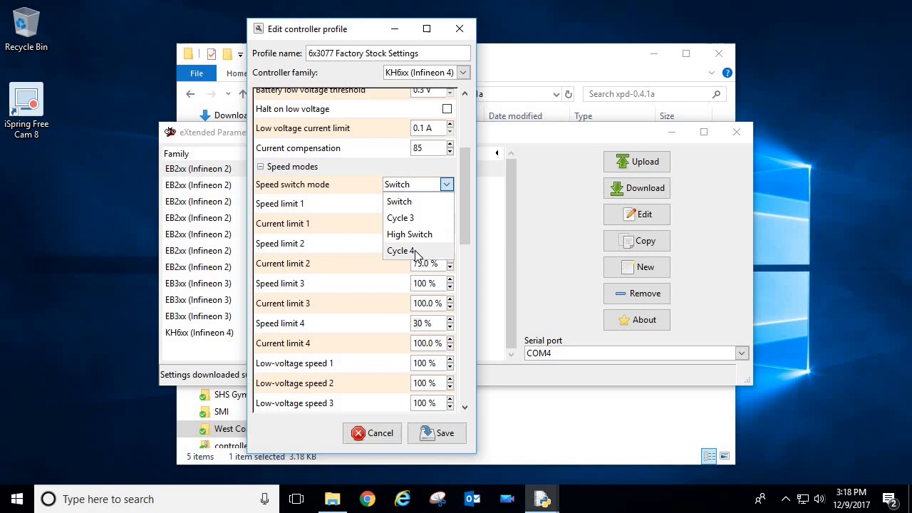
mouse_move(413, 257)
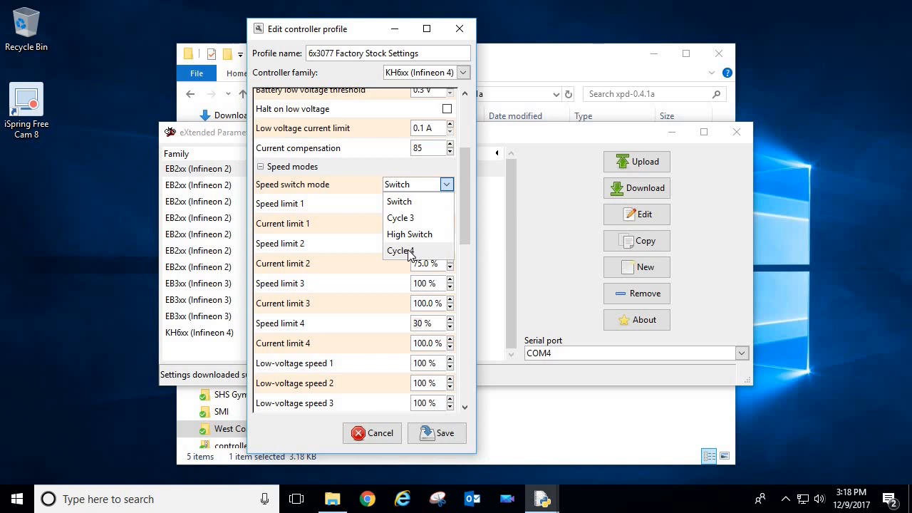
mouse_move(421, 235)
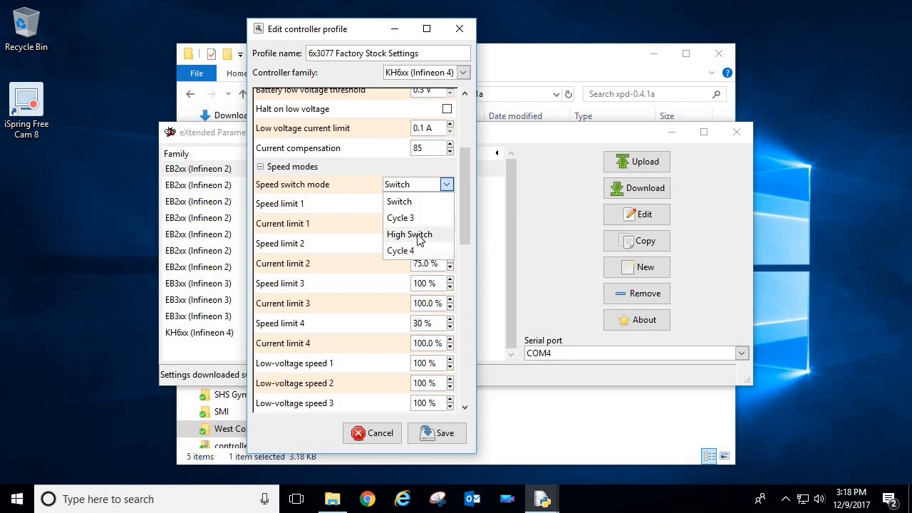
mouse_move(407, 202)
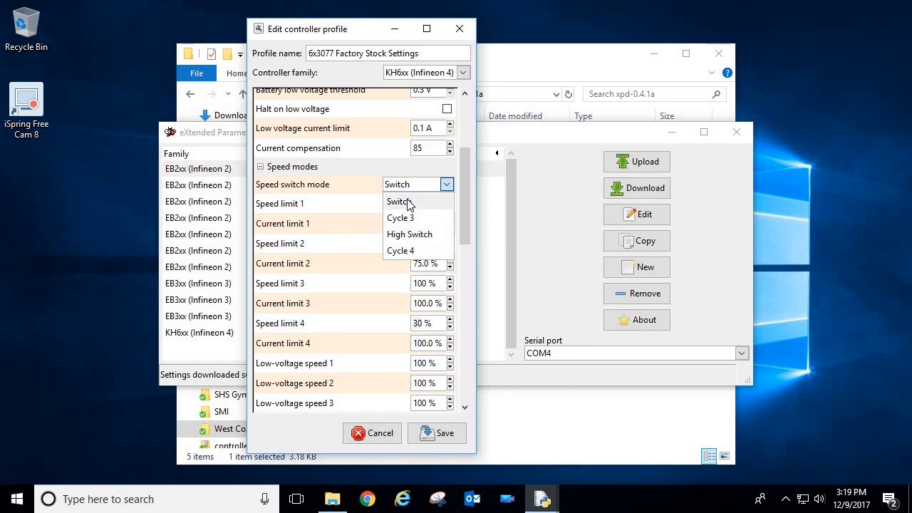
left_click(397, 203)
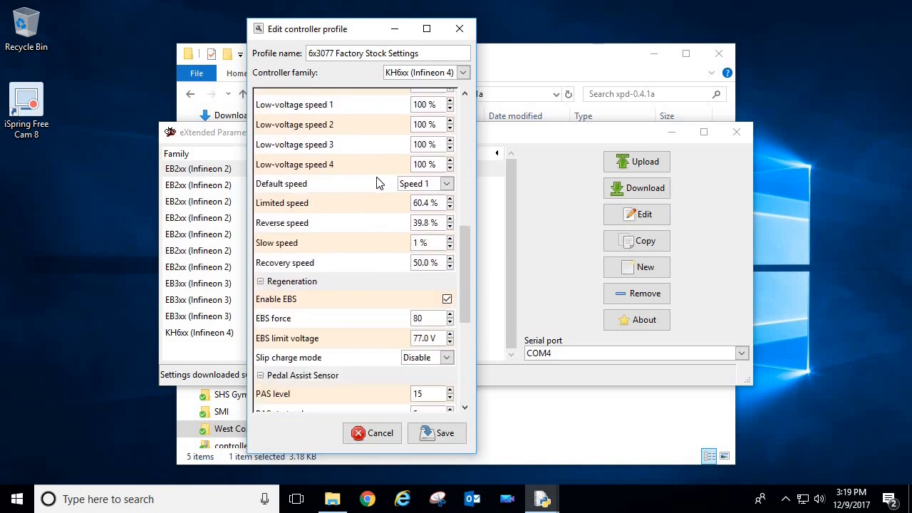
Step: Make Speed 2 the default speed, raise limited speed to 100%, then expand the Regeneration section
left_click(451, 182)
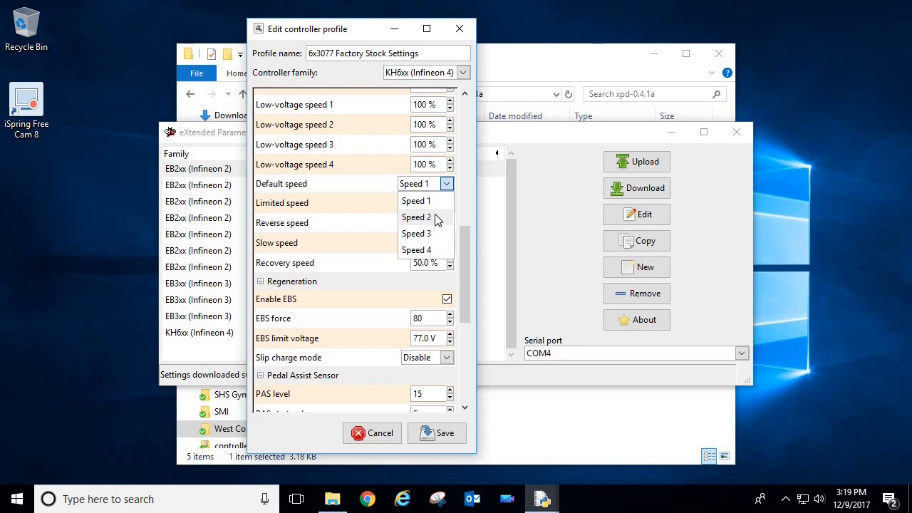
left_click(416, 216)
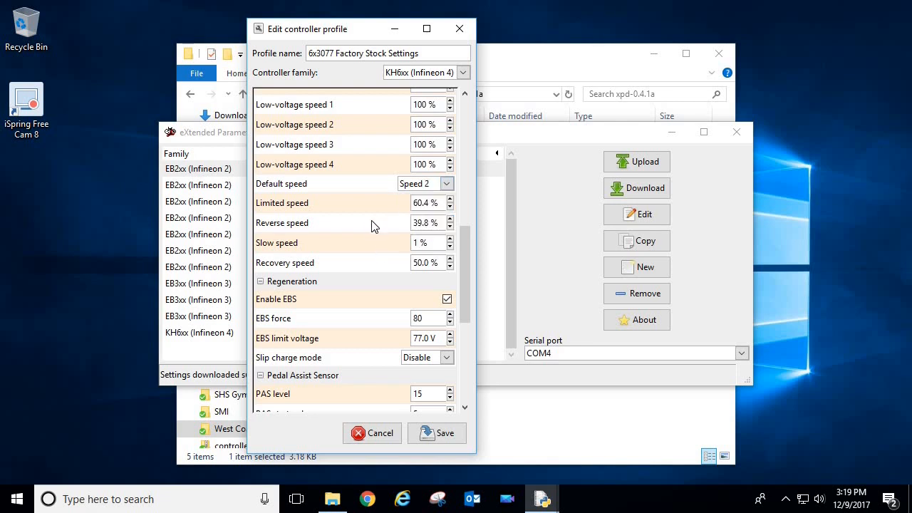
mouse_move(379, 208)
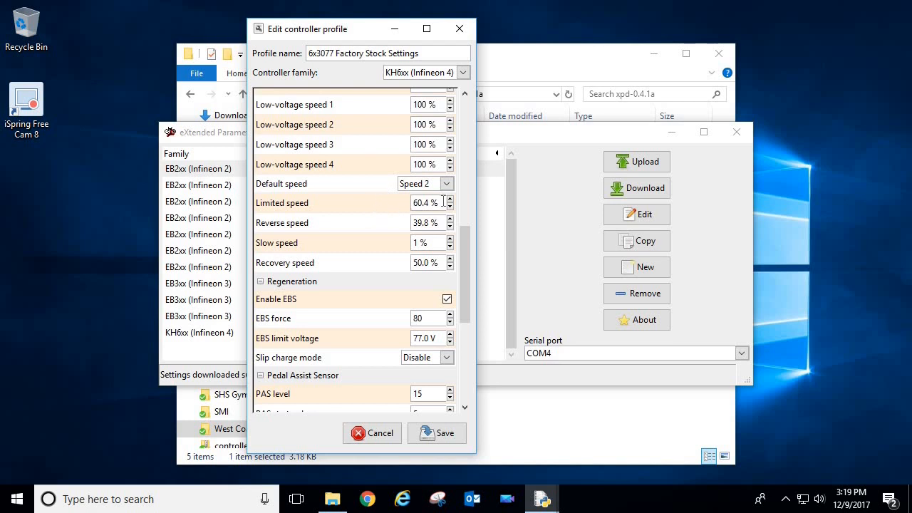
mouse_move(363, 207)
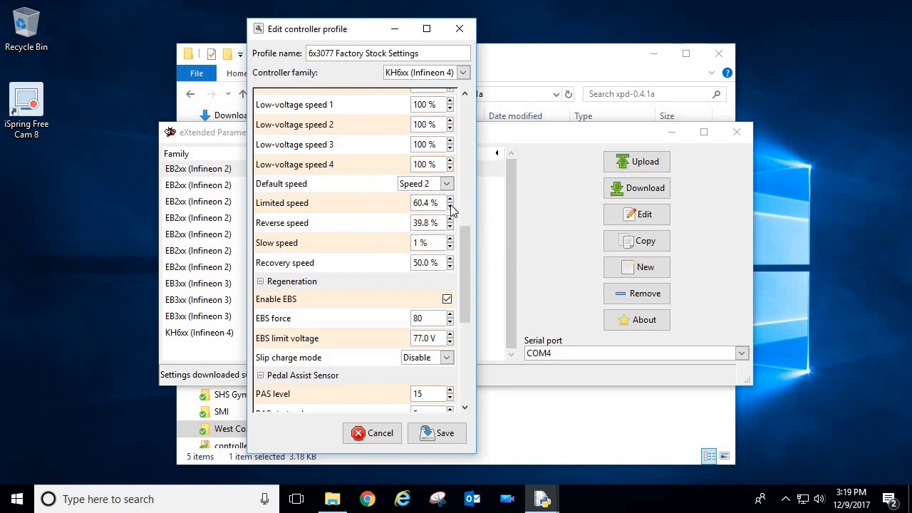
left_click(450, 207)
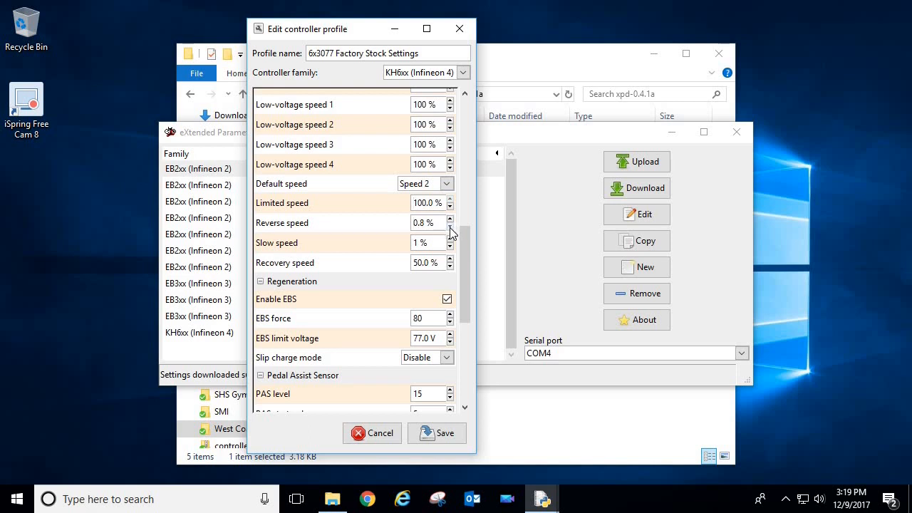
mouse_move(427, 222)
type("50")
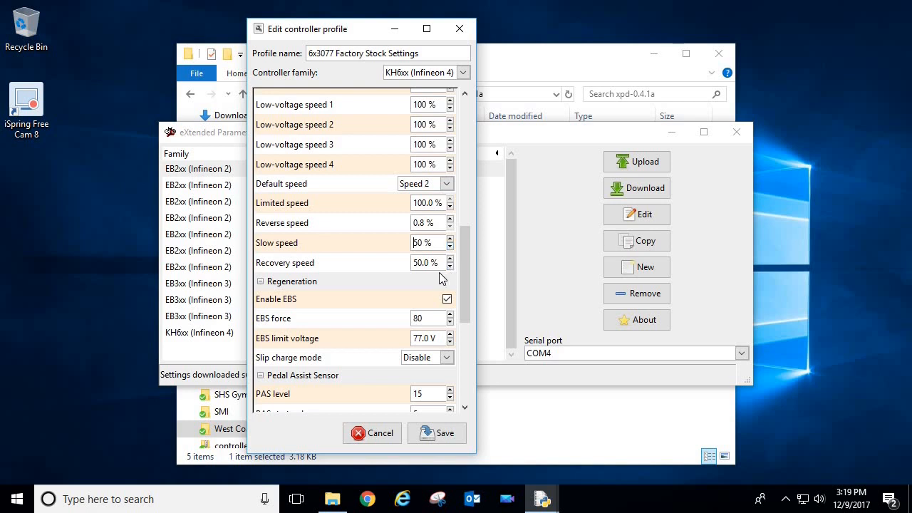
left_click(261, 281)
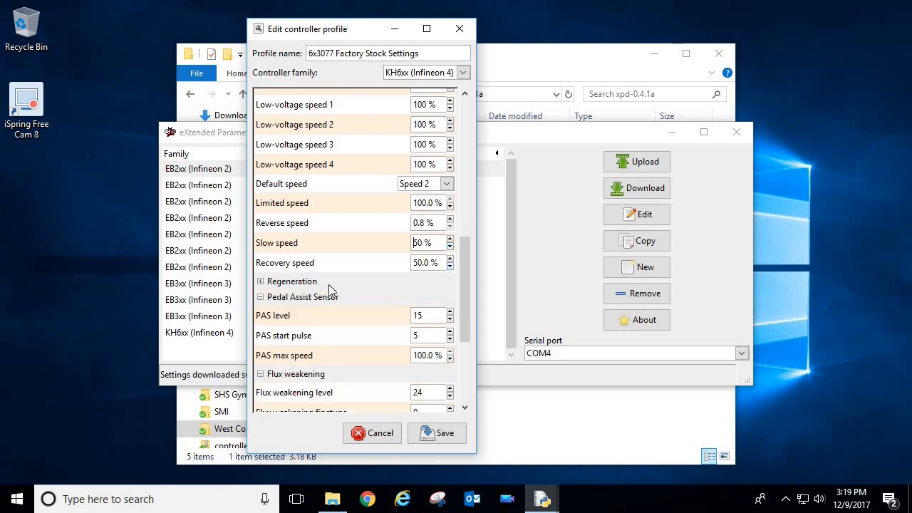
left_click(260, 280)
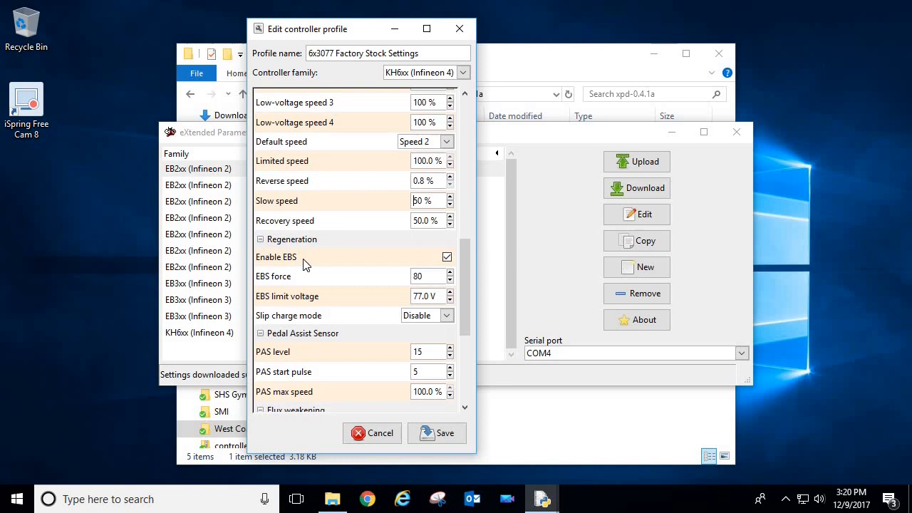
mouse_move(341, 258)
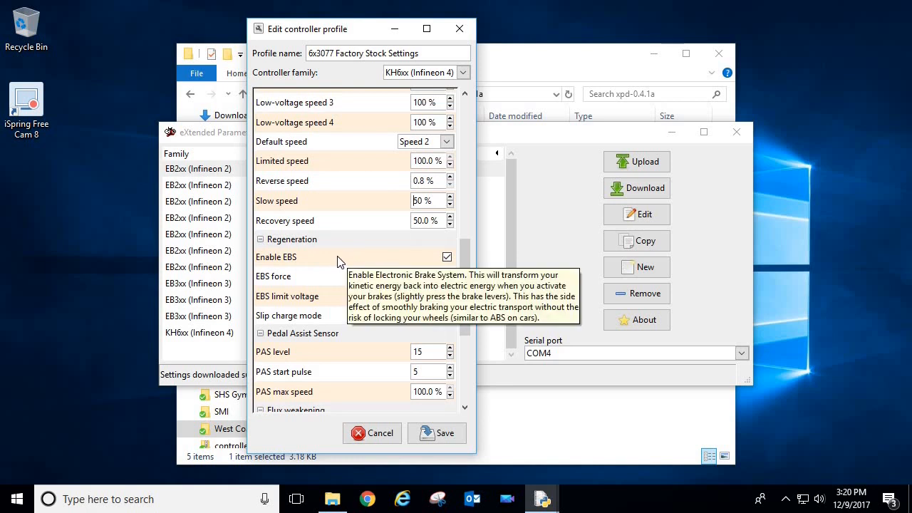
mouse_move(325, 262)
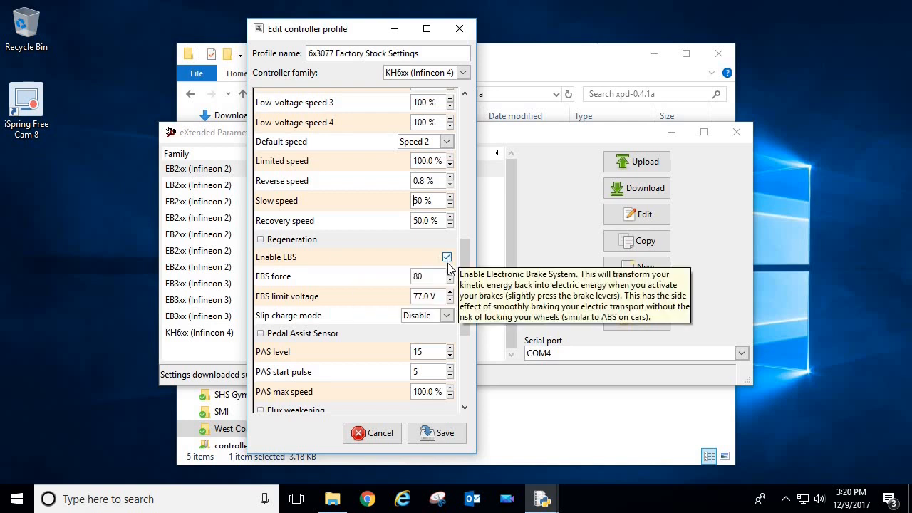
left_click(447, 256)
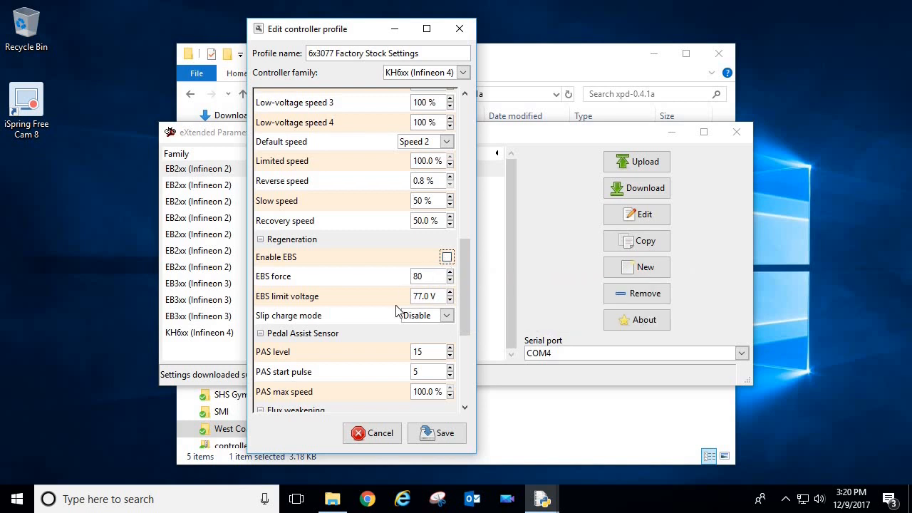
mouse_move(385, 295)
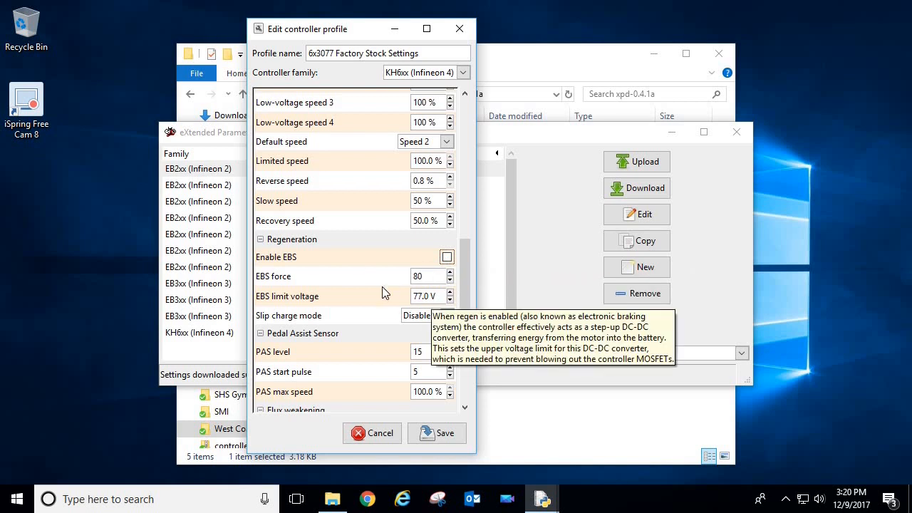
mouse_move(367, 267)
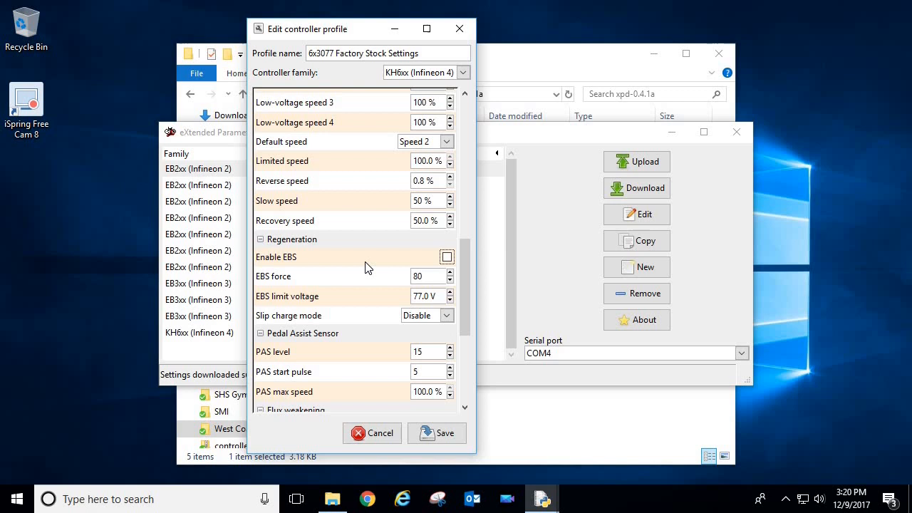
mouse_move(372, 266)
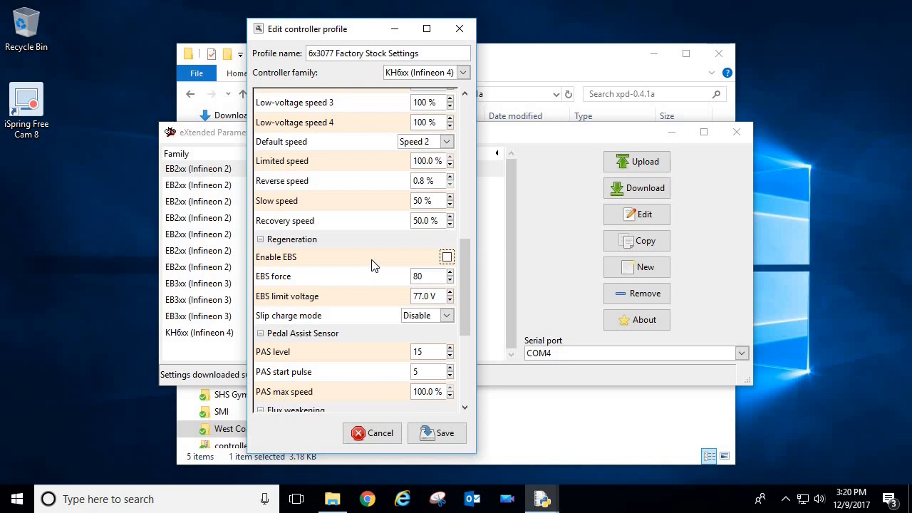
mouse_move(447, 256)
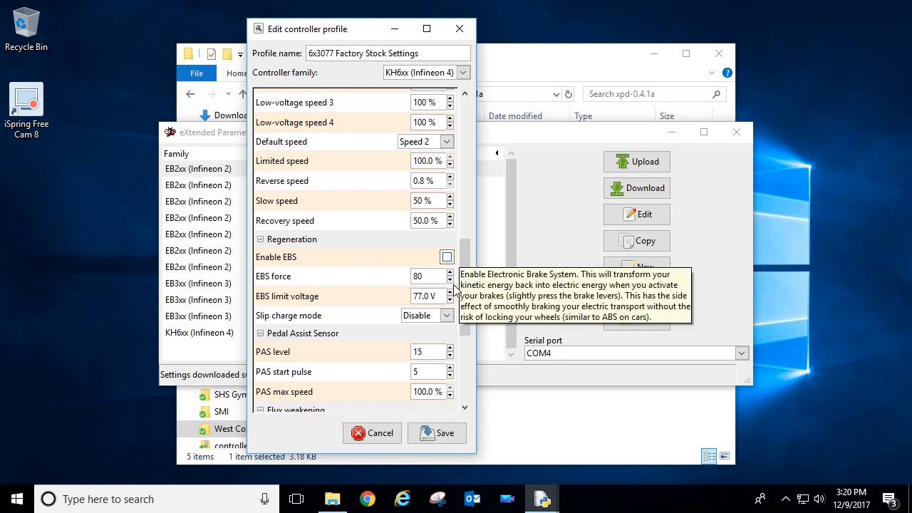
left_click(447, 256)
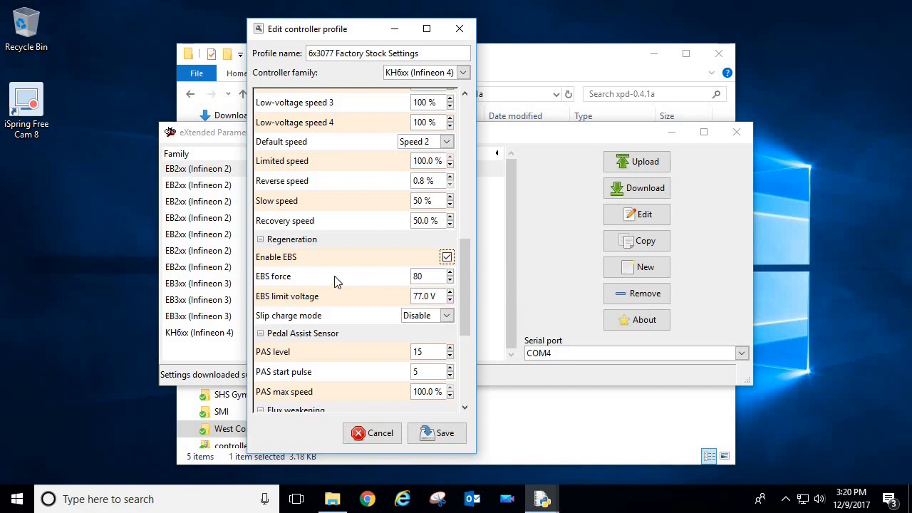
mouse_move(318, 299)
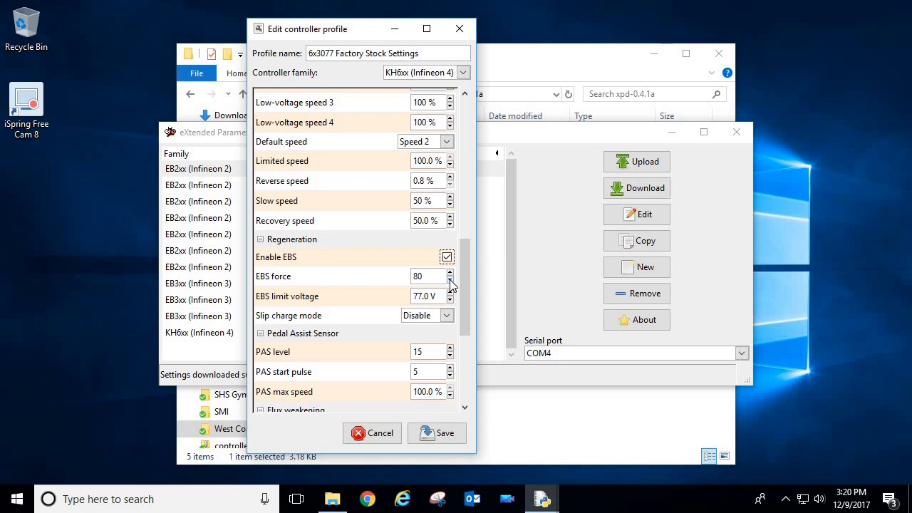
Step: Raise EBS force from 80 to 100, leaving EBS limit voltage at 77.0 V
left_click(450, 279)
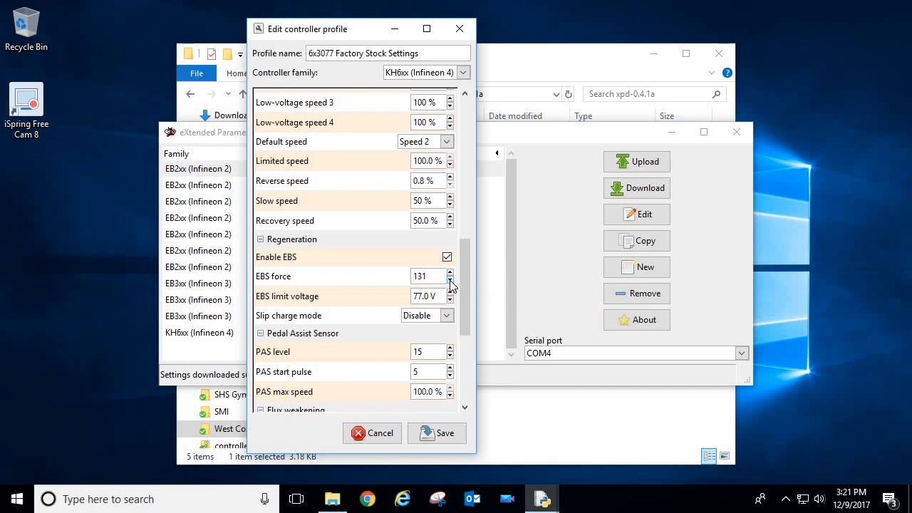
left_click(450, 278)
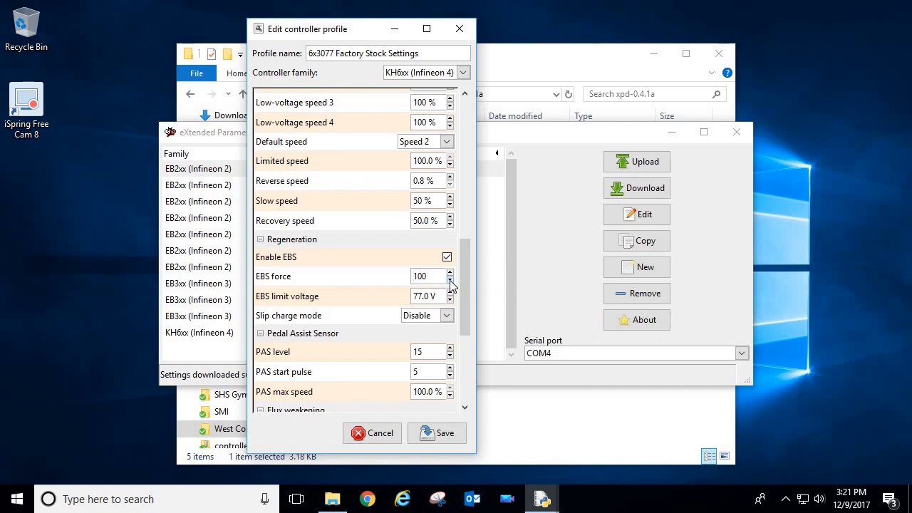
mouse_move(371, 287)
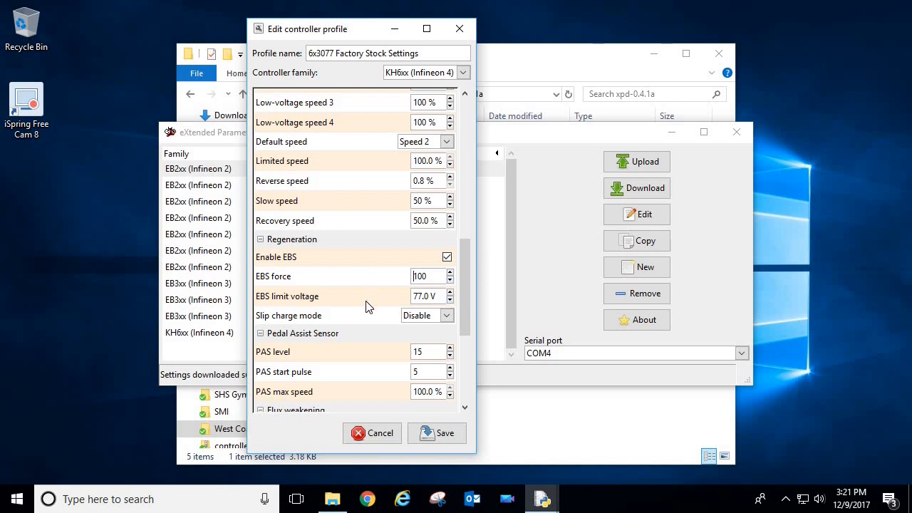
mouse_move(453, 298)
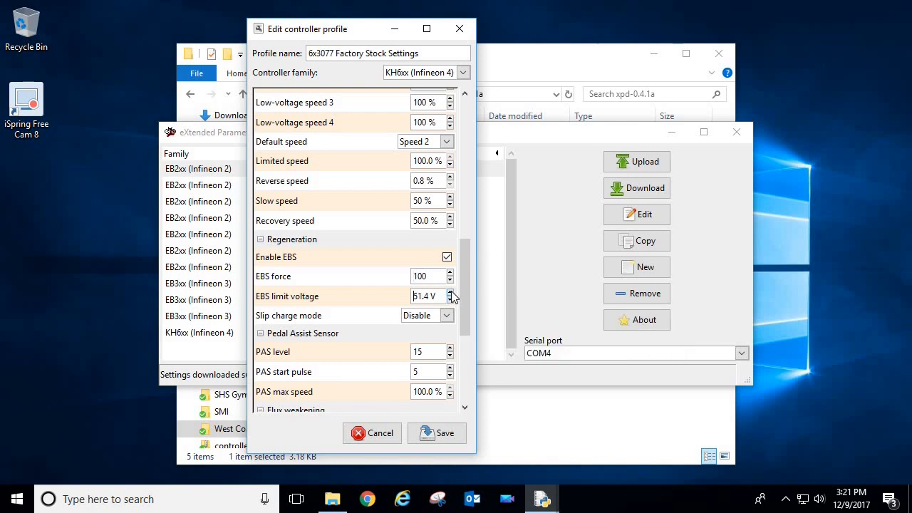
Step: Adjust EBS limit voltage with its spin buttons from 77.0 V to 77.6 V
left_click(450, 292)
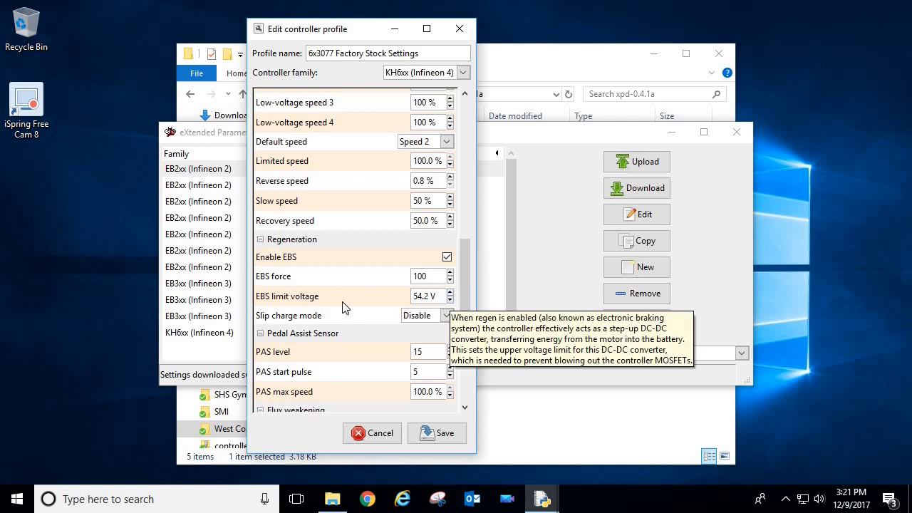
mouse_move(390, 302)
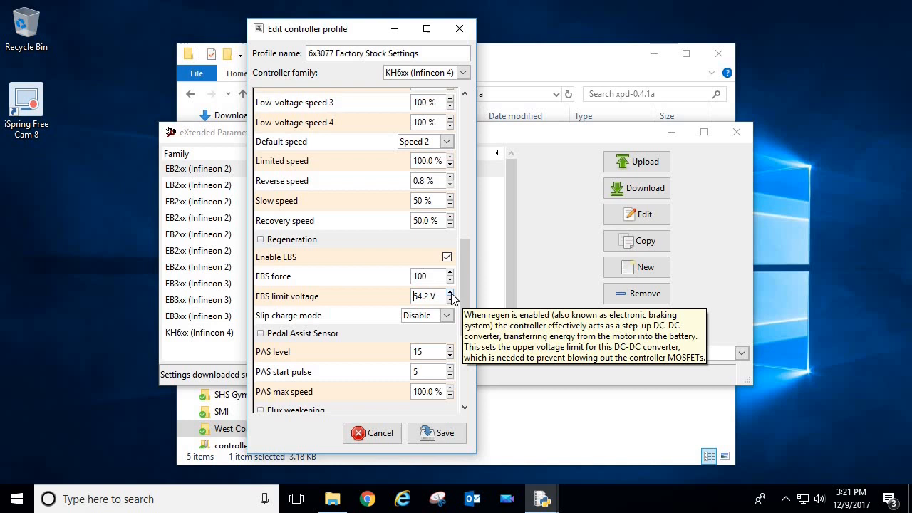
left_click(450, 292)
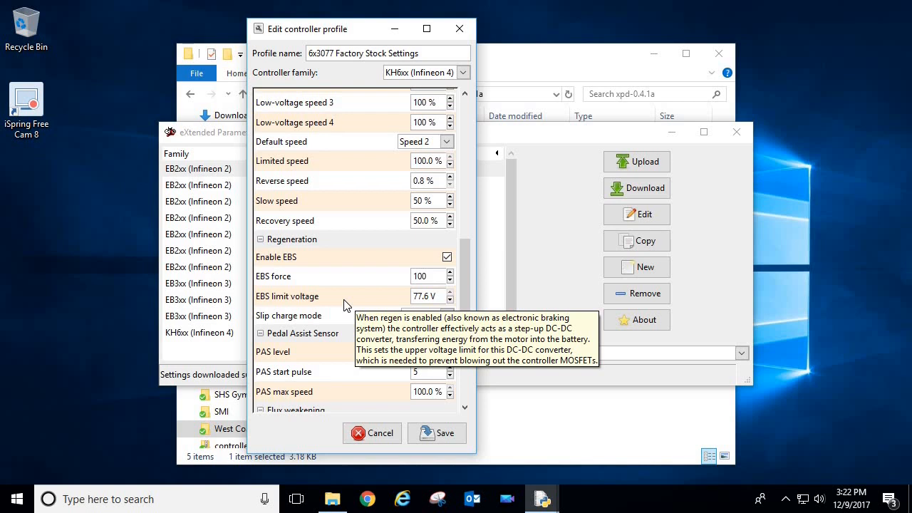
mouse_move(348, 305)
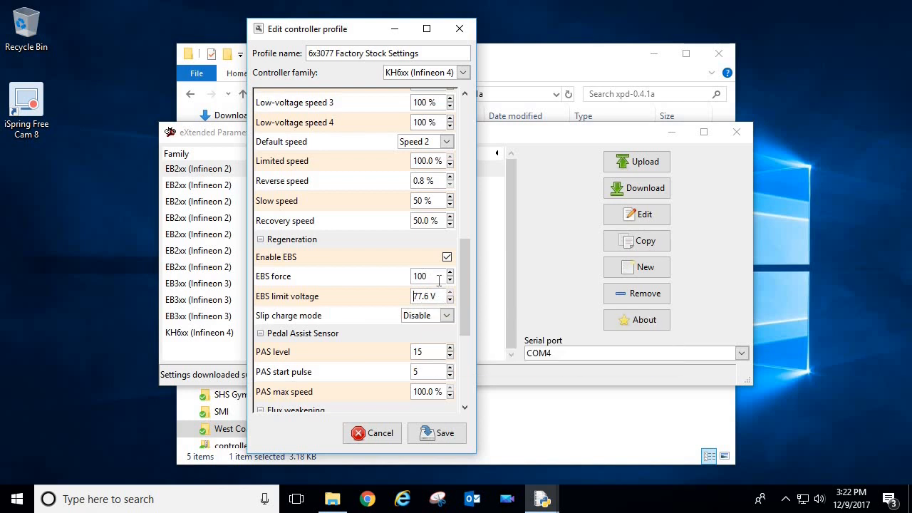
mouse_move(439, 276)
type("200")
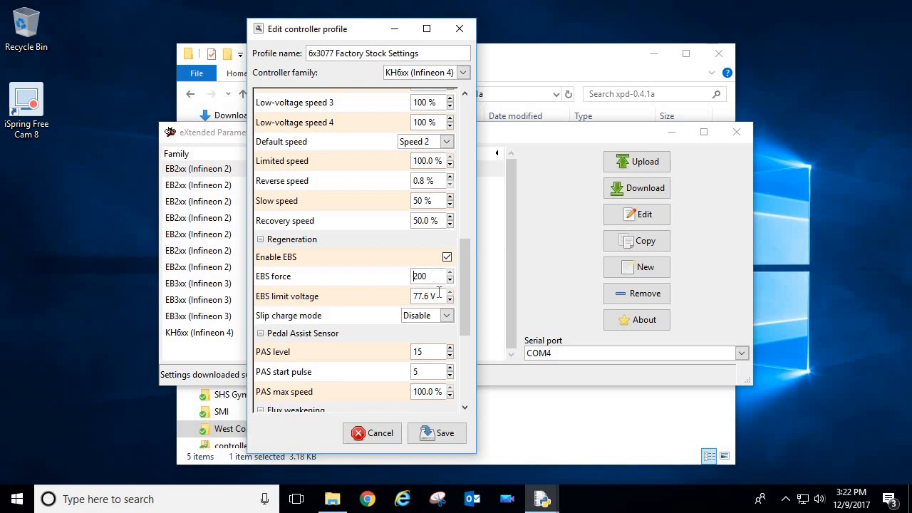
mouse_move(427, 295)
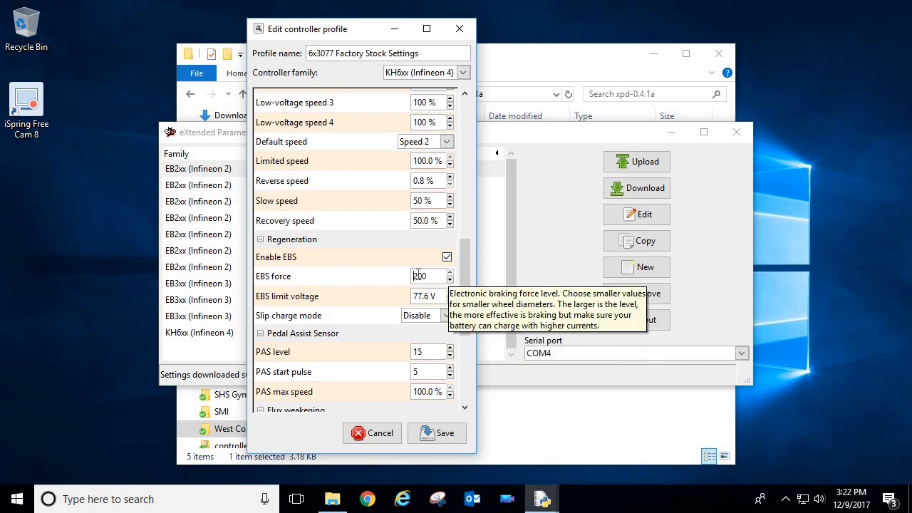
scroll("down", 3)
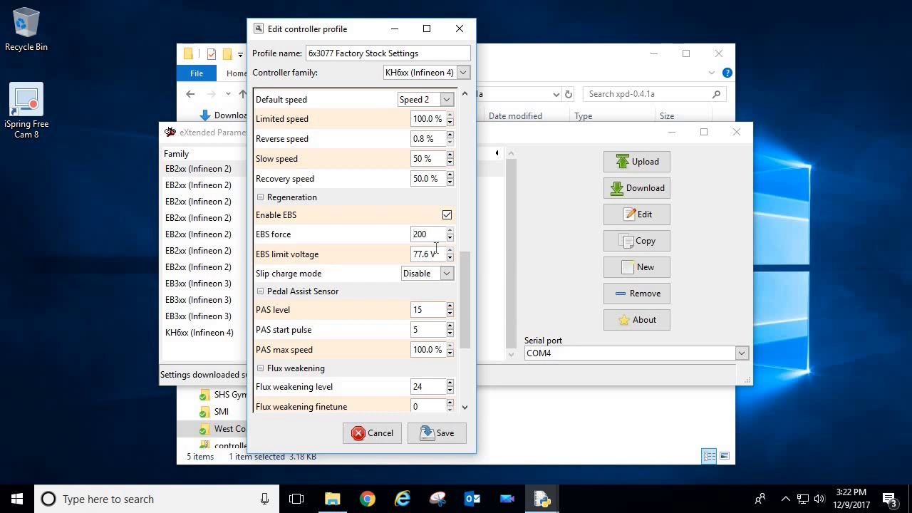
mouse_move(424, 253)
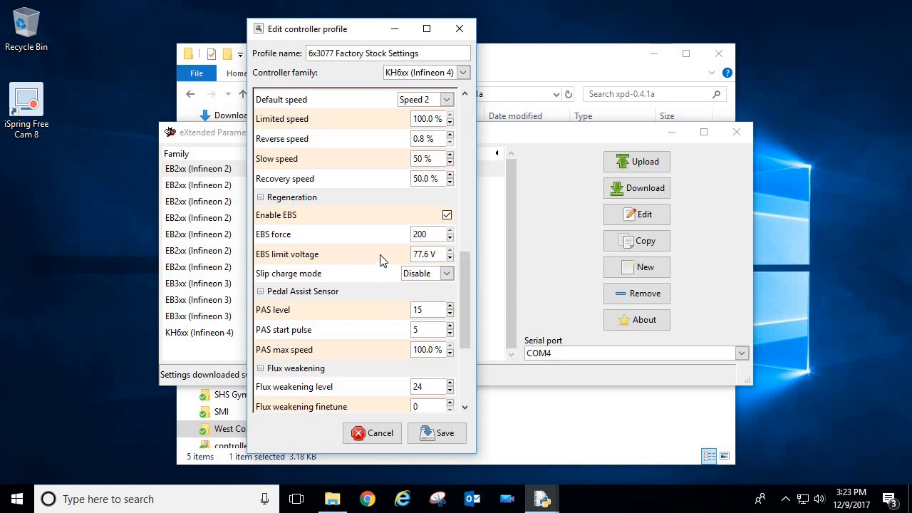
mouse_move(382, 253)
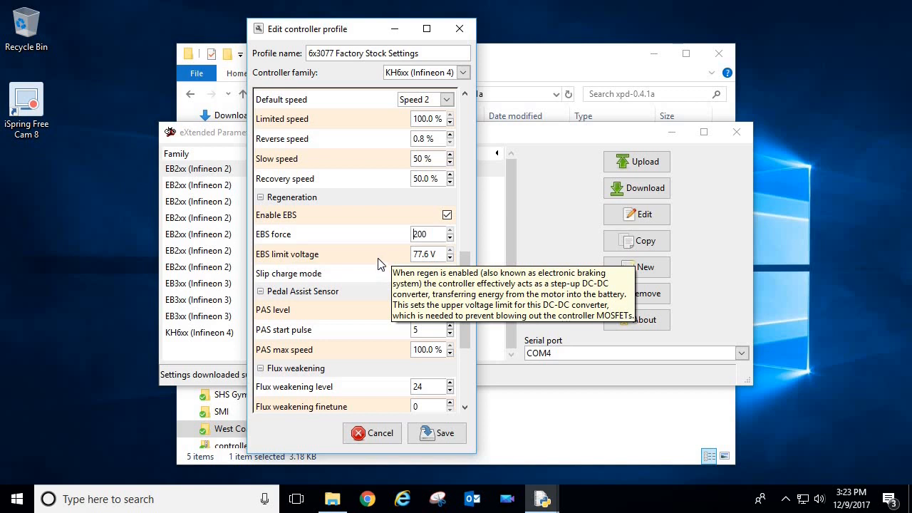
scroll("down", 3)
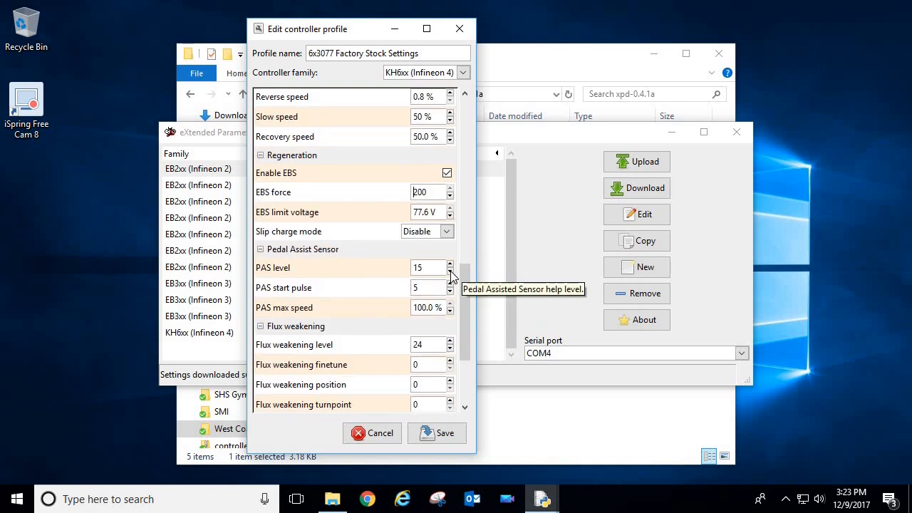
left_click(450, 271)
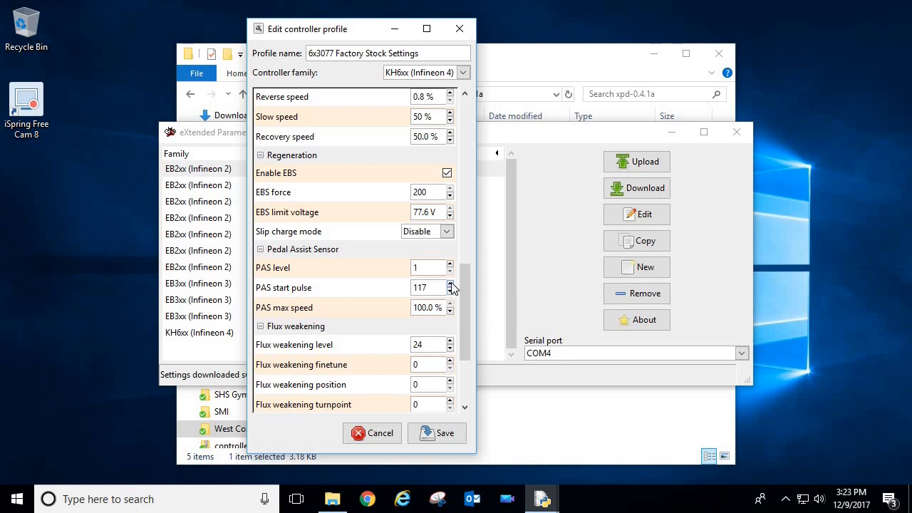
Step: Raise PAS start pulse to 255, then enter 0 in the Flux weakening level field
left_click(450, 285)
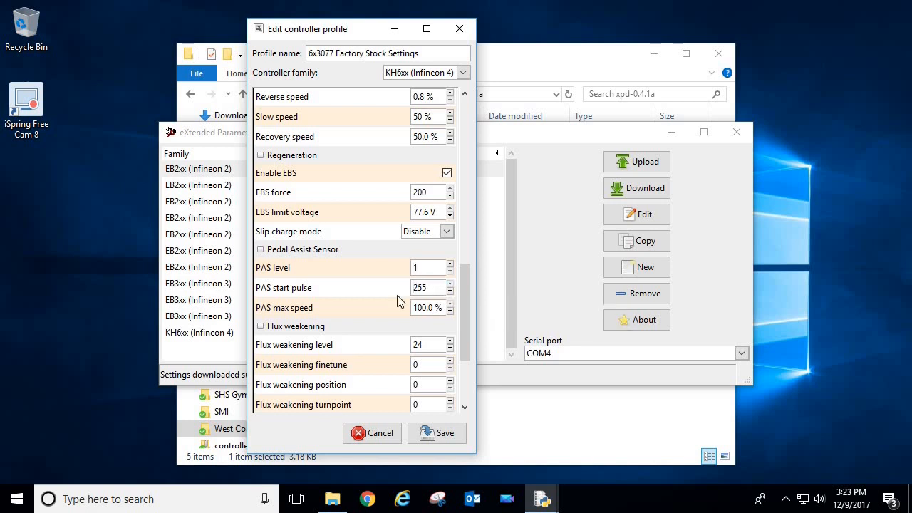
scroll("down", 3)
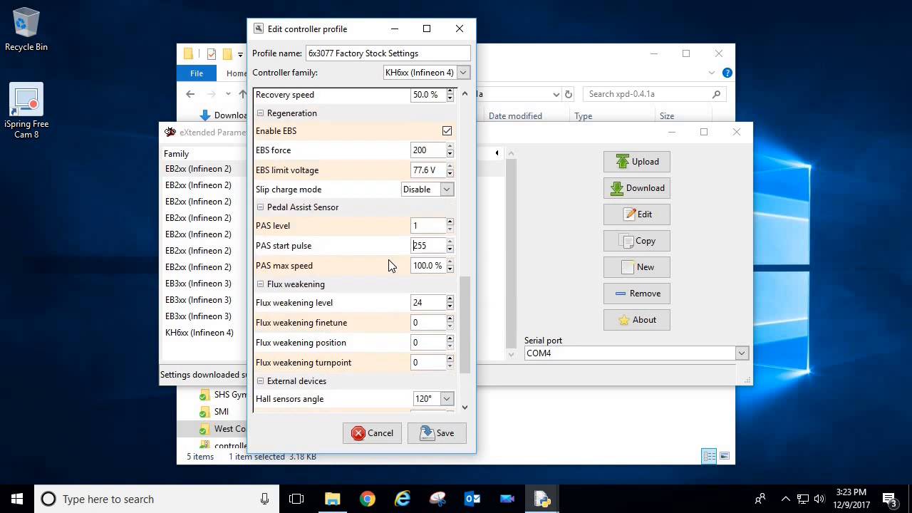
mouse_move(385, 277)
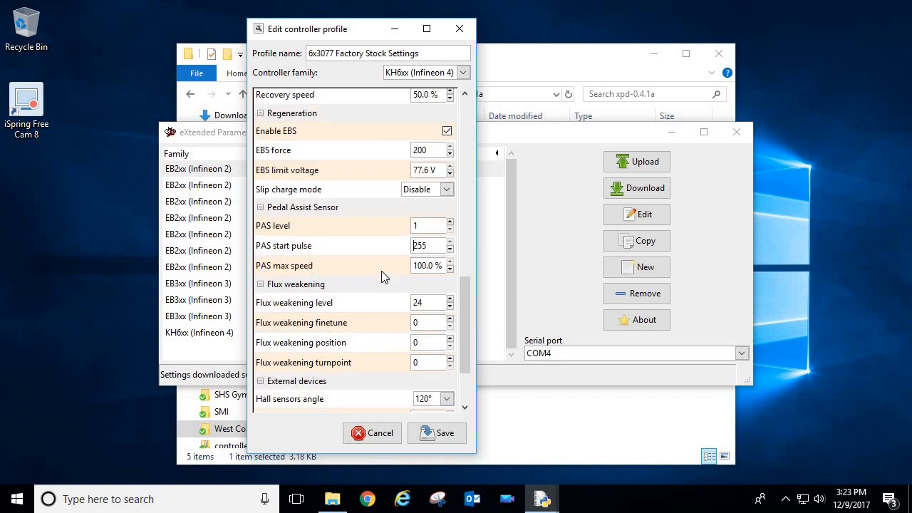
mouse_move(385, 276)
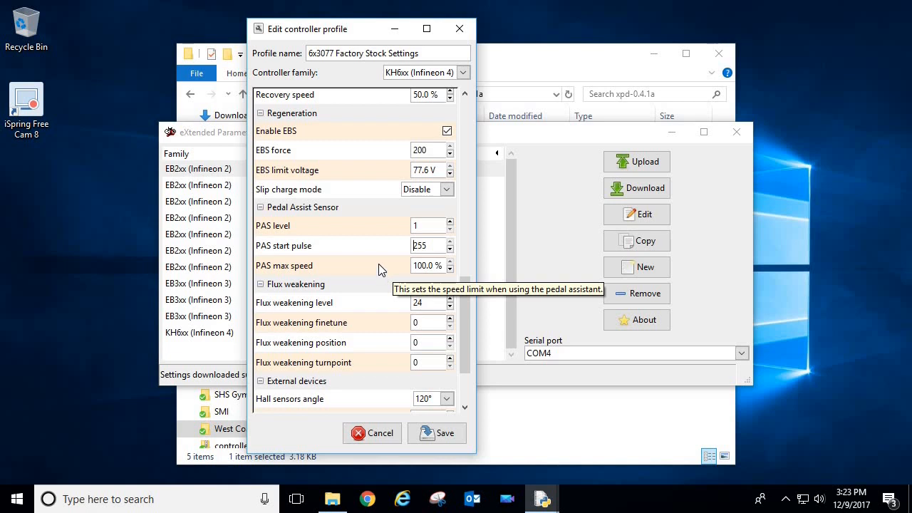
mouse_move(362, 257)
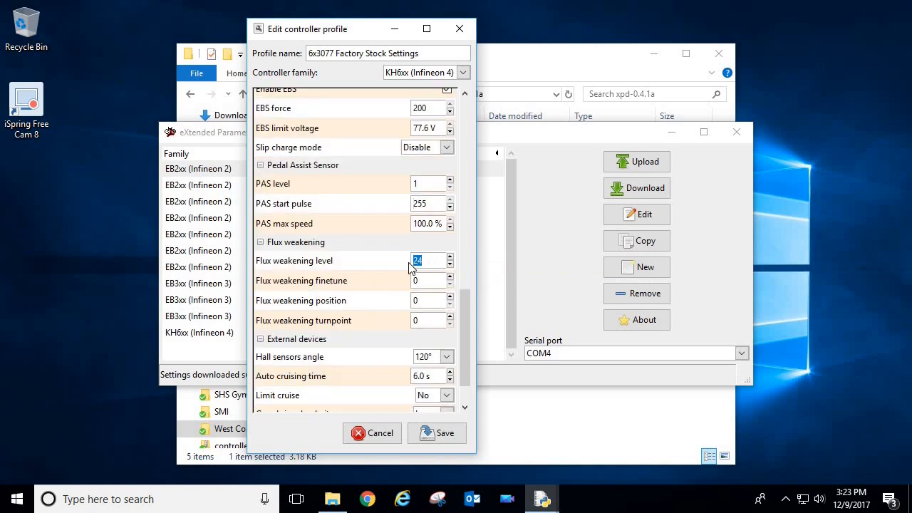
type("00 %")
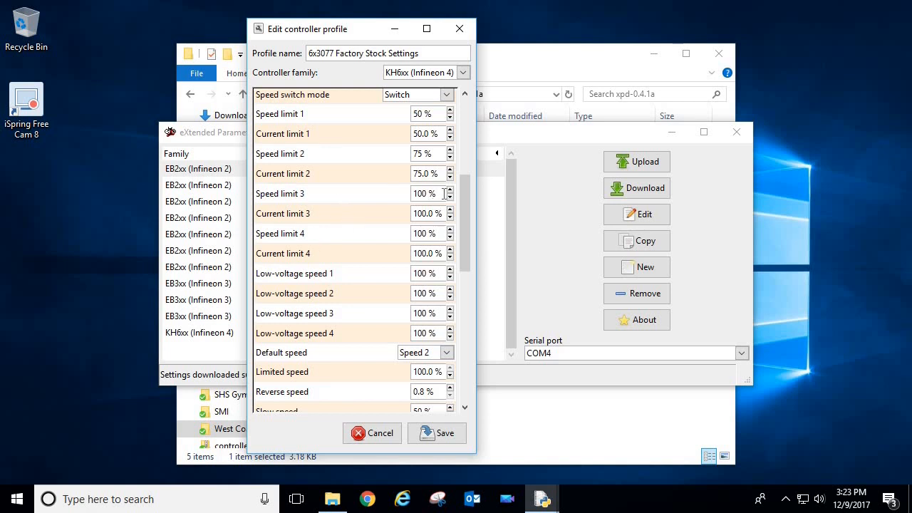
Step: Nudge Speed limit 3 above and below 100%, passing through 130%, and return it to 100%
left_click(450, 189)
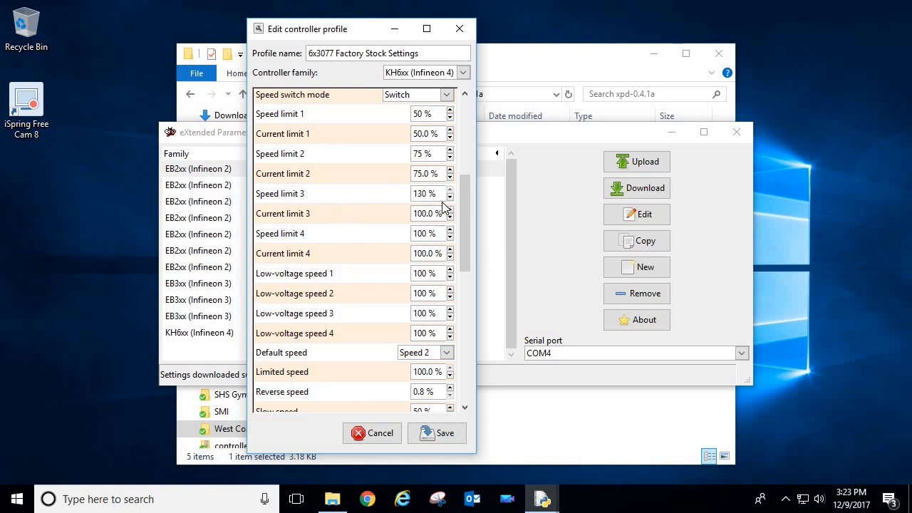
mouse_move(451, 194)
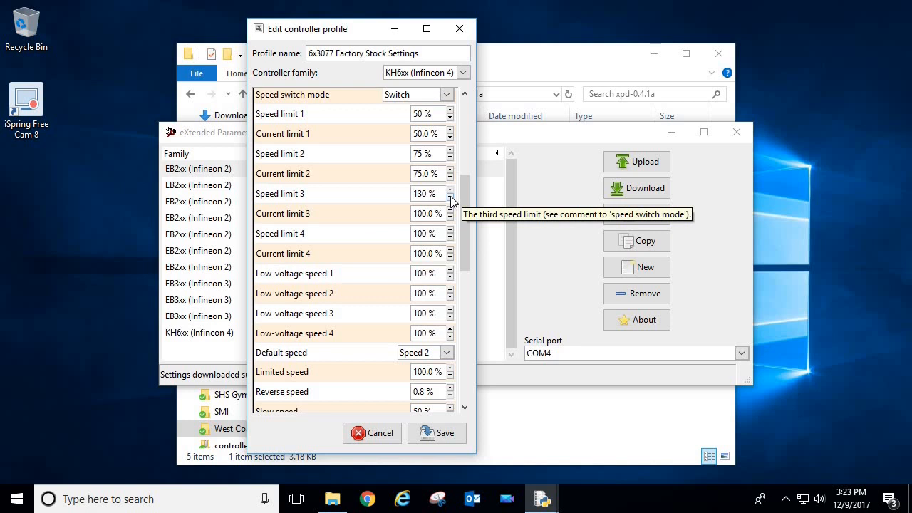
left_click(425, 193)
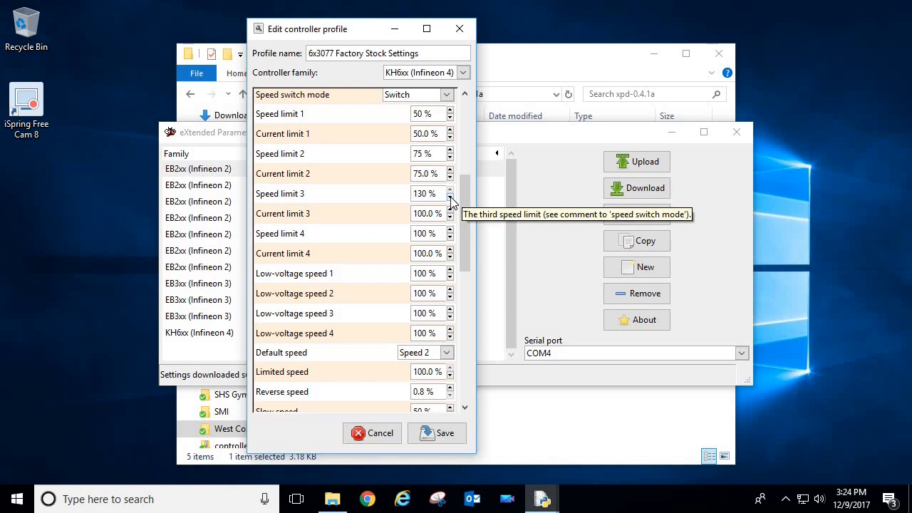
left_click(450, 196)
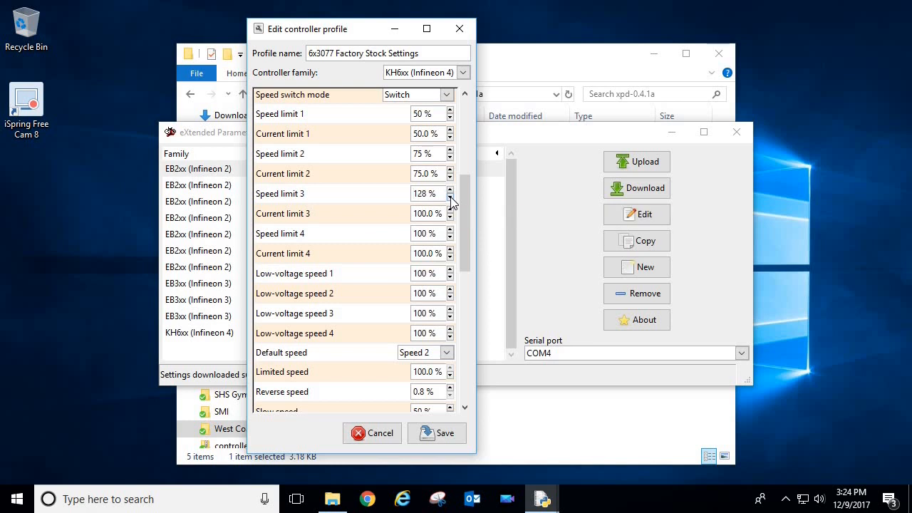
left_click(451, 196)
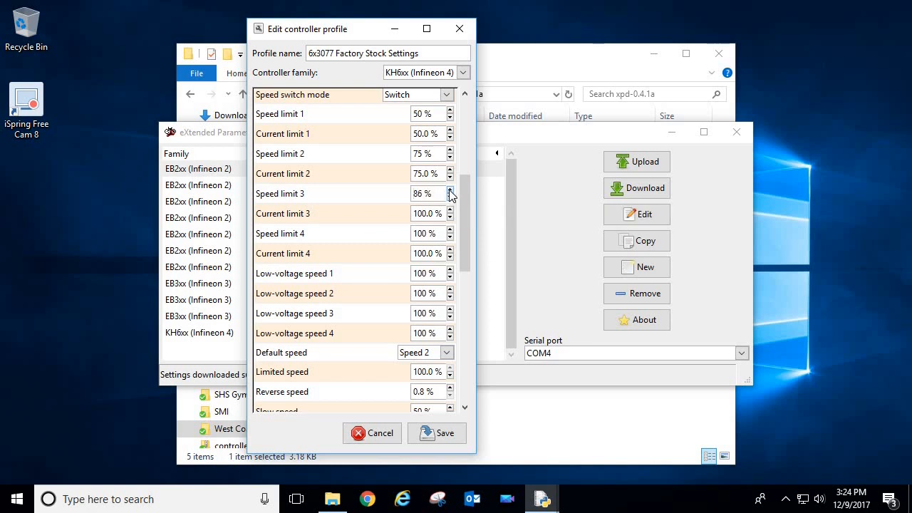
left_click(450, 191)
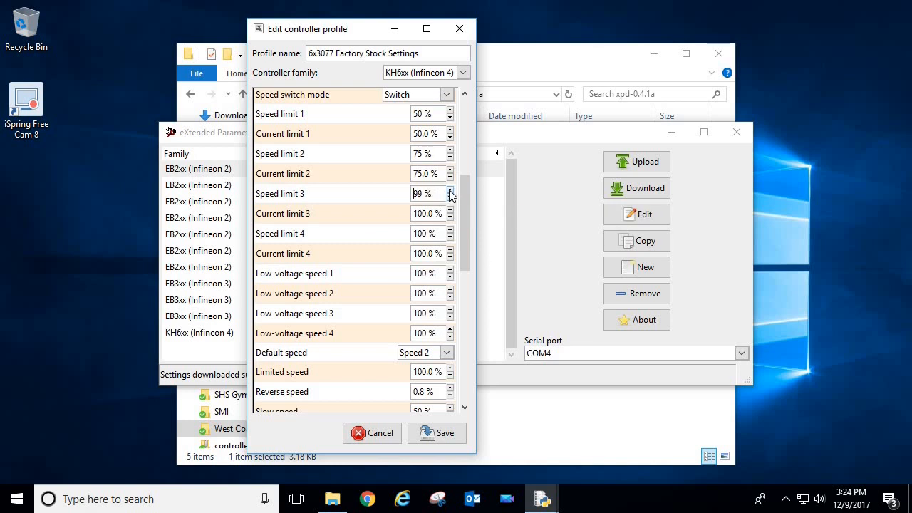
left_click(450, 191)
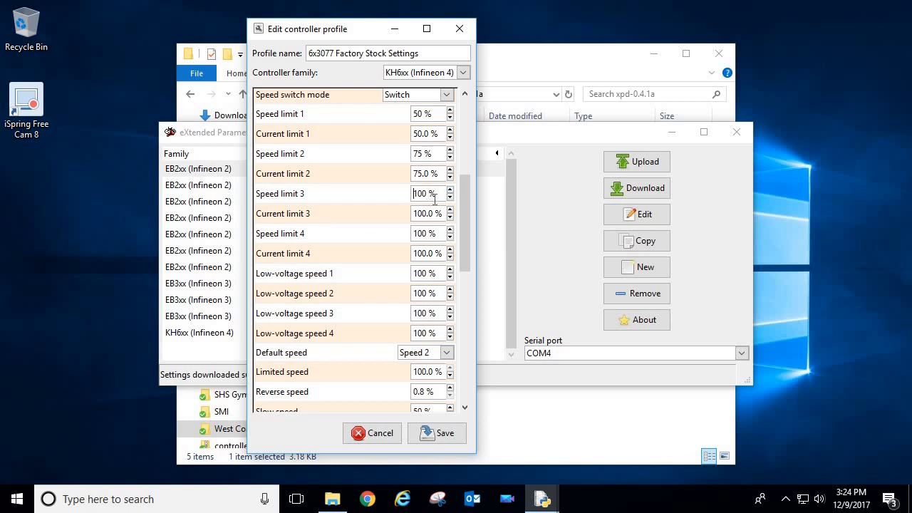
mouse_move(424, 194)
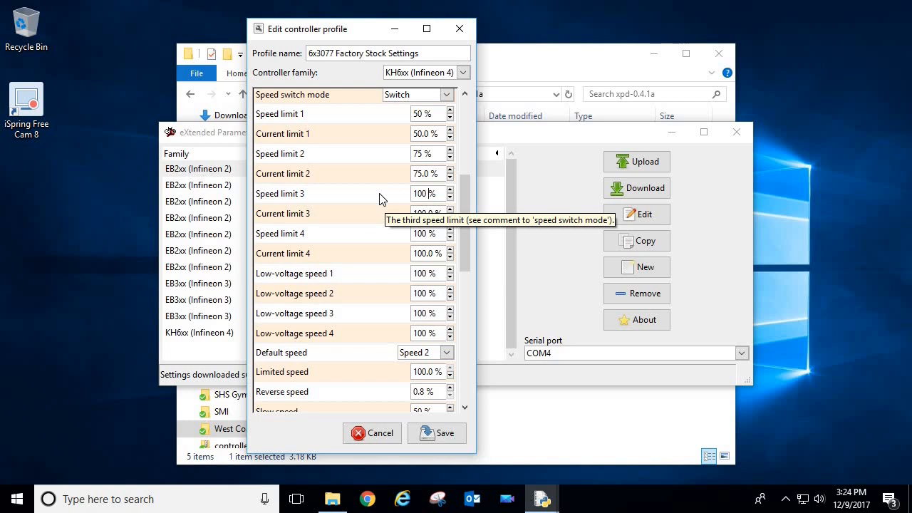
scroll("down", 3)
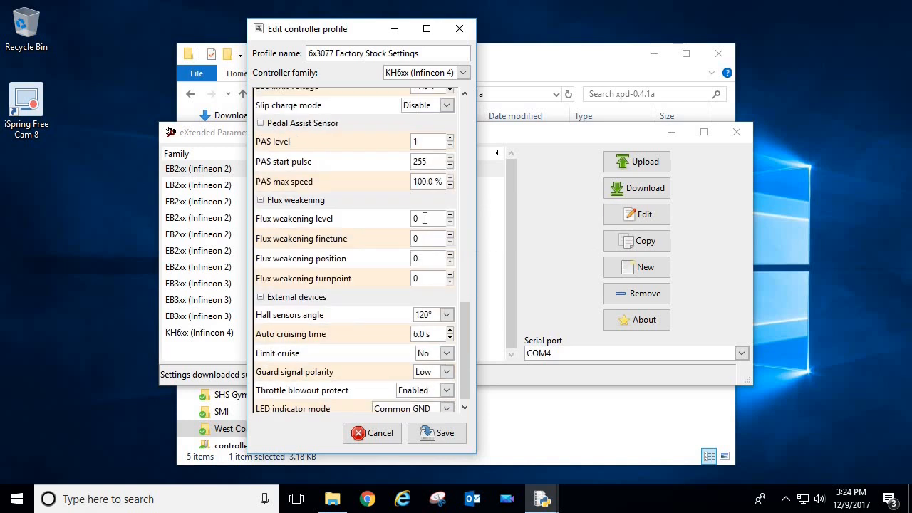
left_click(420, 218)
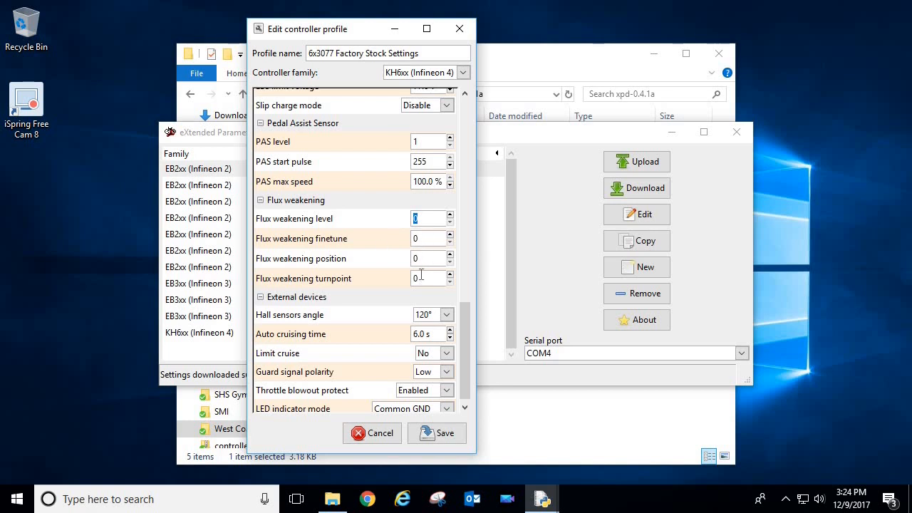
mouse_move(421, 271)
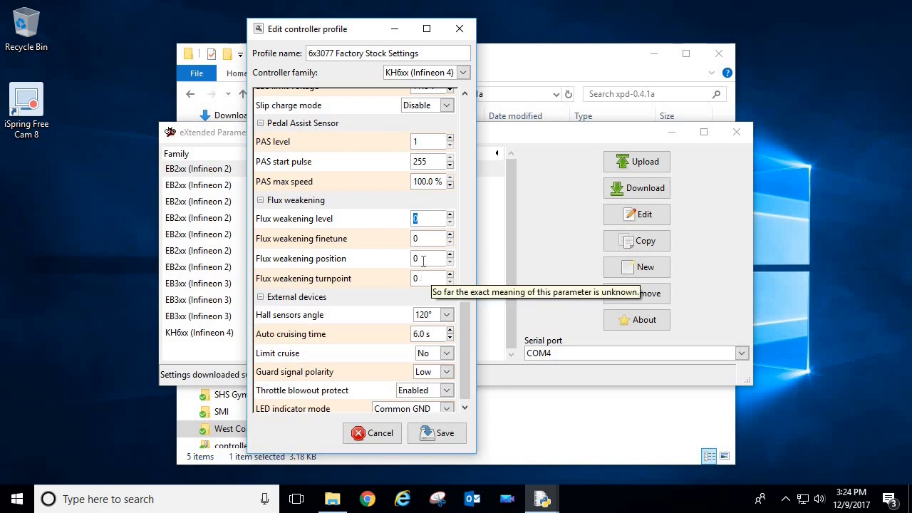
mouse_move(423, 239)
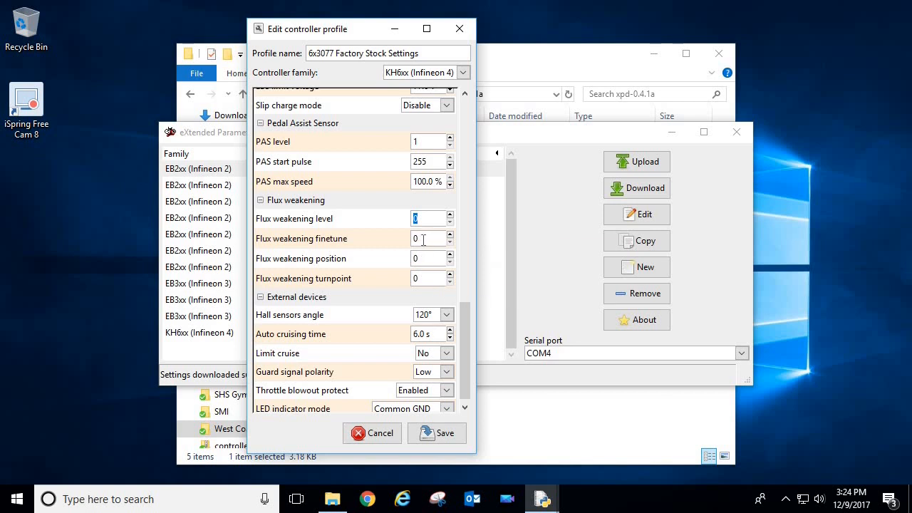
mouse_move(426, 257)
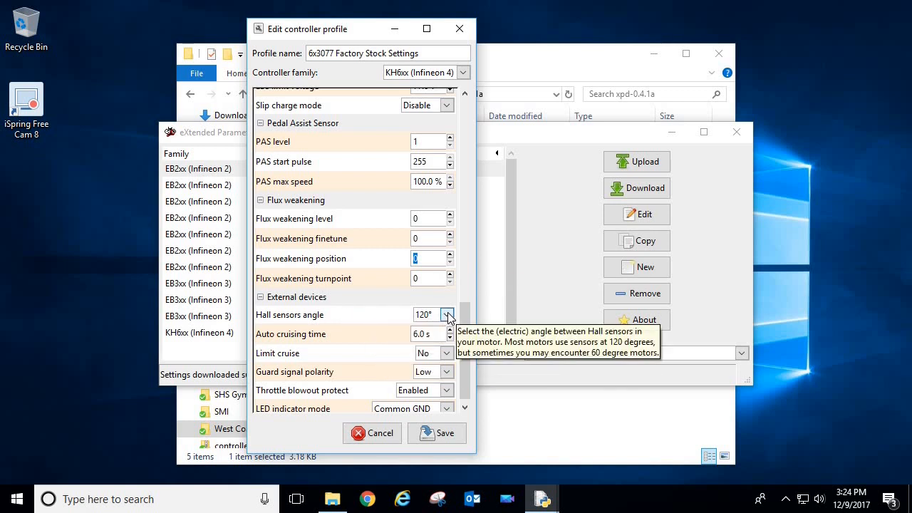
left_click(447, 315)
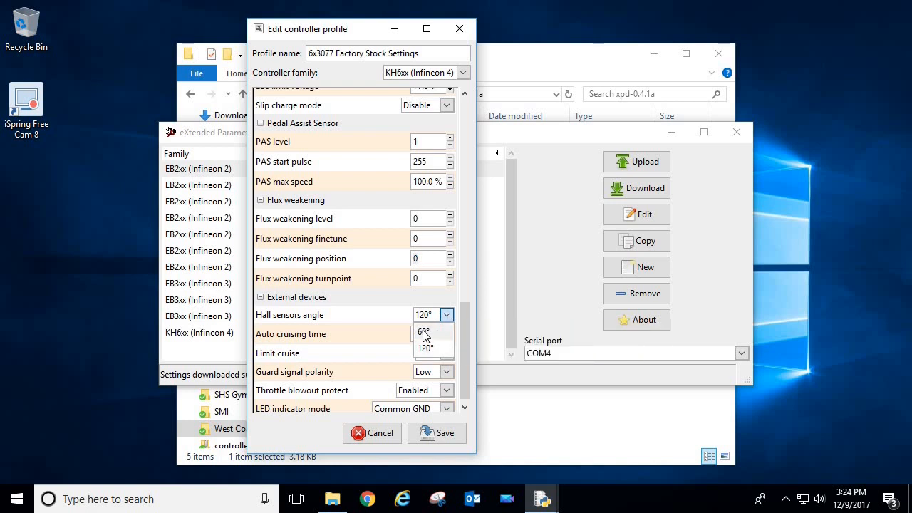
left_click(425, 331)
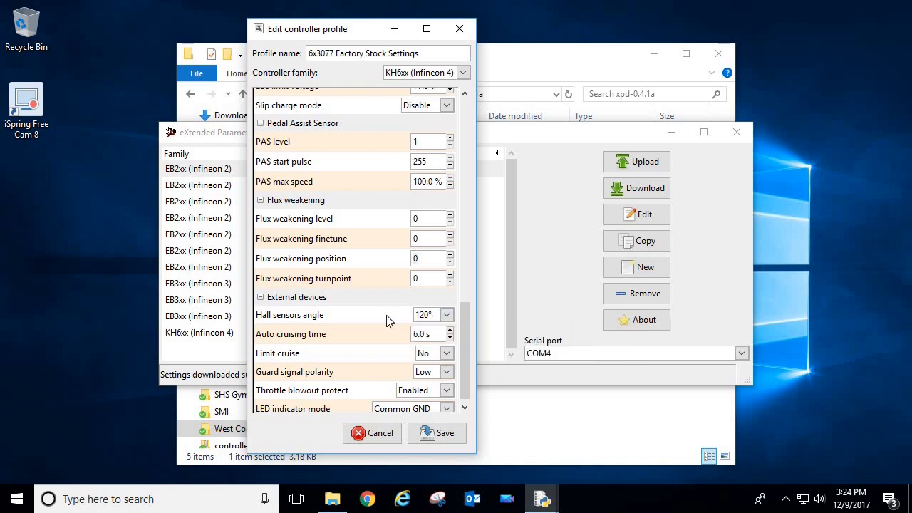
mouse_move(433, 319)
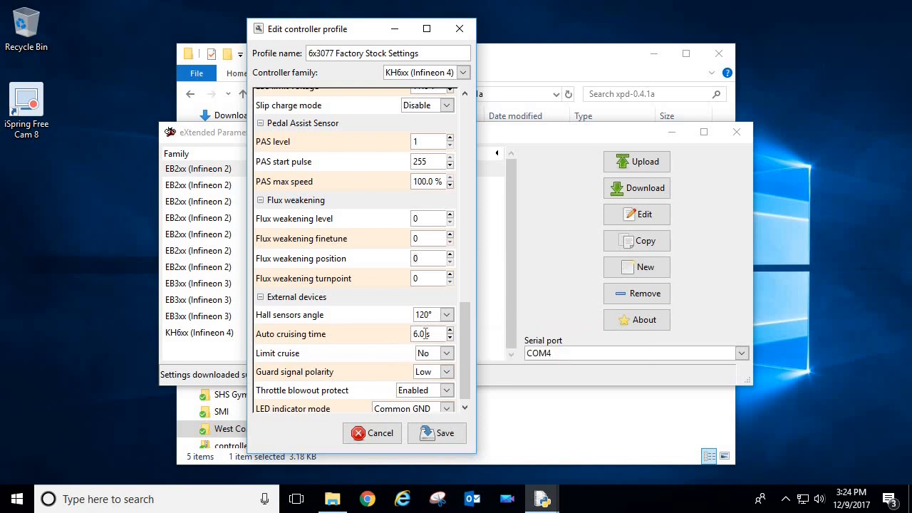
mouse_move(425, 334)
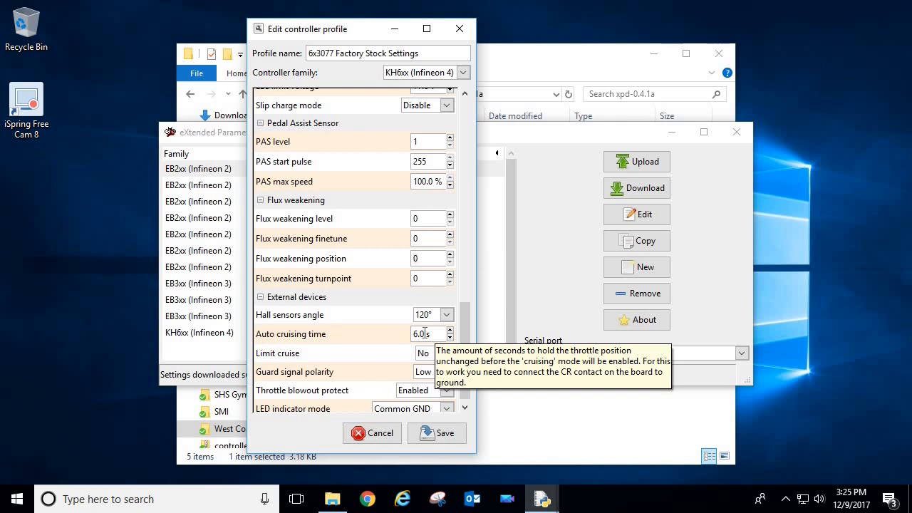
mouse_move(427, 354)
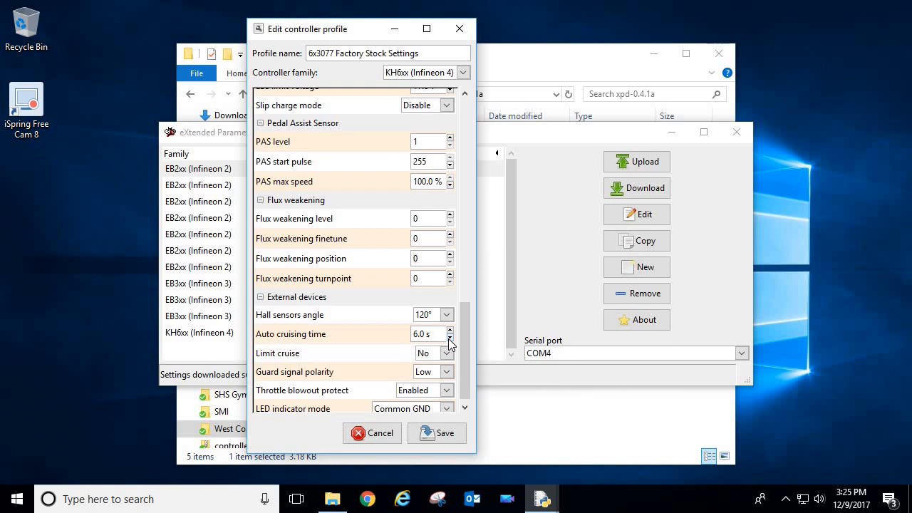
mouse_move(450, 346)
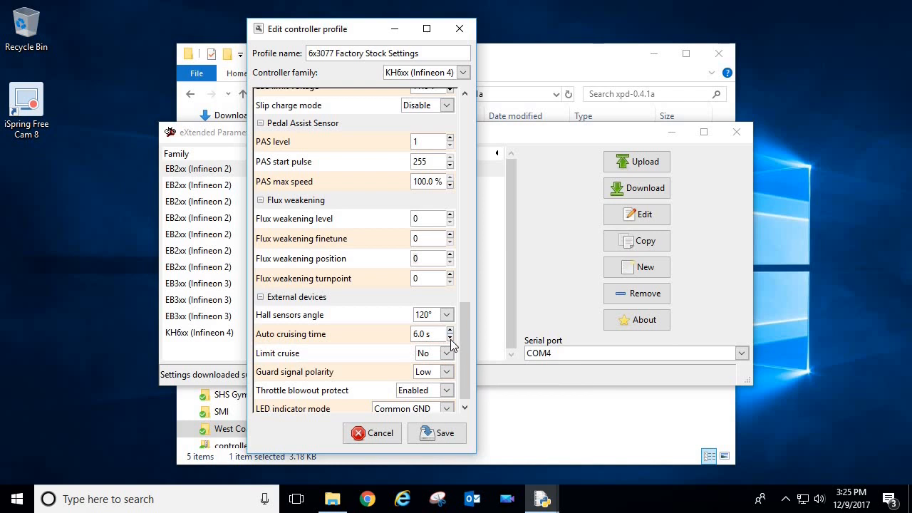
mouse_move(453, 334)
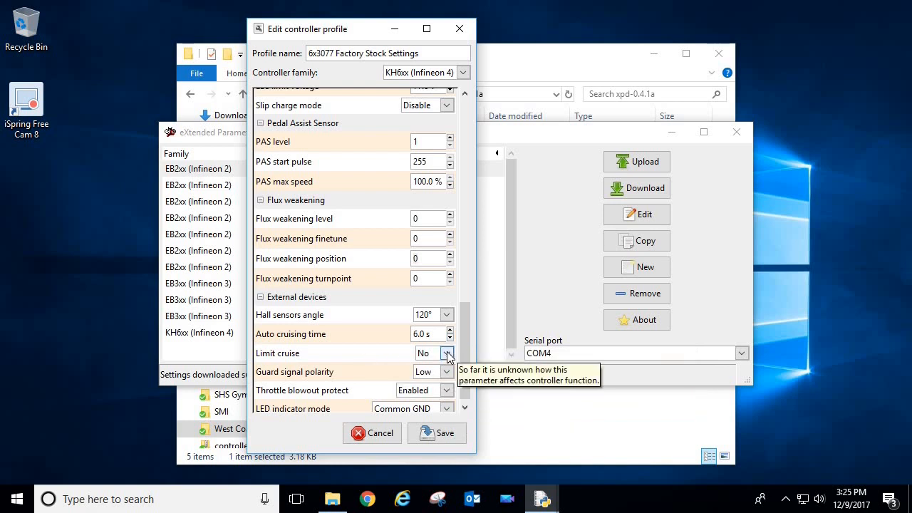
left_click(447, 353)
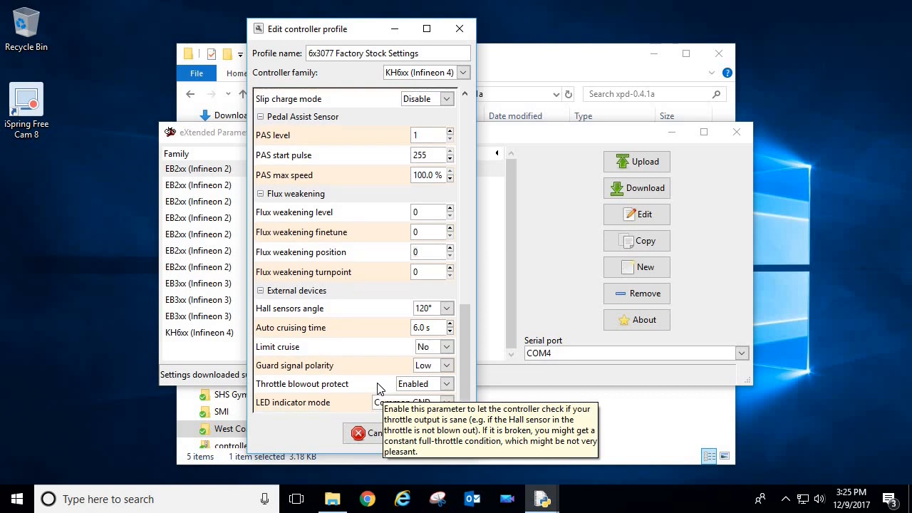
mouse_move(453, 377)
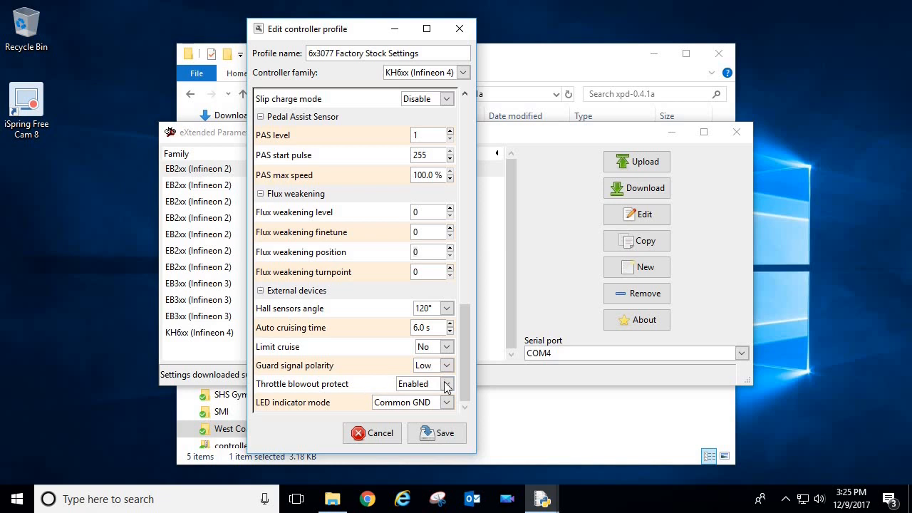
mouse_move(349, 406)
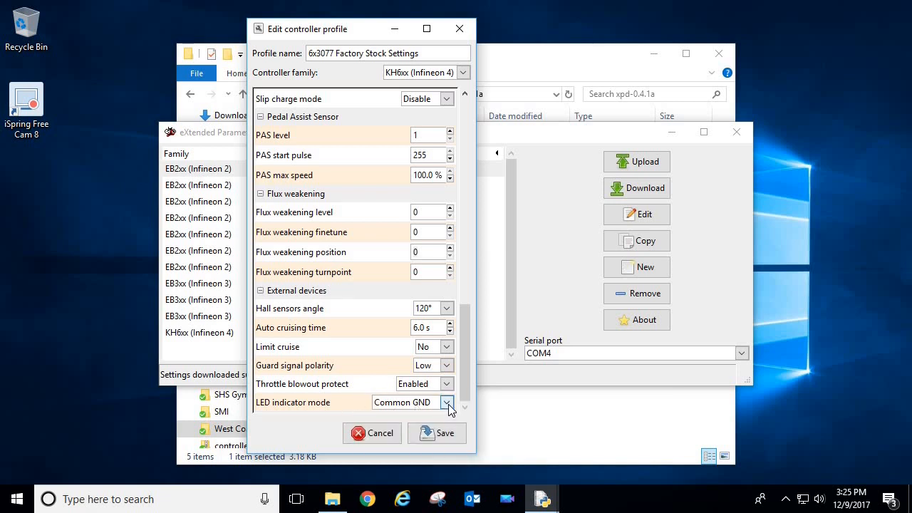
mouse_move(363, 365)
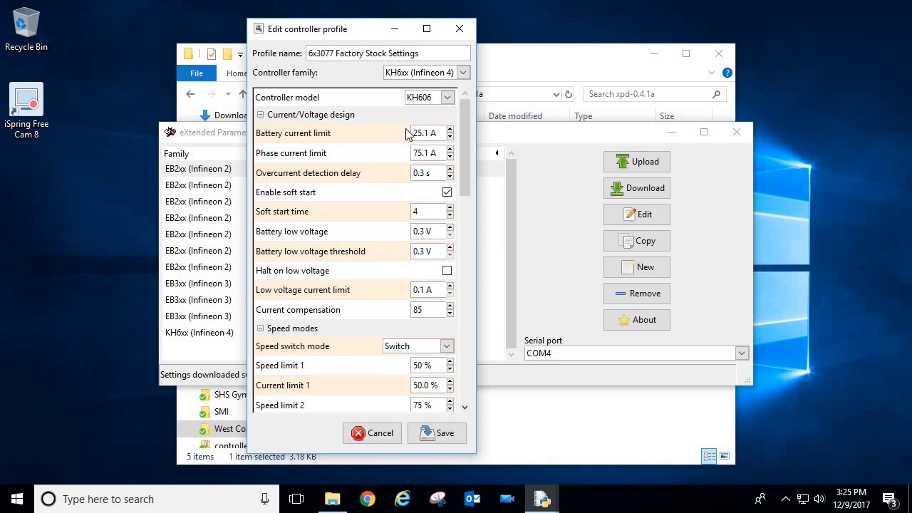
mouse_move(425, 134)
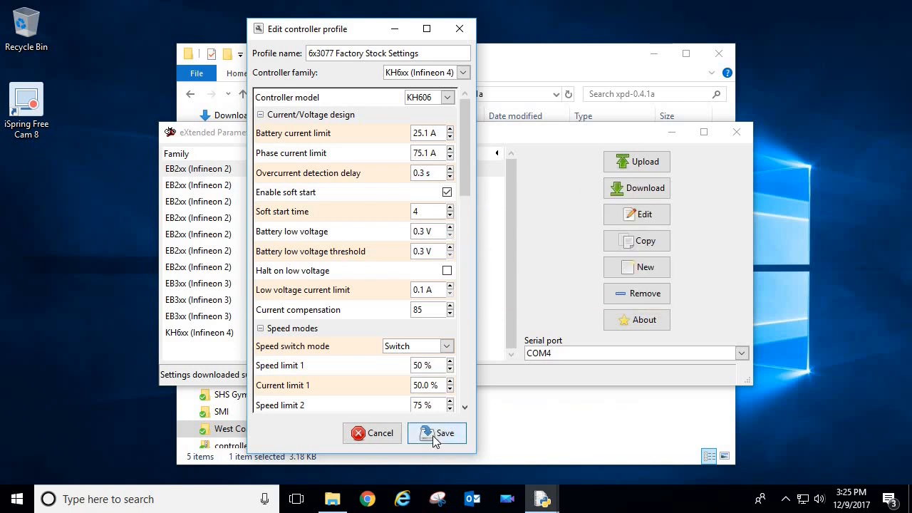
Step: Save the edited factory stock profile, select it and upload it to the KH606 controller
left_click(436, 433)
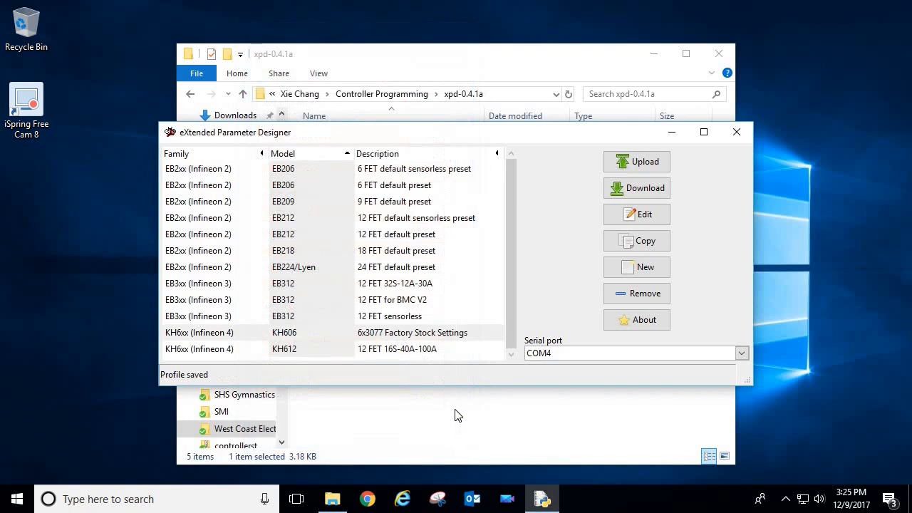
mouse_move(396, 339)
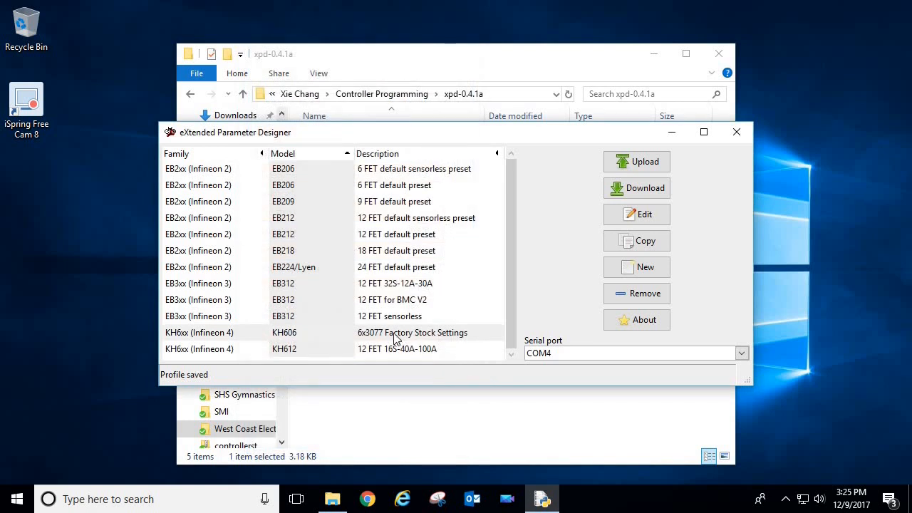
left_click(391, 332)
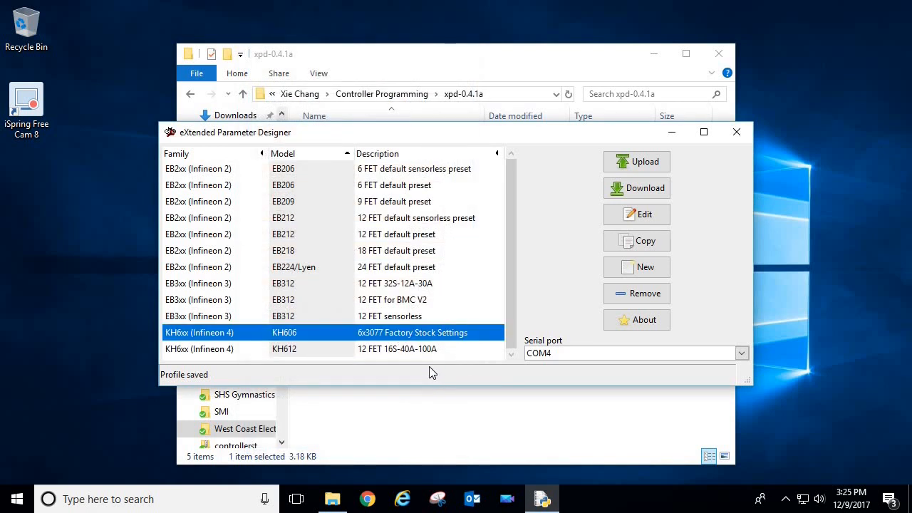
mouse_move(406, 339)
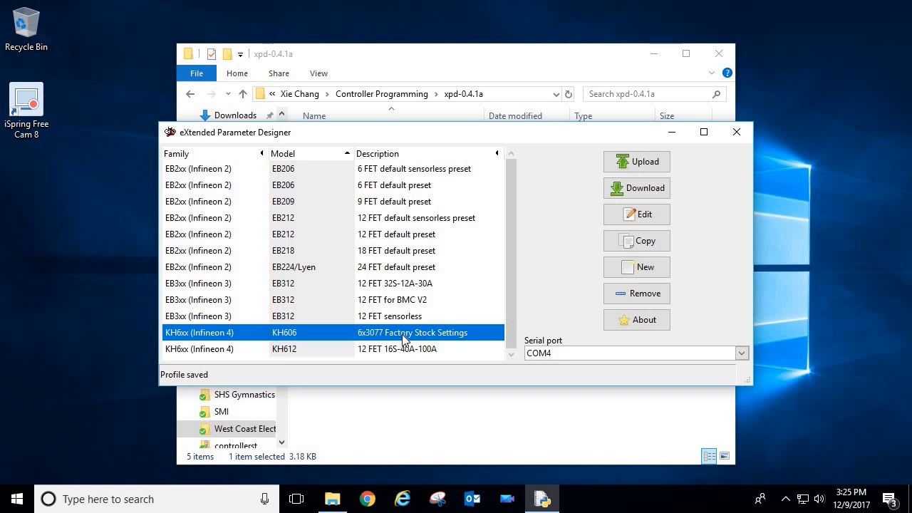
mouse_move(684, 208)
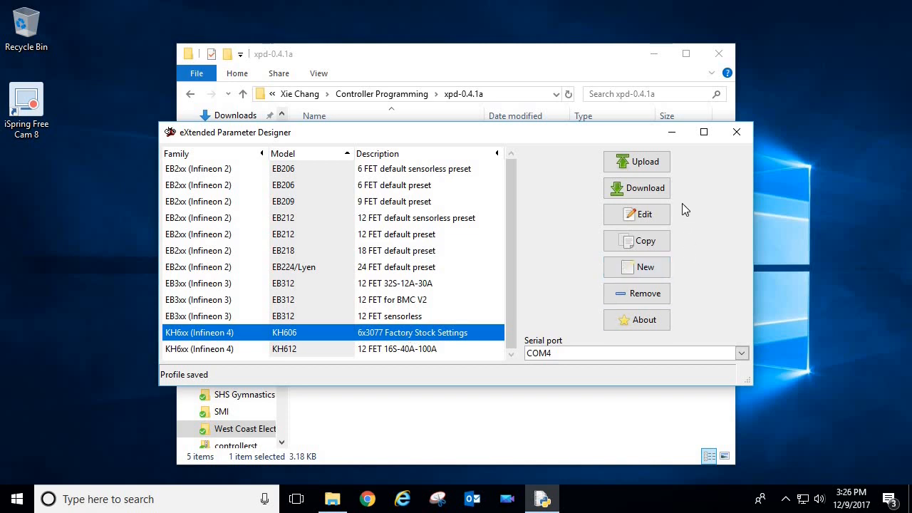
mouse_move(692, 209)
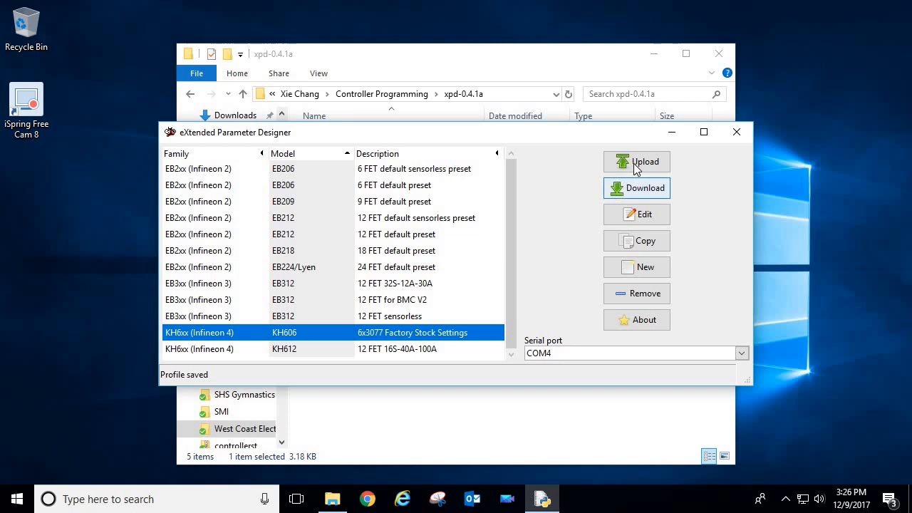
left_click(635, 161)
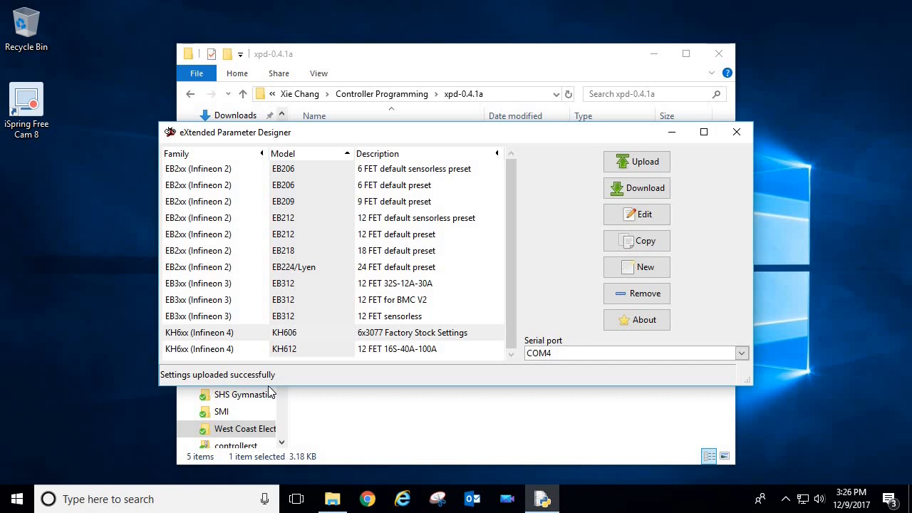
mouse_move(320, 365)
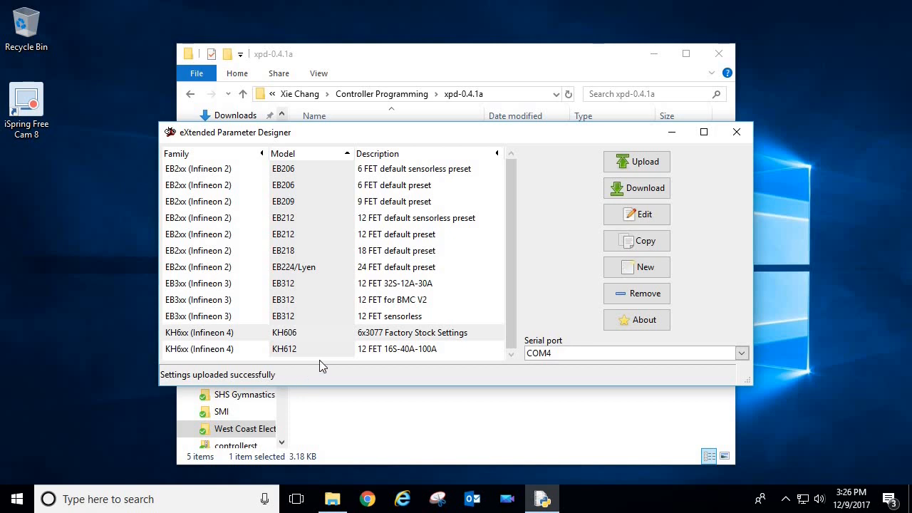
mouse_move(550, 351)
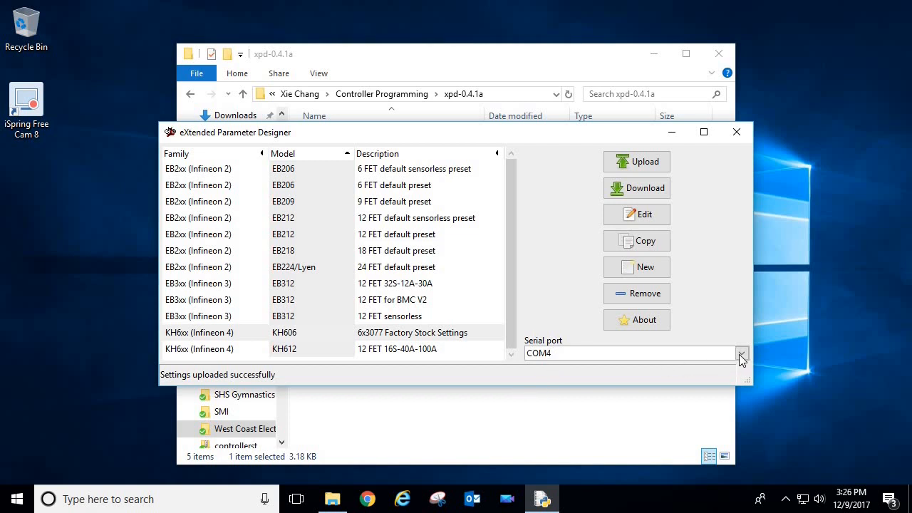
mouse_move(554, 356)
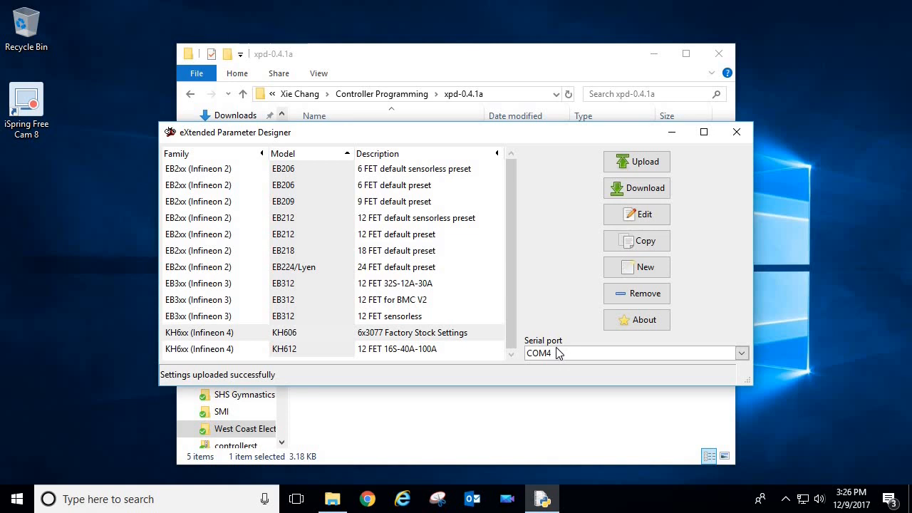
mouse_move(418, 339)
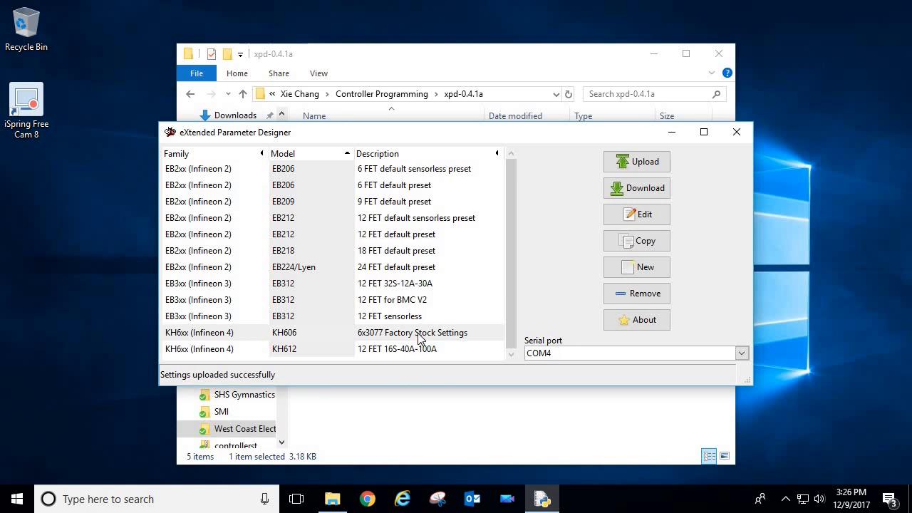
Step: Select the KH606 factory stock profile and make an editable copy of it
left_click(413, 332)
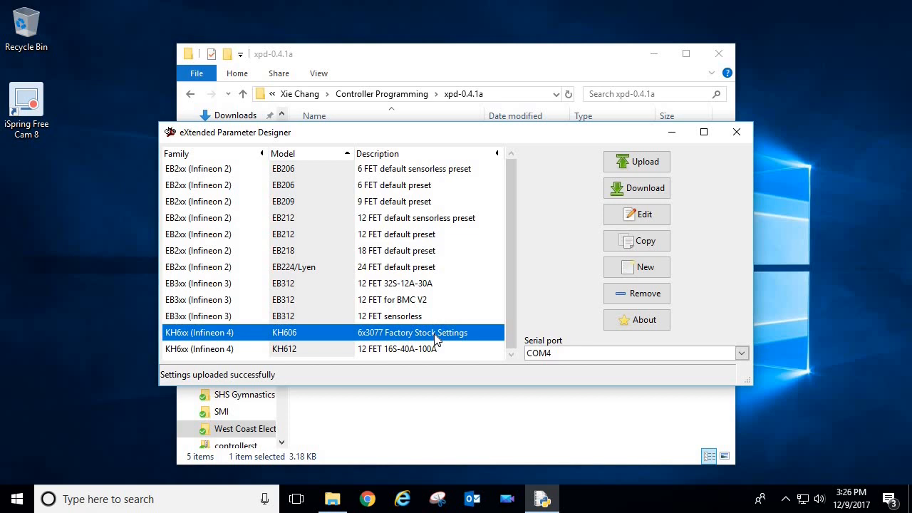
mouse_move(653, 237)
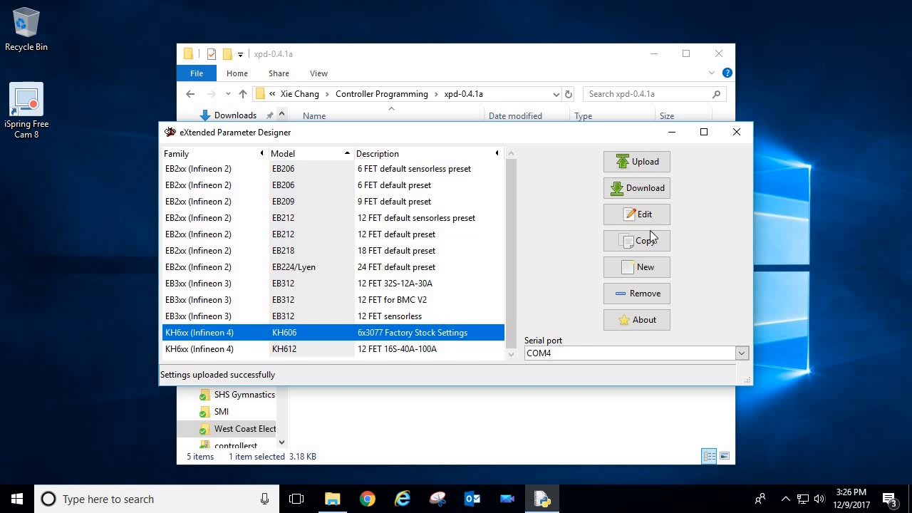
left_click(636, 214)
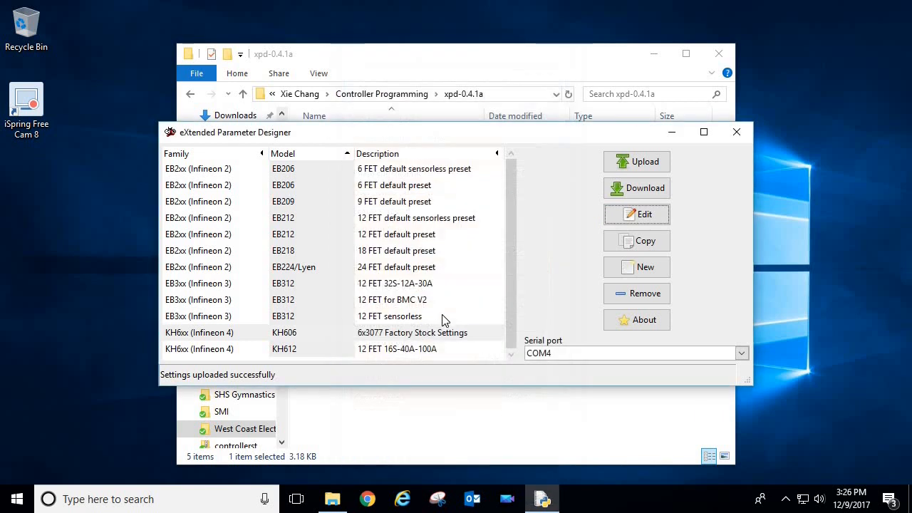
left_click(427, 332)
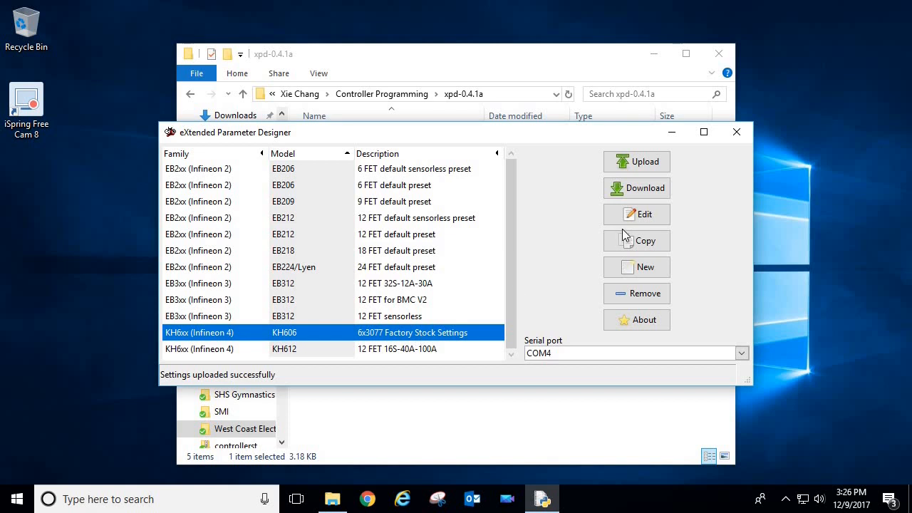
left_click(644, 214)
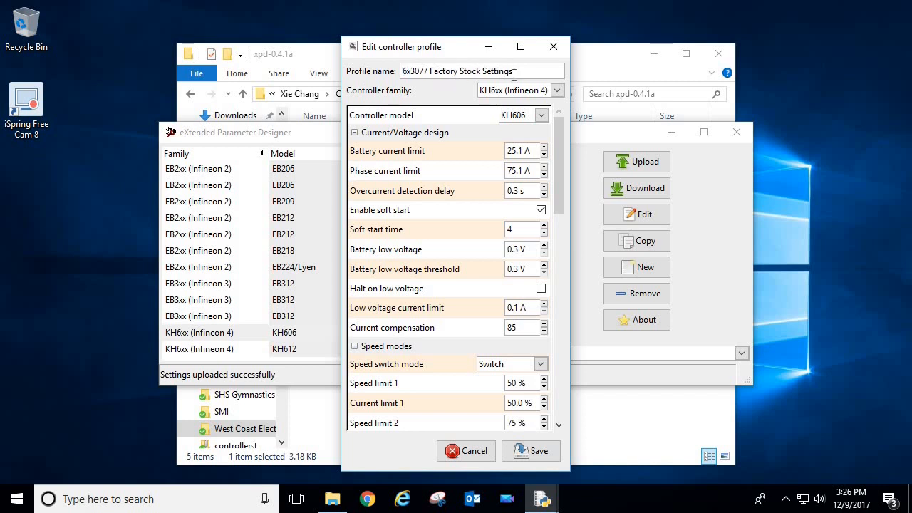
Step: Rename the copy '6x3077 Test 1', set battery limit 27.1 A and phase limit 85.3 A, and save
double_click(470, 71)
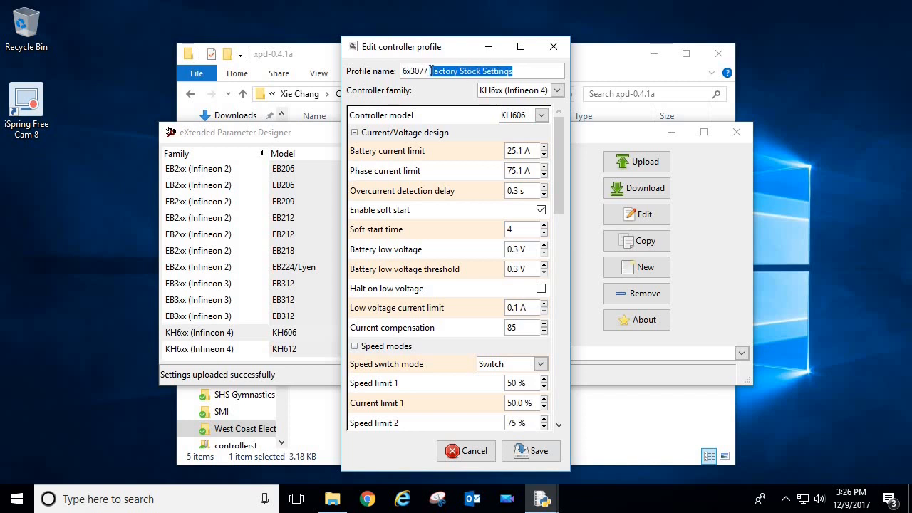
type("Test 1")
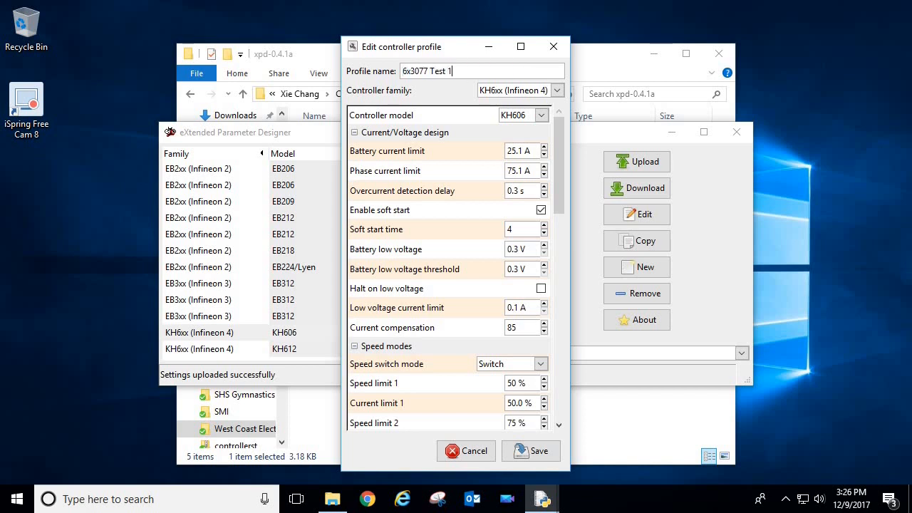
left_click(516, 151)
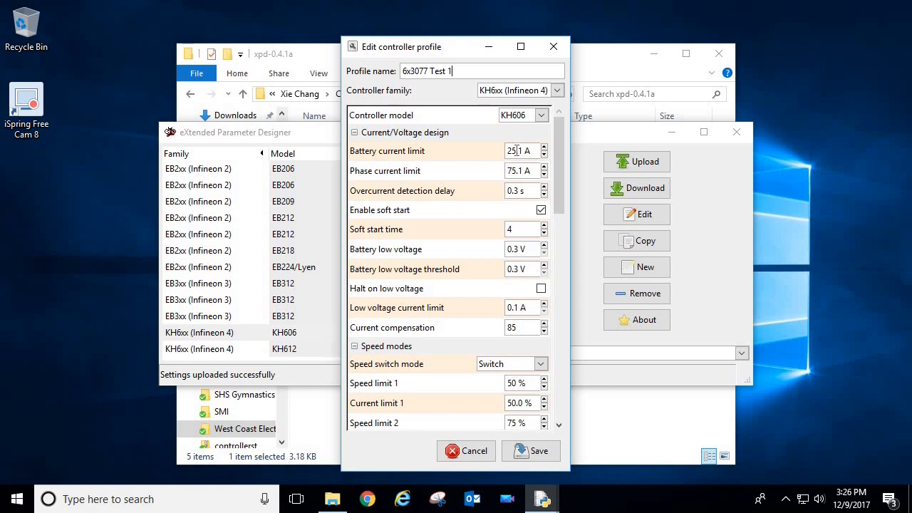
mouse_move(518, 151)
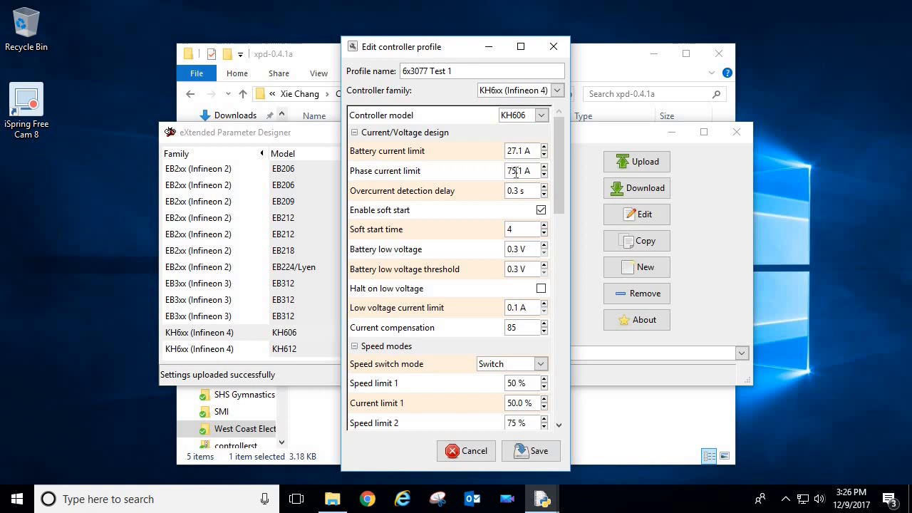
mouse_move(512, 171)
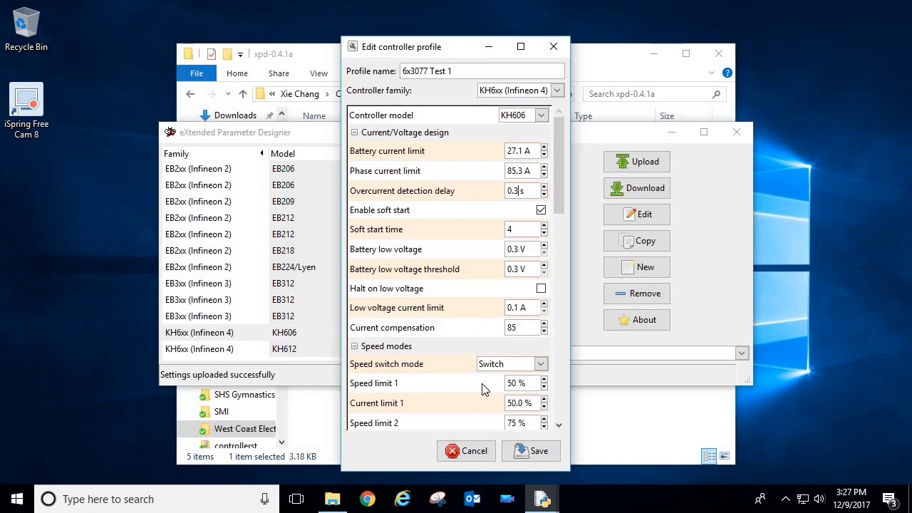
left_click(530, 450)
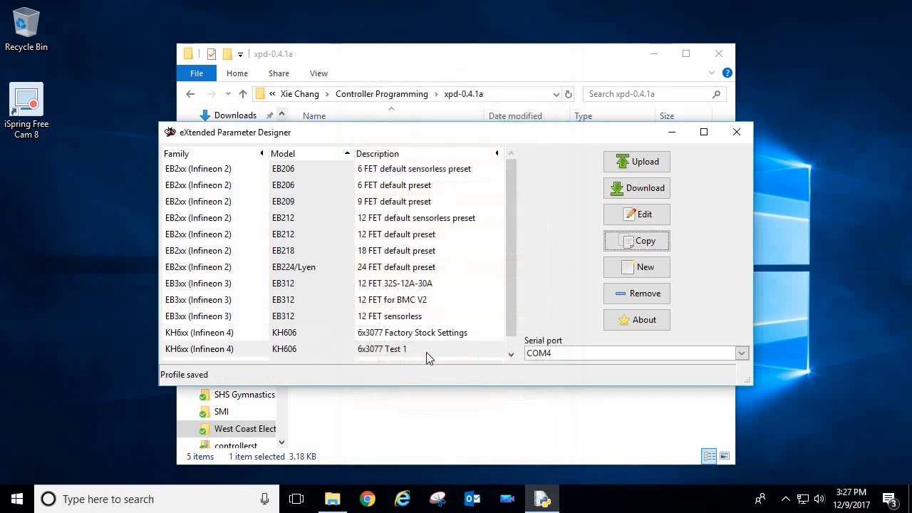
Step: Upload the 6x3077 Test 1 profile to the controller, then close XPD and the xpd-0.4.1a folder
left_click(382, 348)
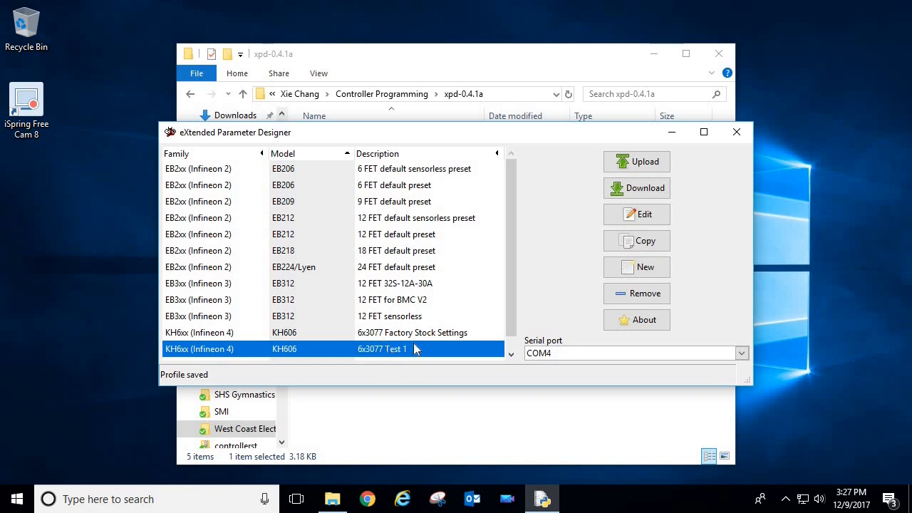
mouse_move(458, 376)
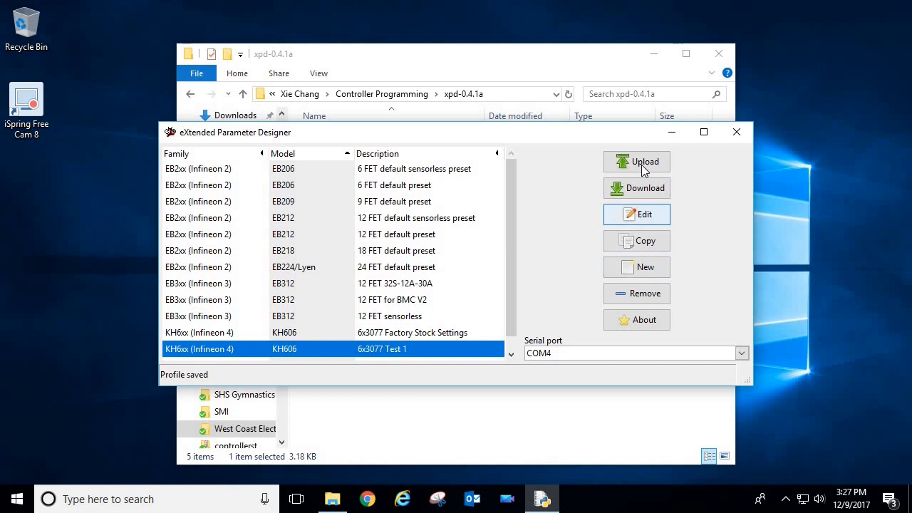
left_click(635, 162)
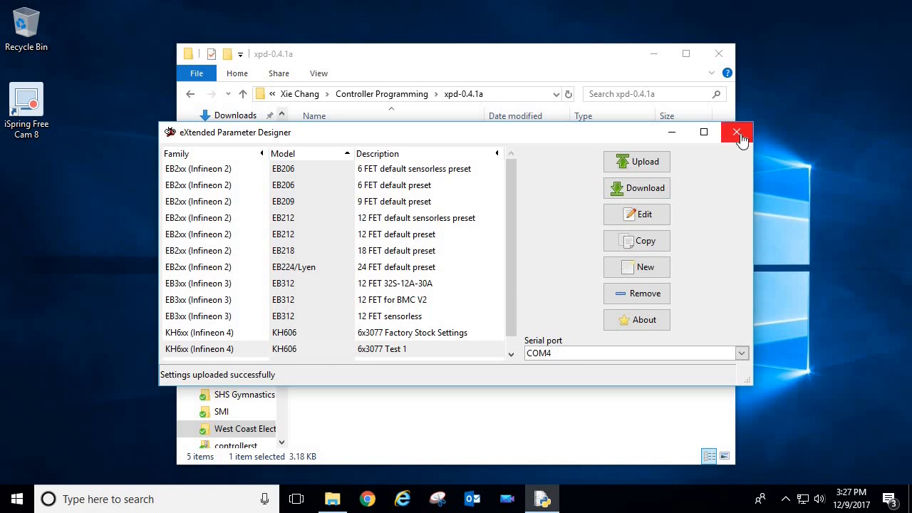
left_click(737, 131)
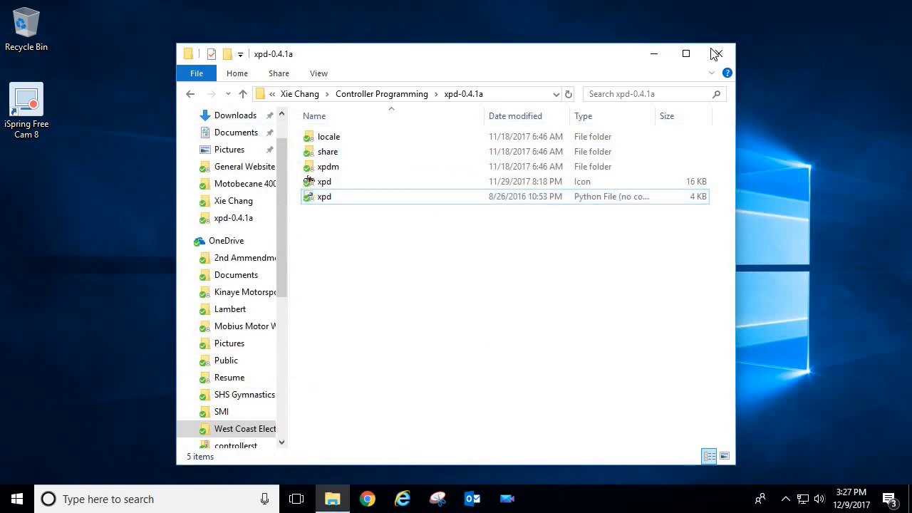
left_click(717, 54)
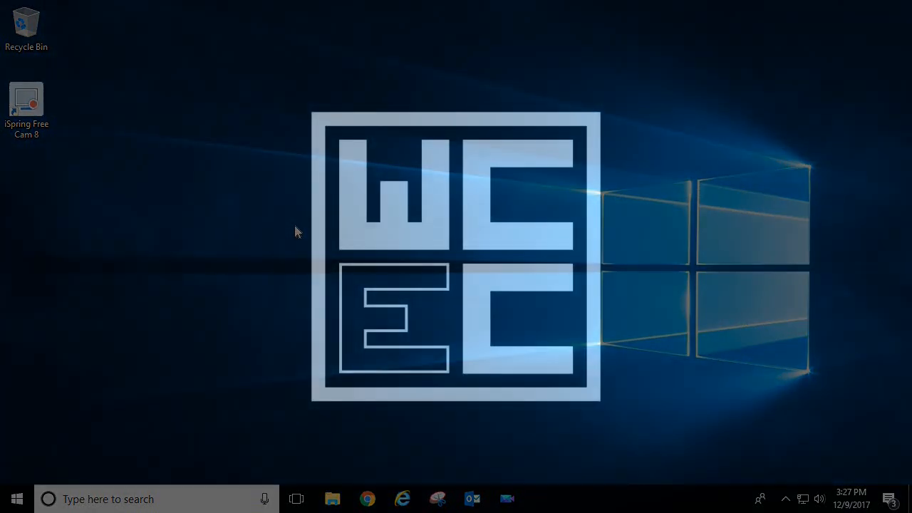